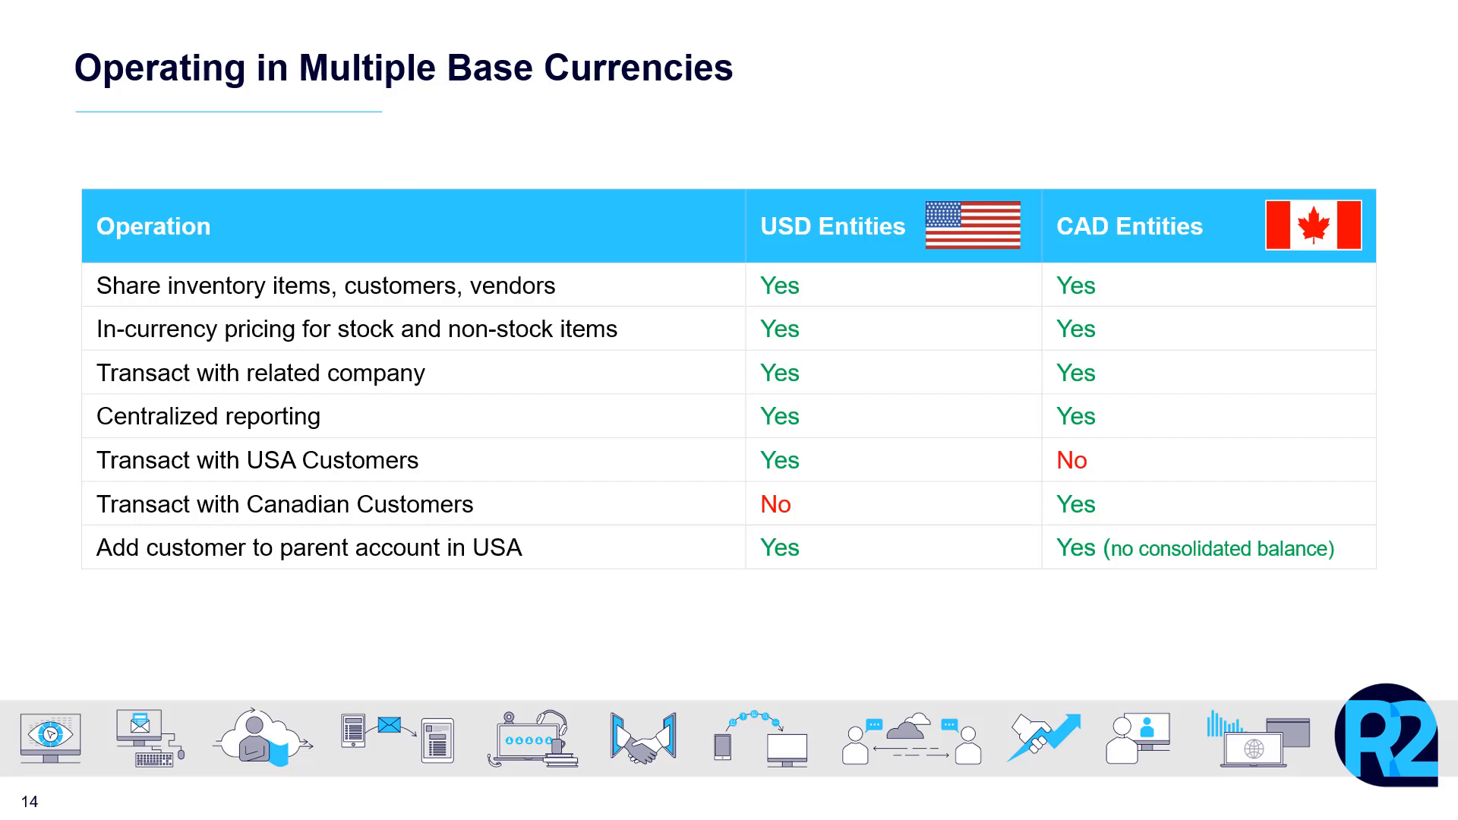
Advance past the USD-versus-CAD slide to the Enable/Disable Features page.
{"action": "key", "text": "right"}
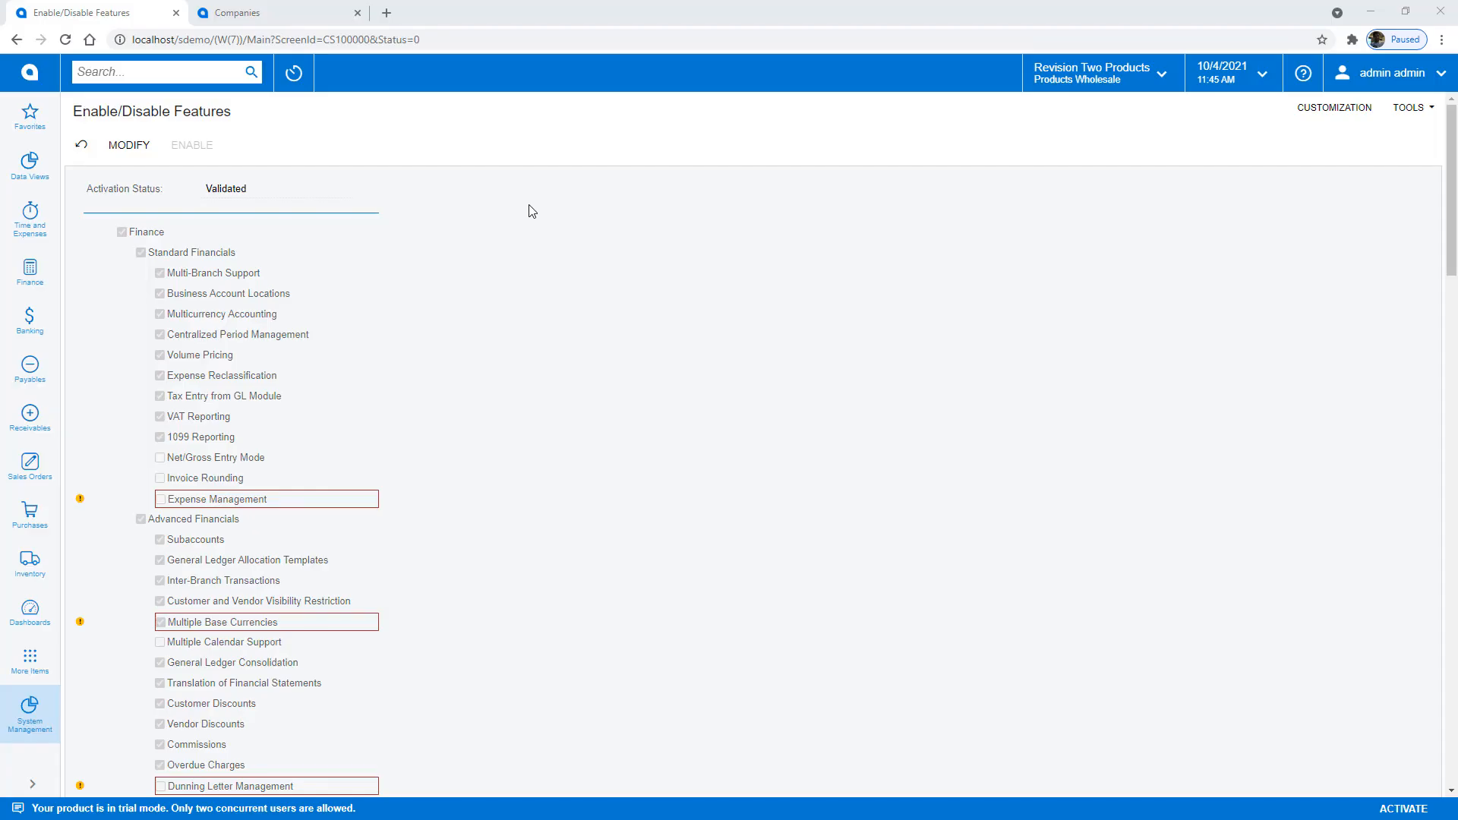
{"action": "mouse_move", "coordinate": [469, 527]}
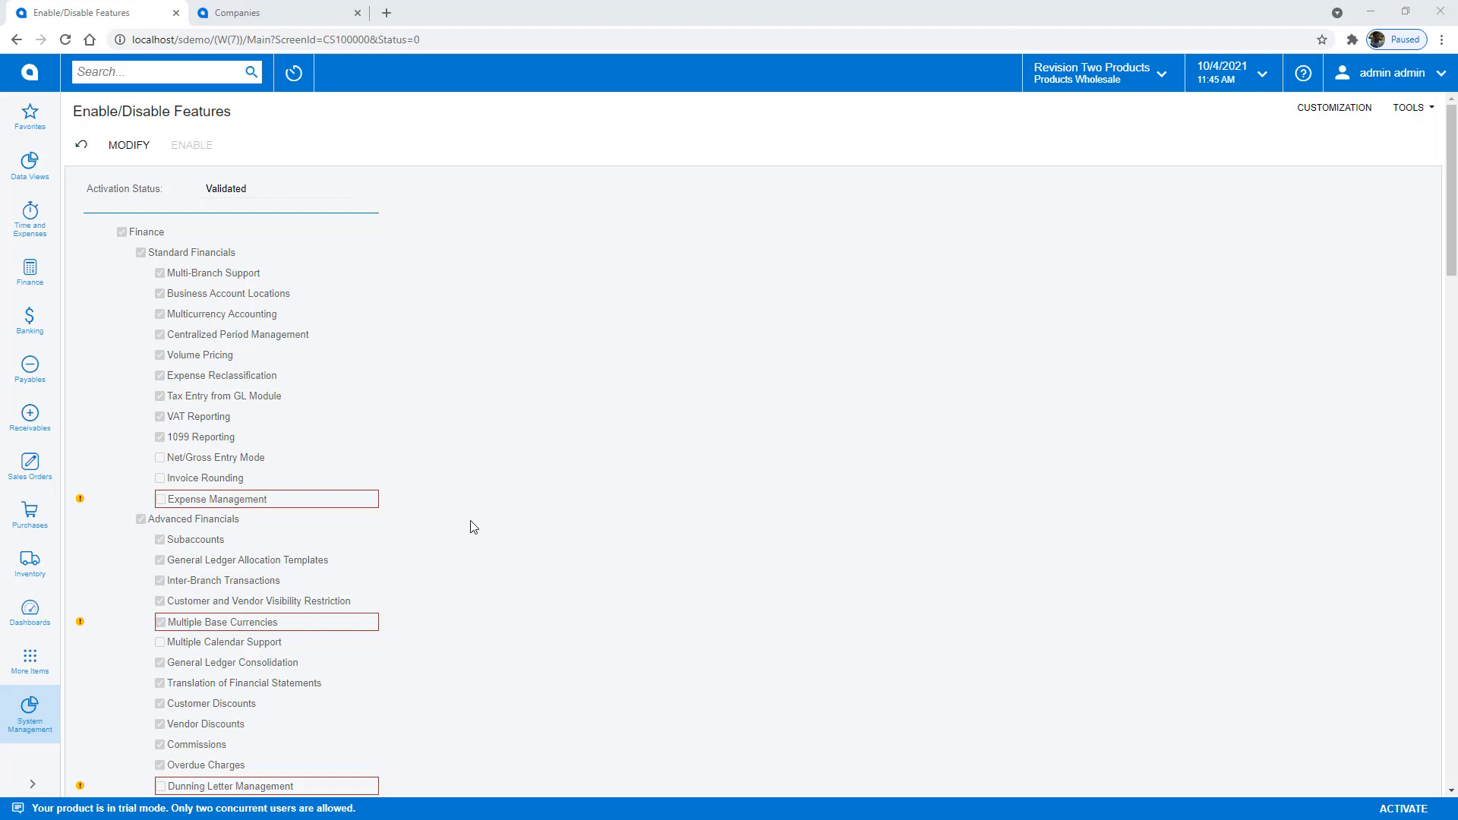
{"action": "mouse_move", "coordinate": [286, 622]}
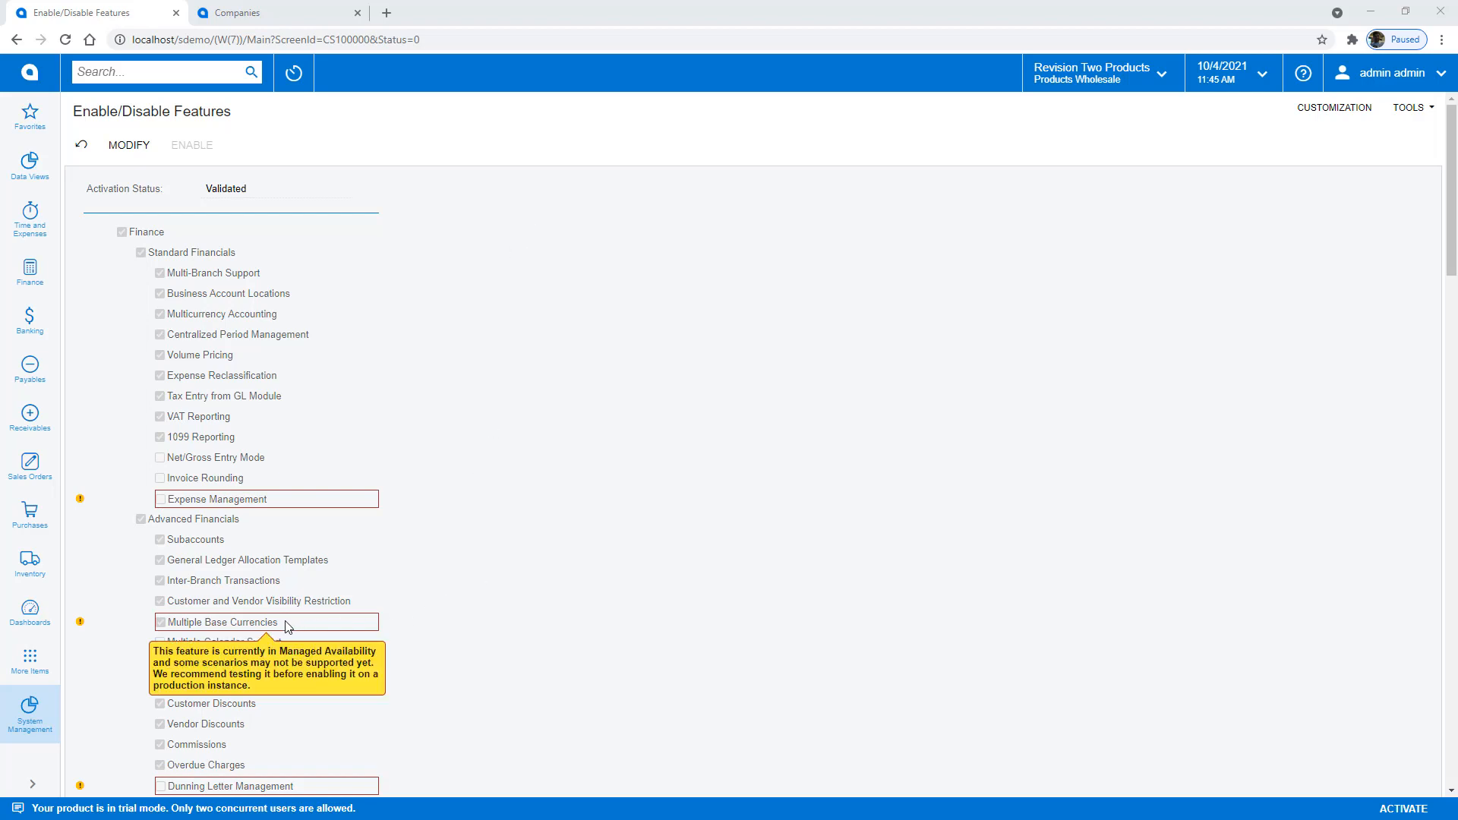
{"action": "mouse_move", "coordinate": [518, 474]}
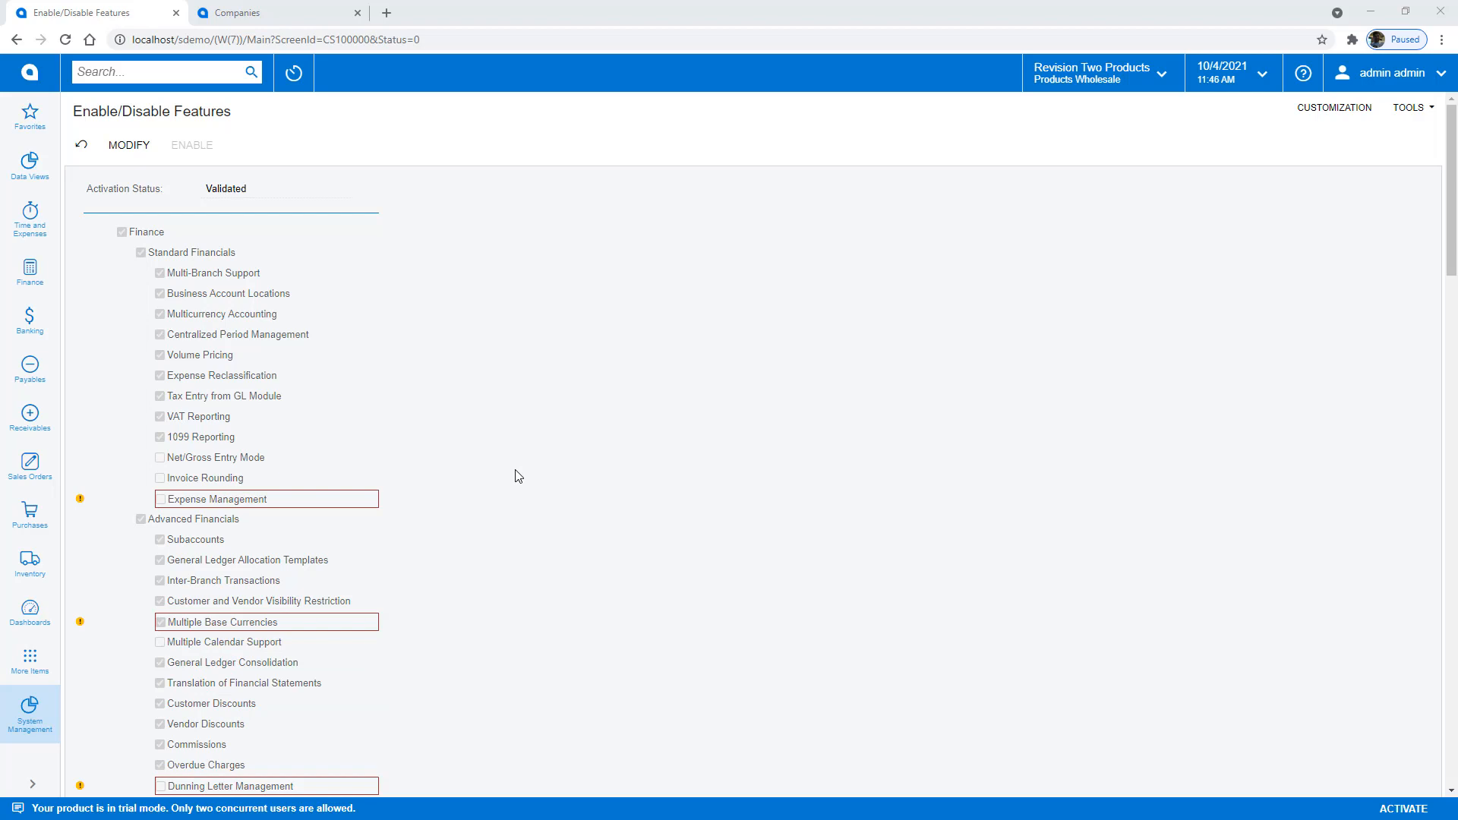
Locate the ACTUALCA ledger, then show the CANADA company's branches.
{"action": "type", "text": "ledger"}
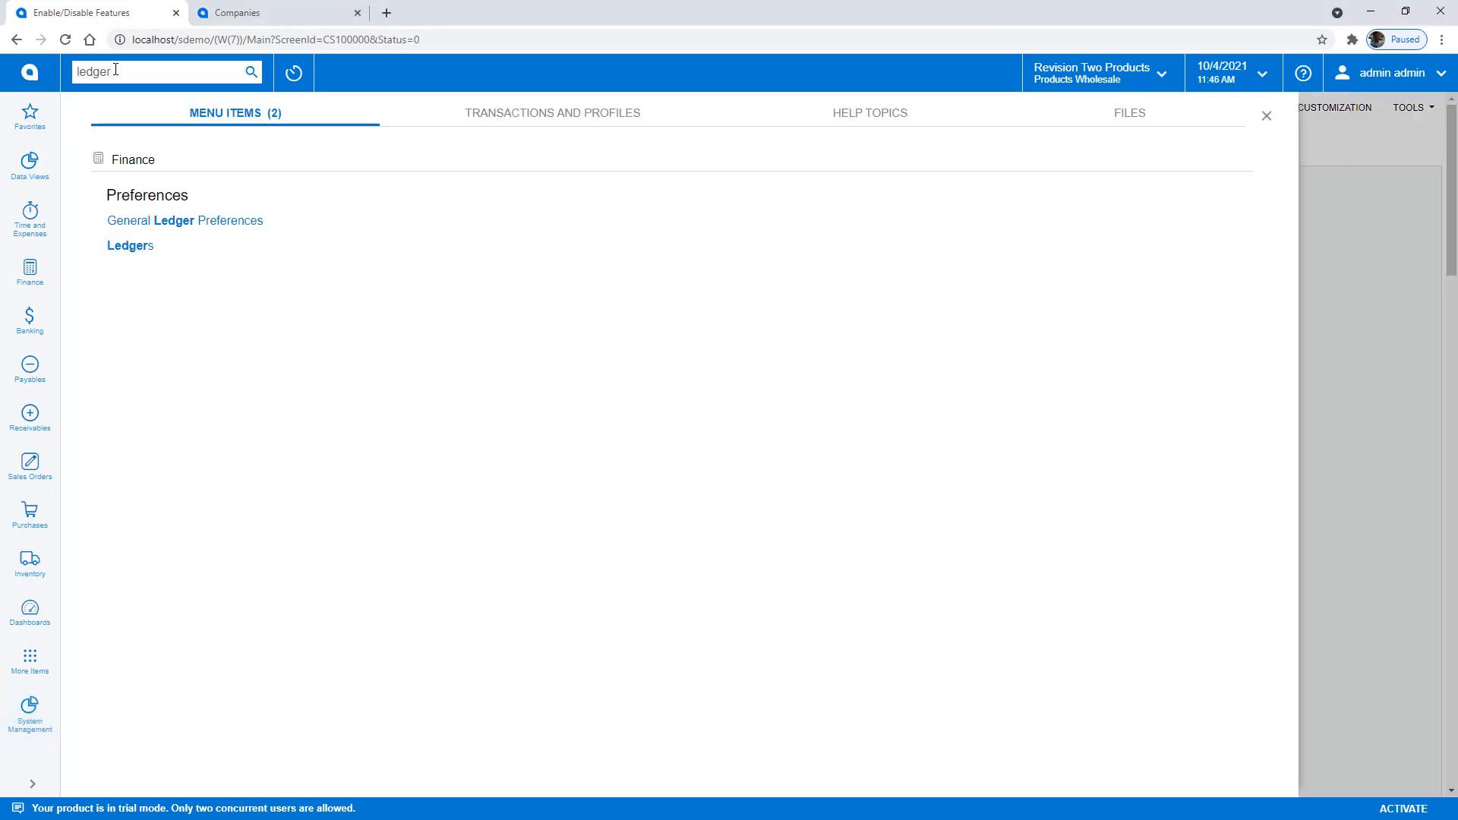
{"action": "left_click", "coordinate": [129, 246]}
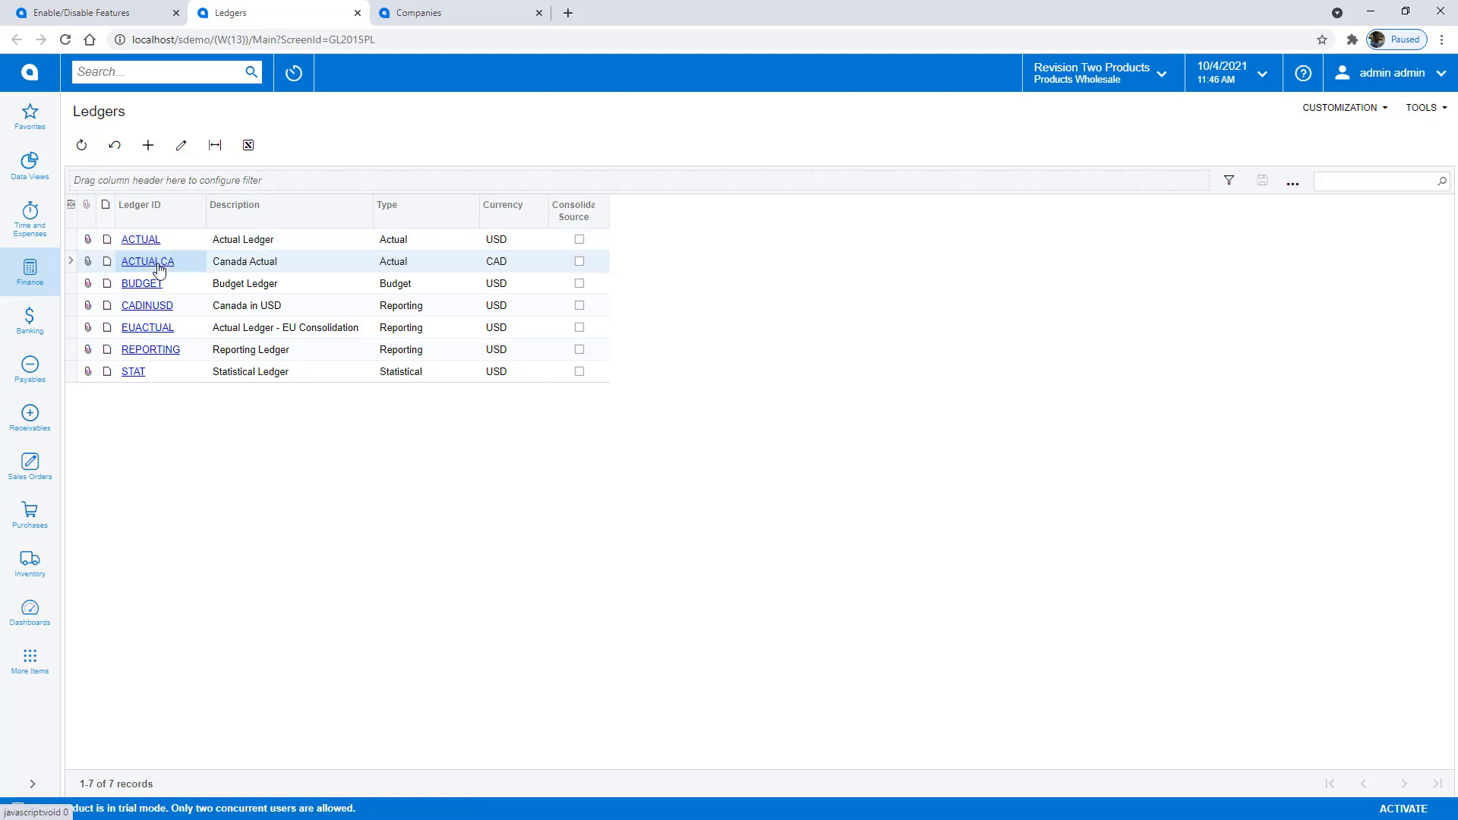
{"action": "left_click", "coordinate": [147, 261]}
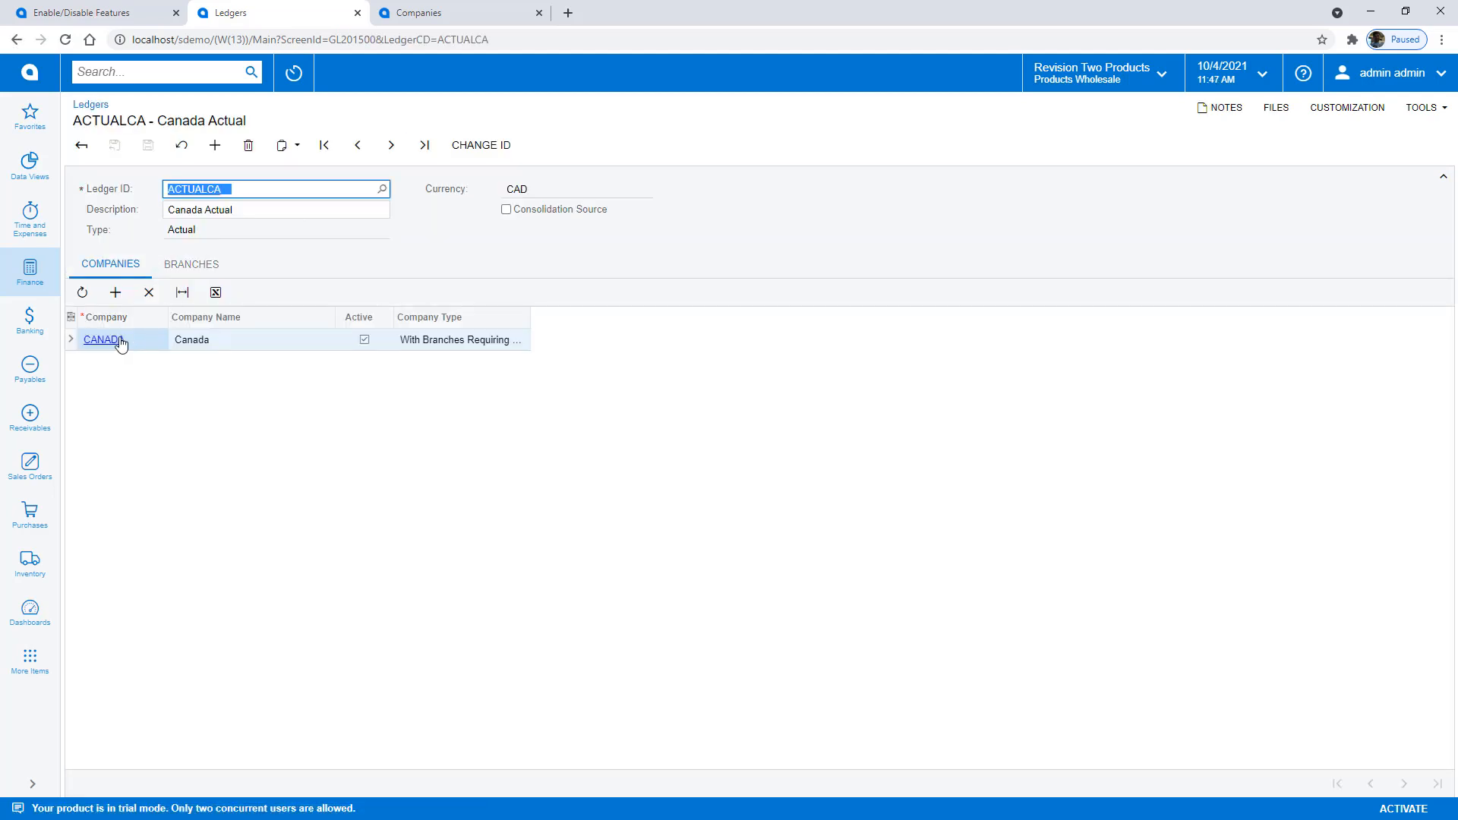
{"action": "left_click", "coordinate": [100, 338]}
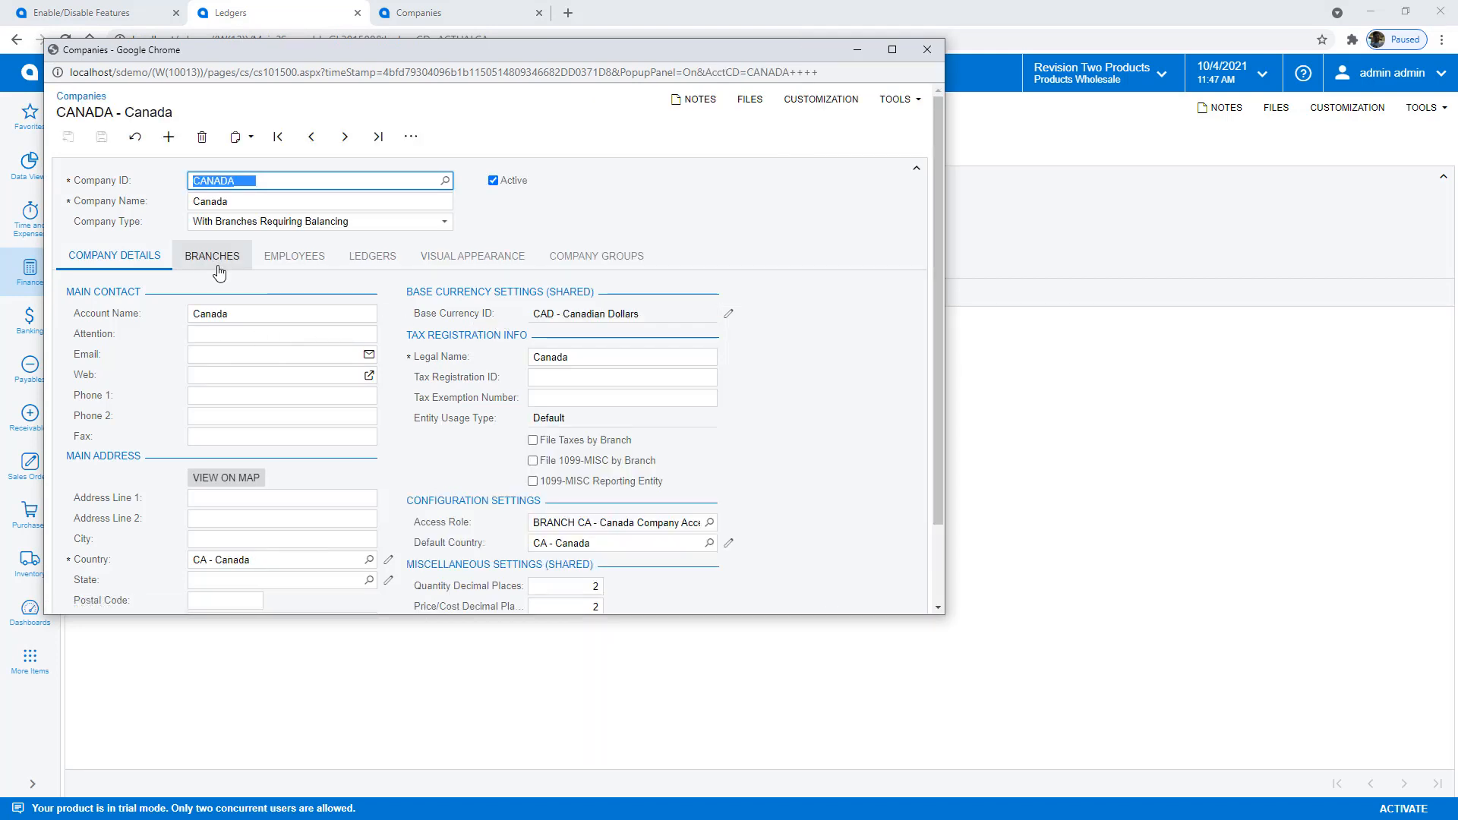
{"action": "left_click", "coordinate": [213, 255]}
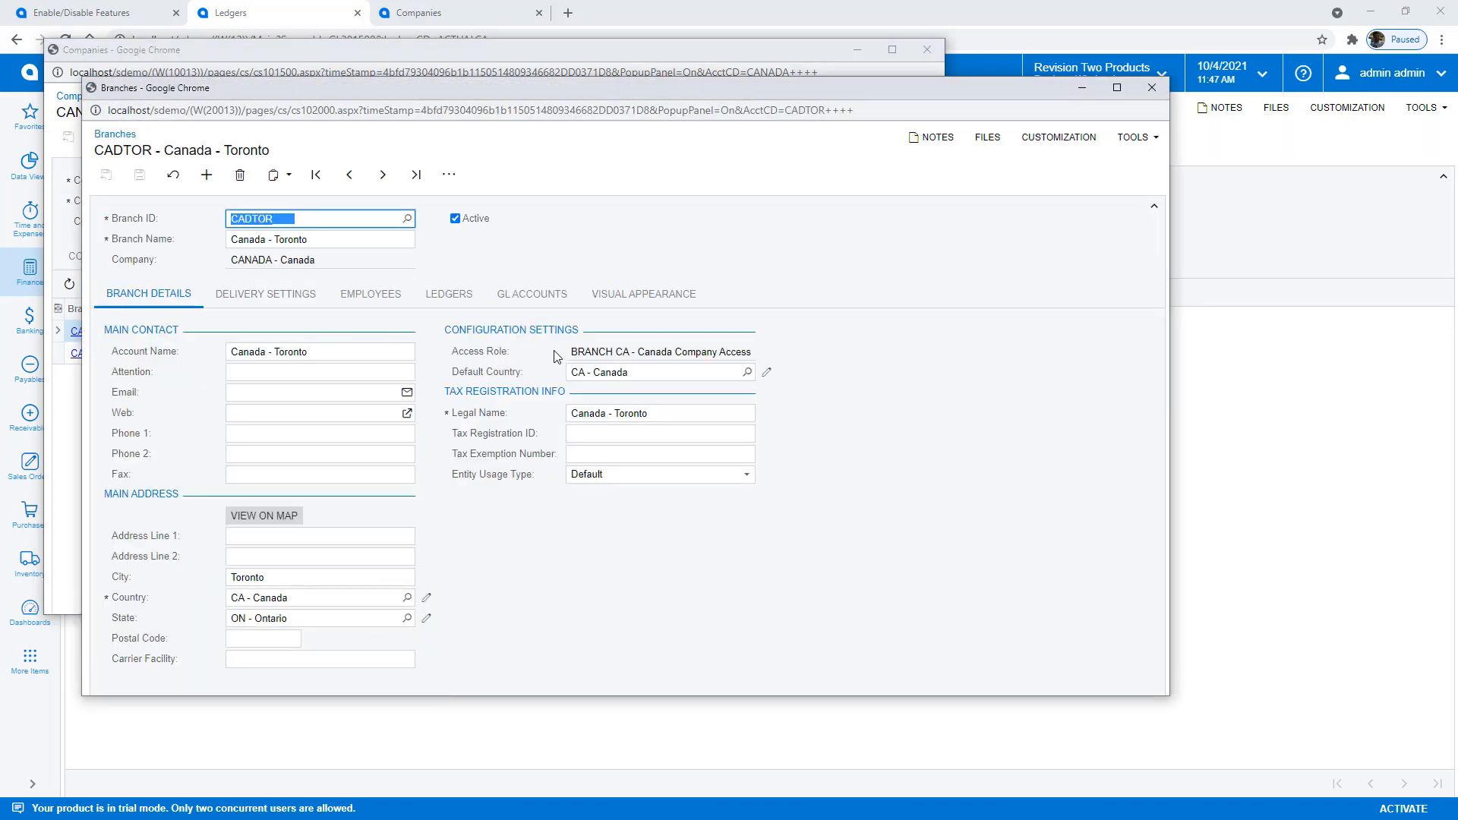
Review CADTOR employee CA000000's login and access roles, then close the popups.
{"action": "left_click", "coordinate": [370, 293]}
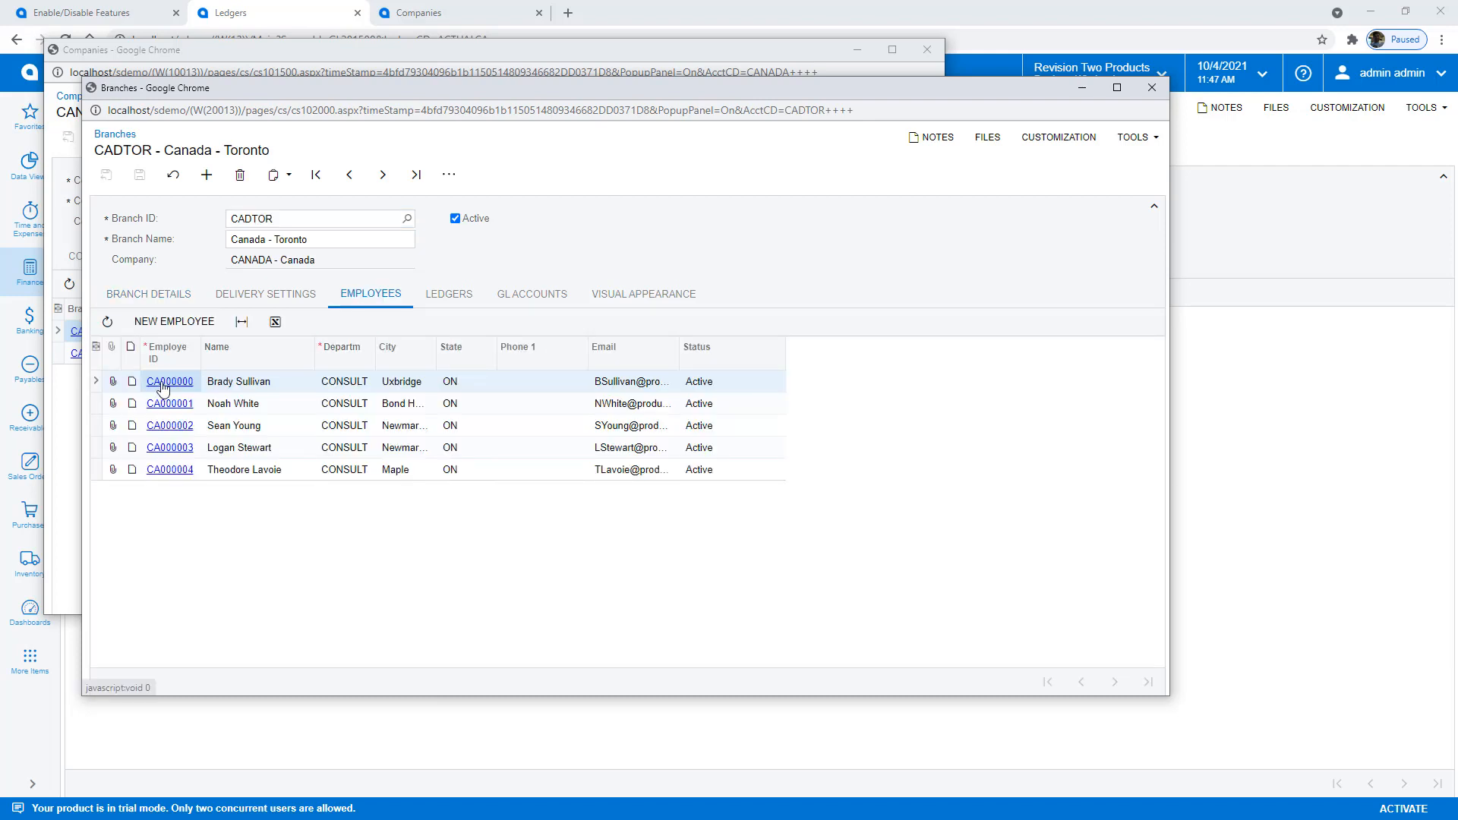
{"action": "left_click", "coordinate": [168, 381]}
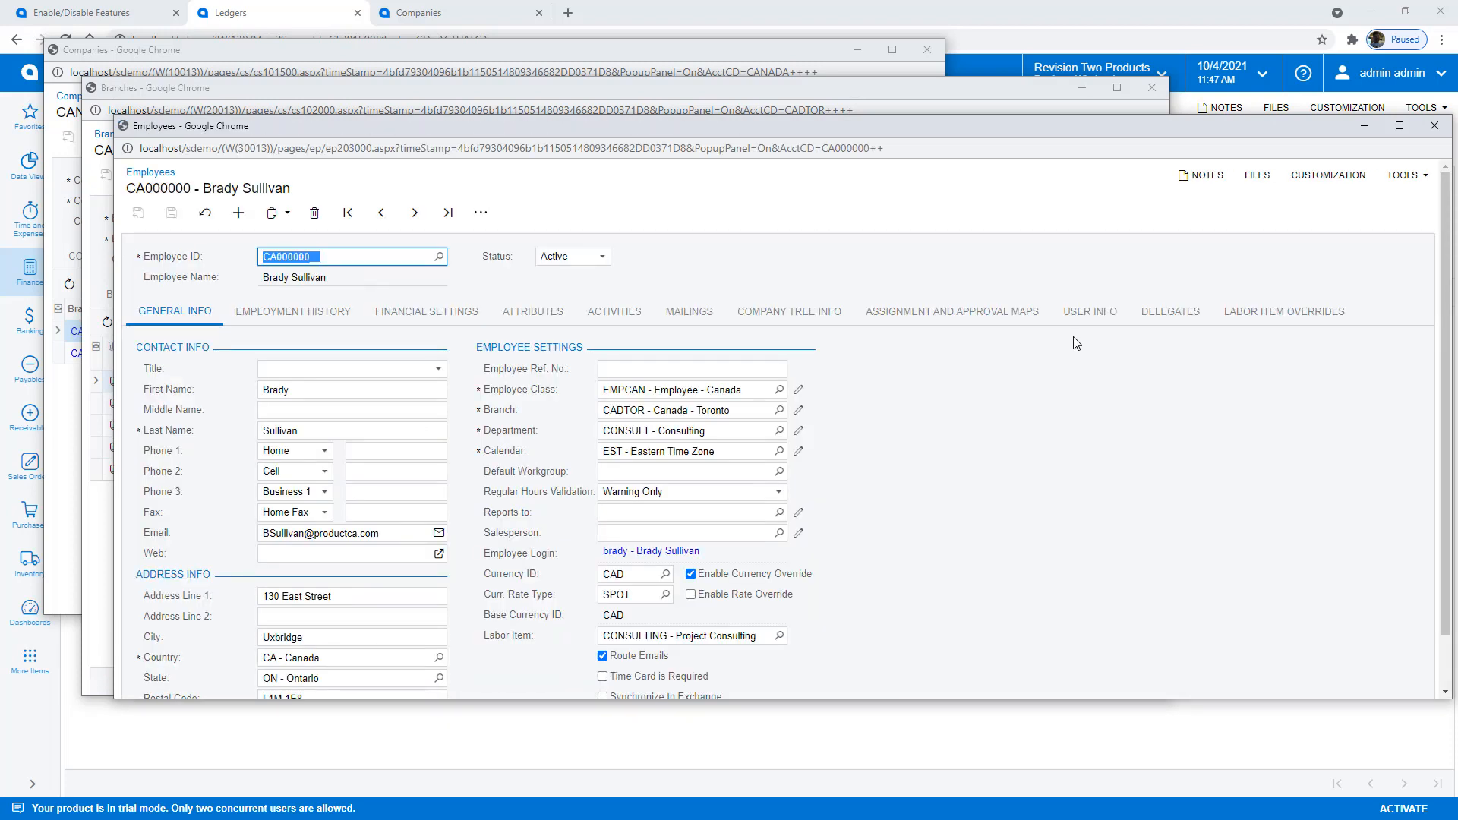
{"action": "left_click", "coordinate": [1089, 310]}
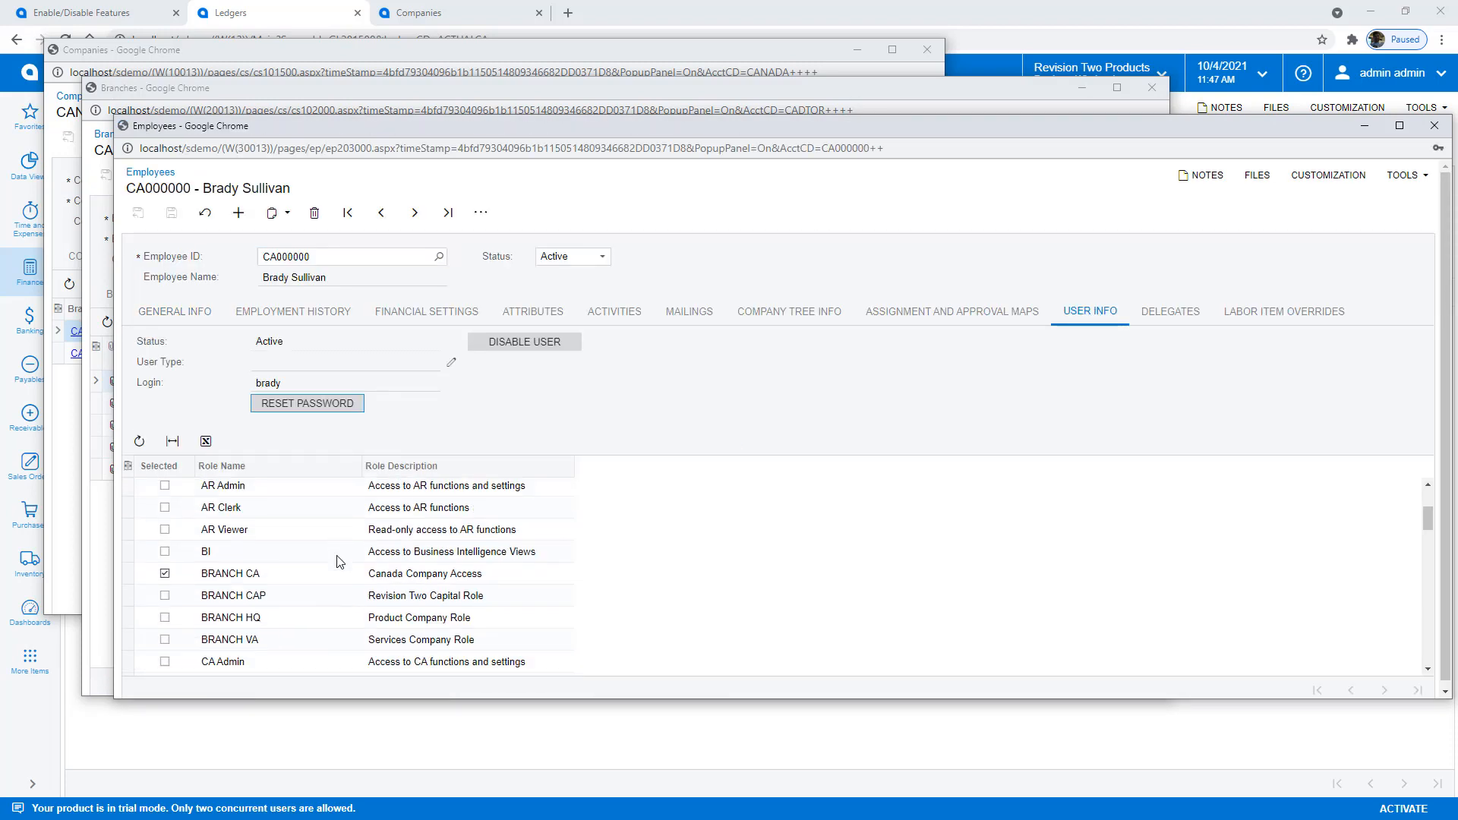
{"action": "scroll", "scroll_direction": "down", "scroll_amount": 3}
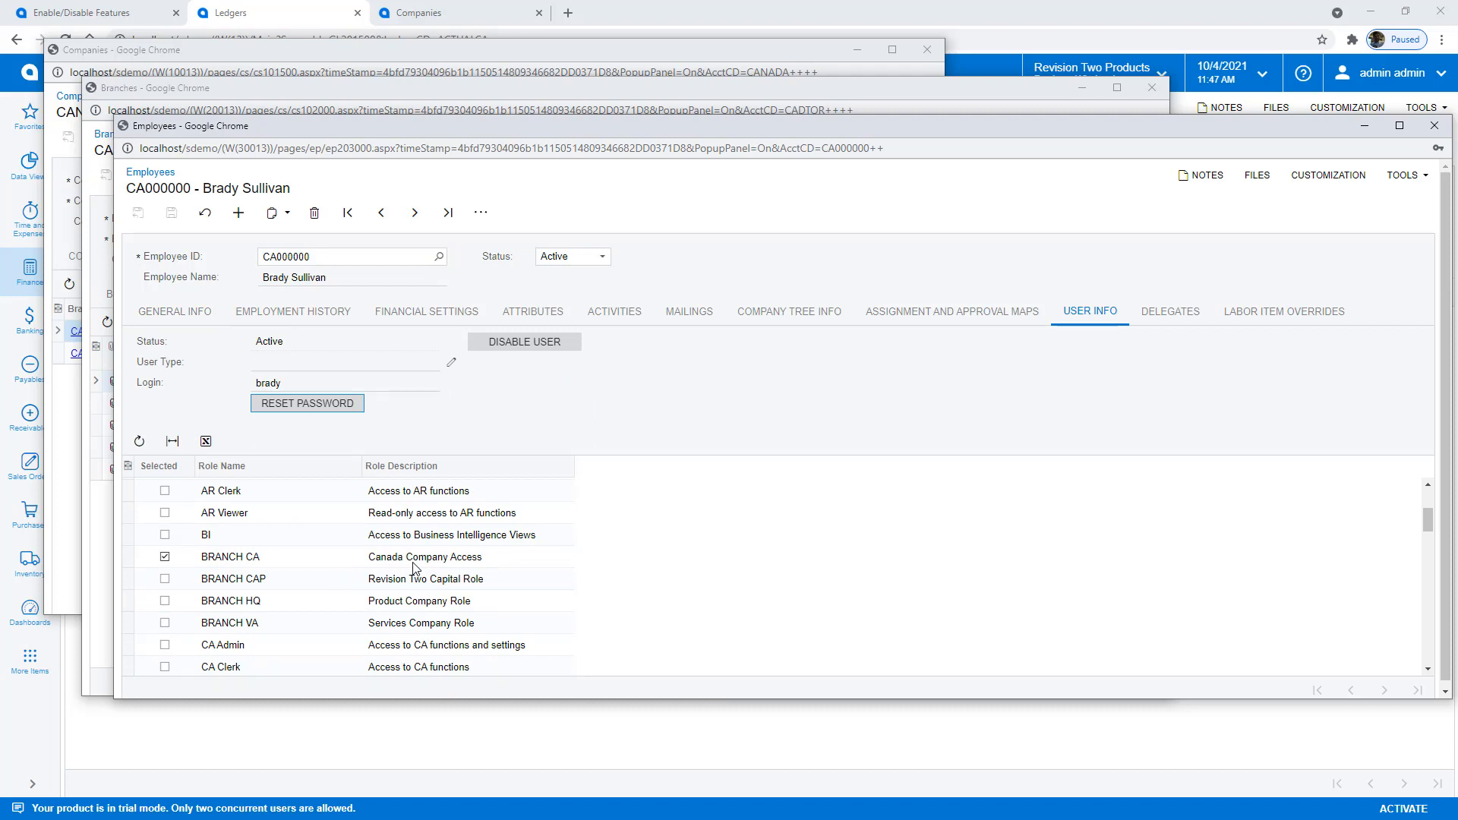
{"action": "mouse_move", "coordinate": [1355, 231]}
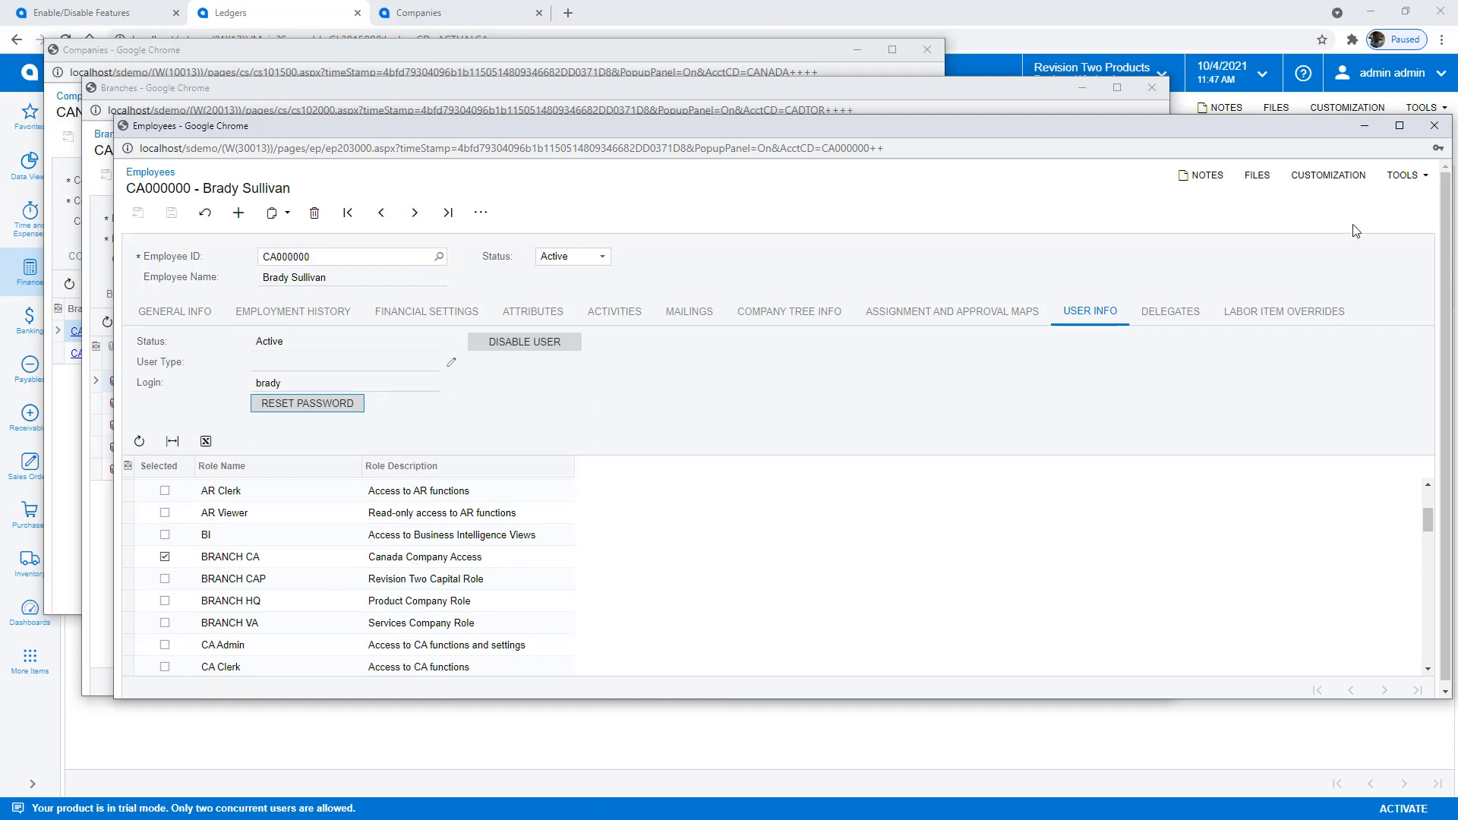
{"action": "left_click", "coordinate": [1435, 126]}
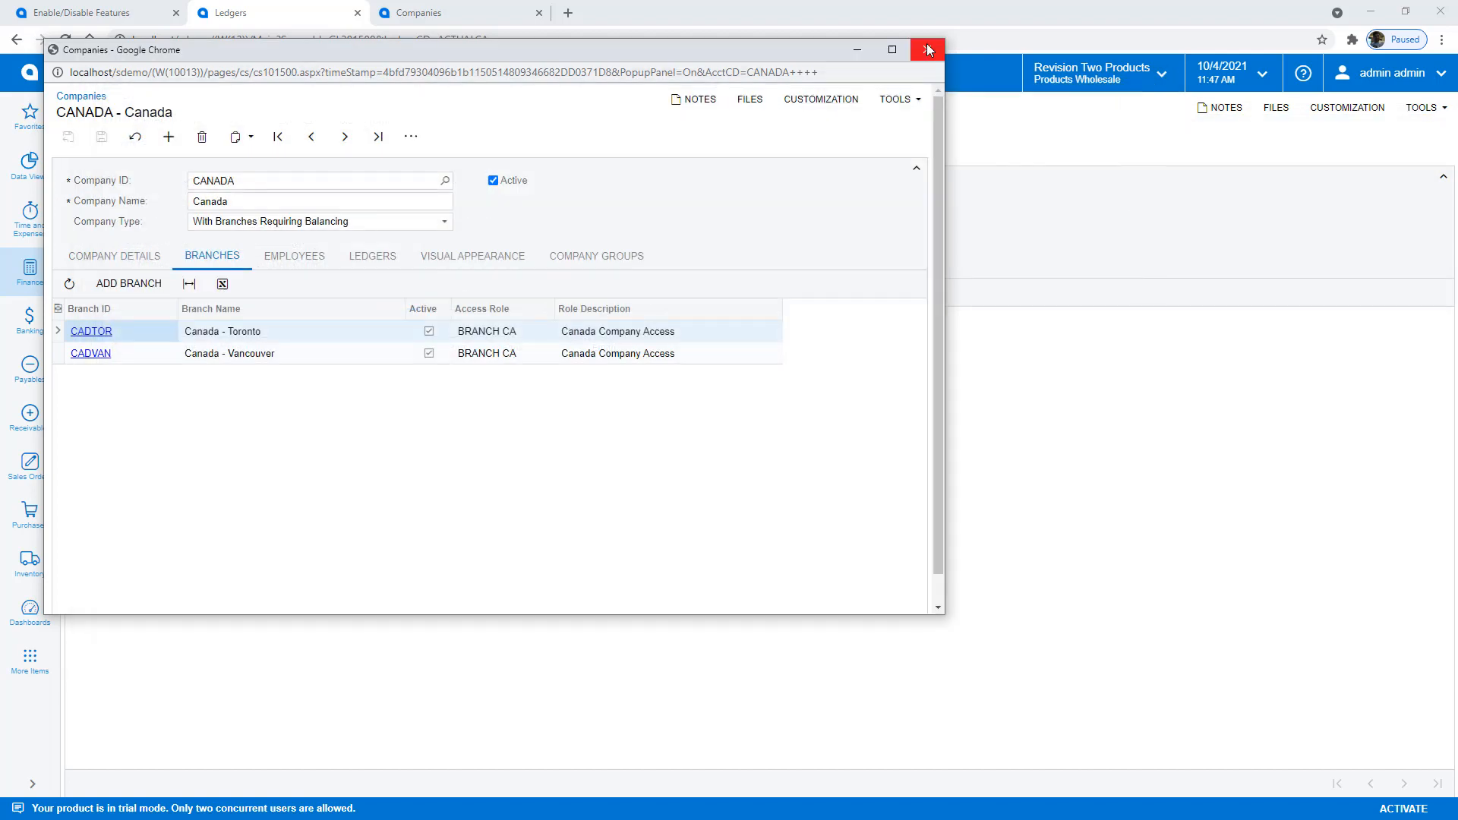
As the Toronto user, save a 40-hour consulting time card and submit it for approval.
{"action": "left_click", "coordinate": [926, 49]}
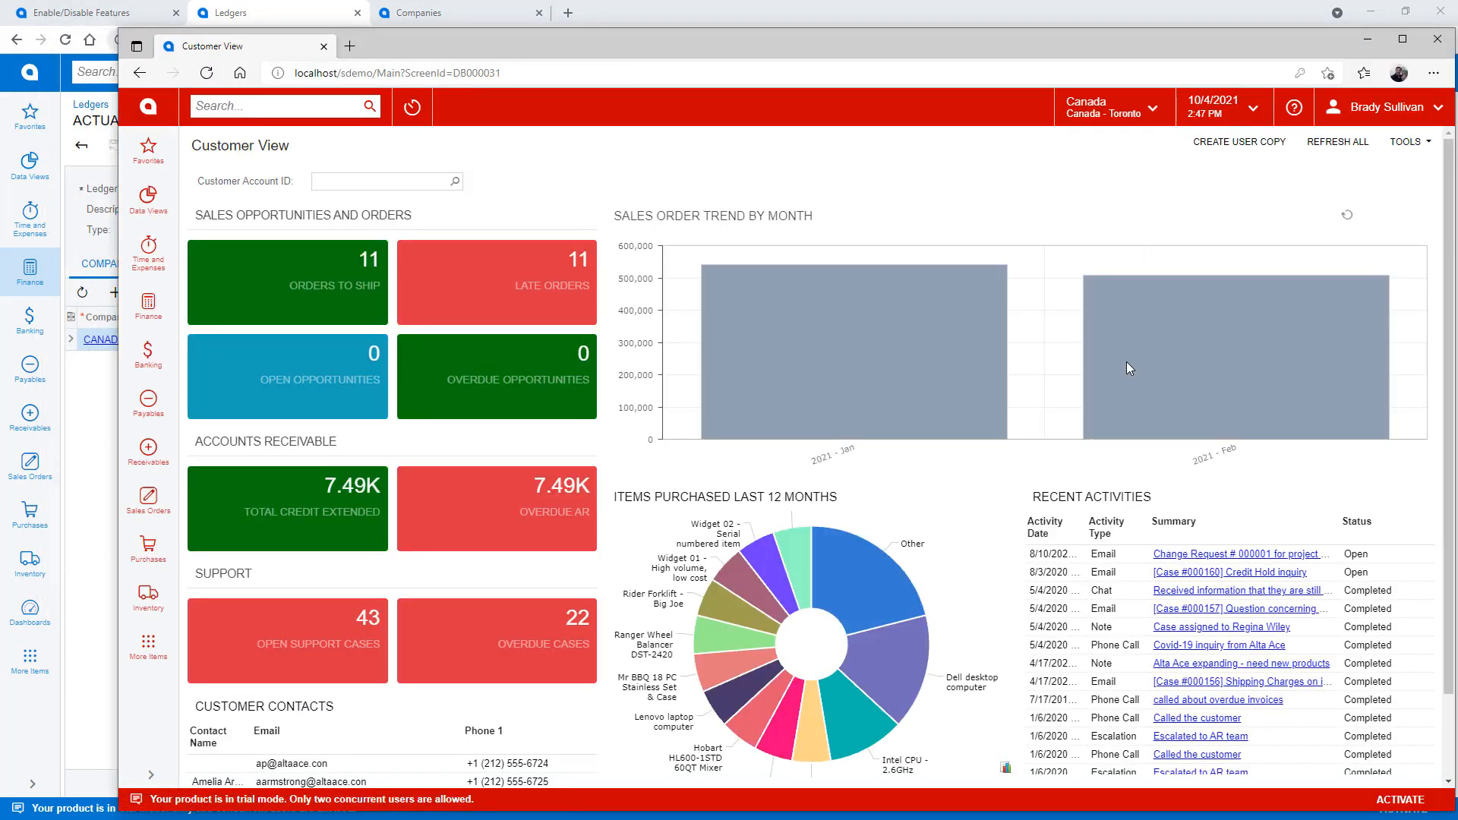
{"action": "left_click", "coordinate": [148, 251]}
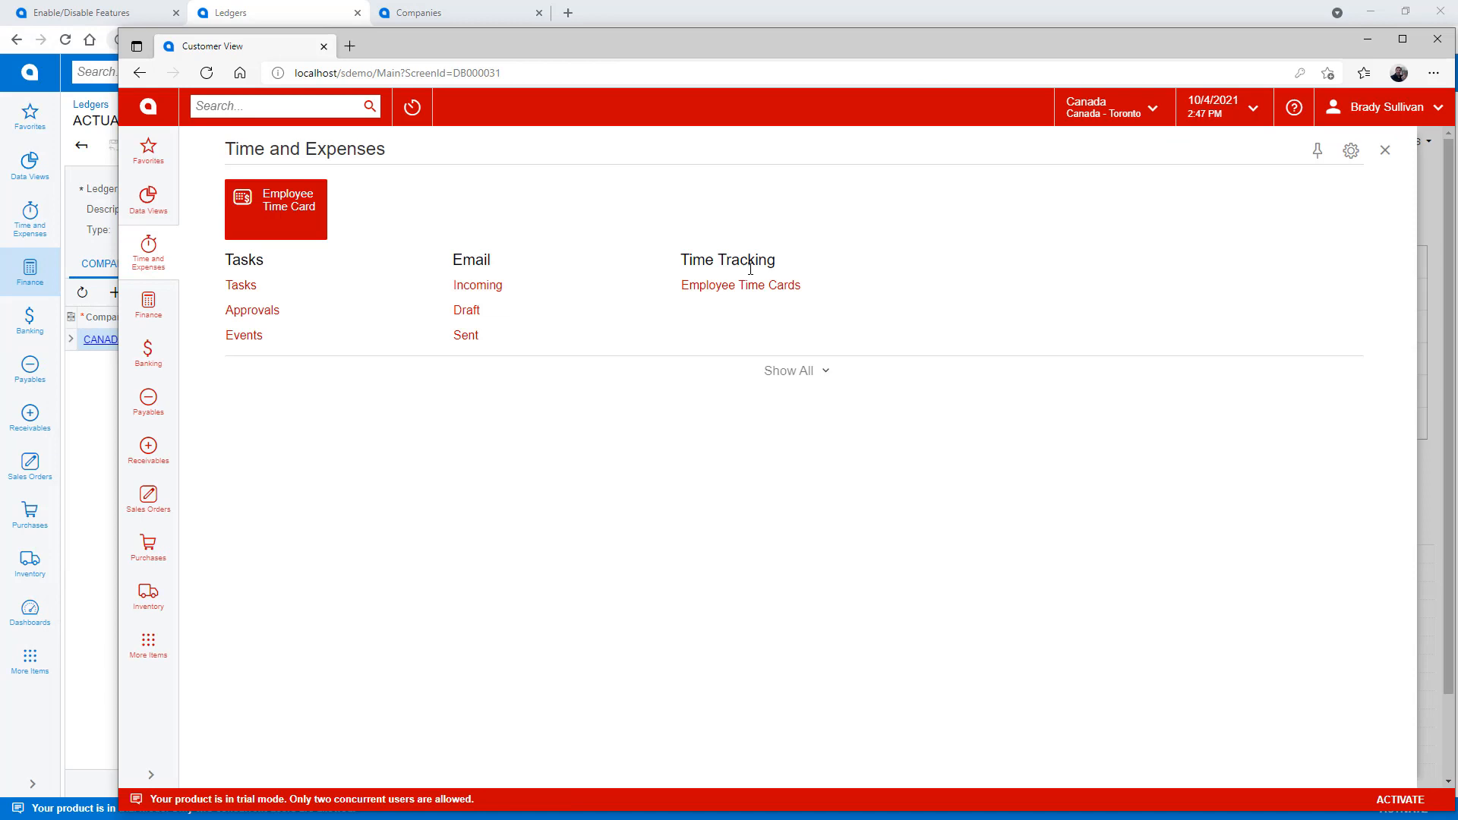
{"action": "left_click", "coordinate": [740, 285]}
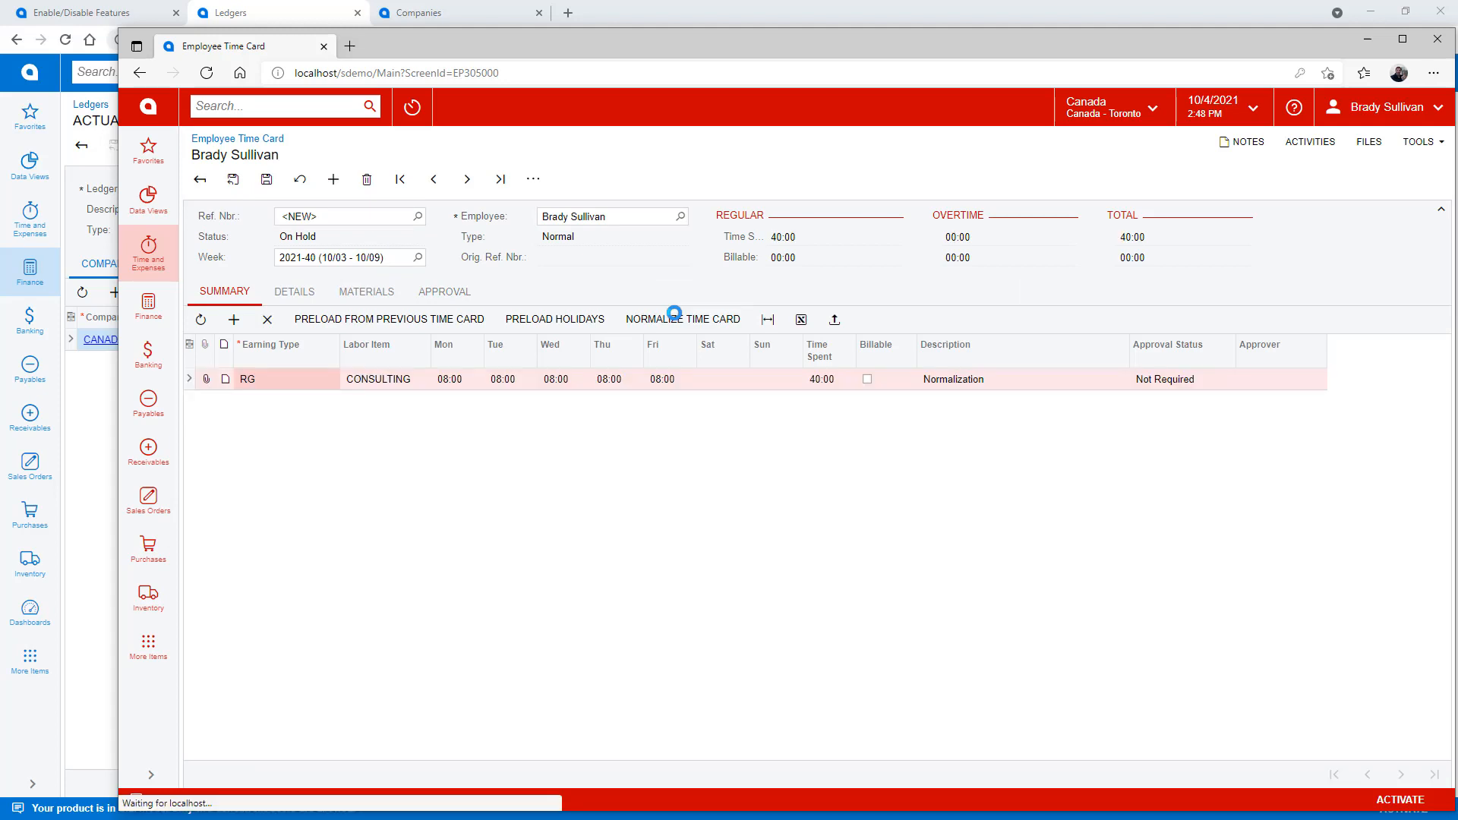
{"action": "left_click", "coordinate": [268, 179]}
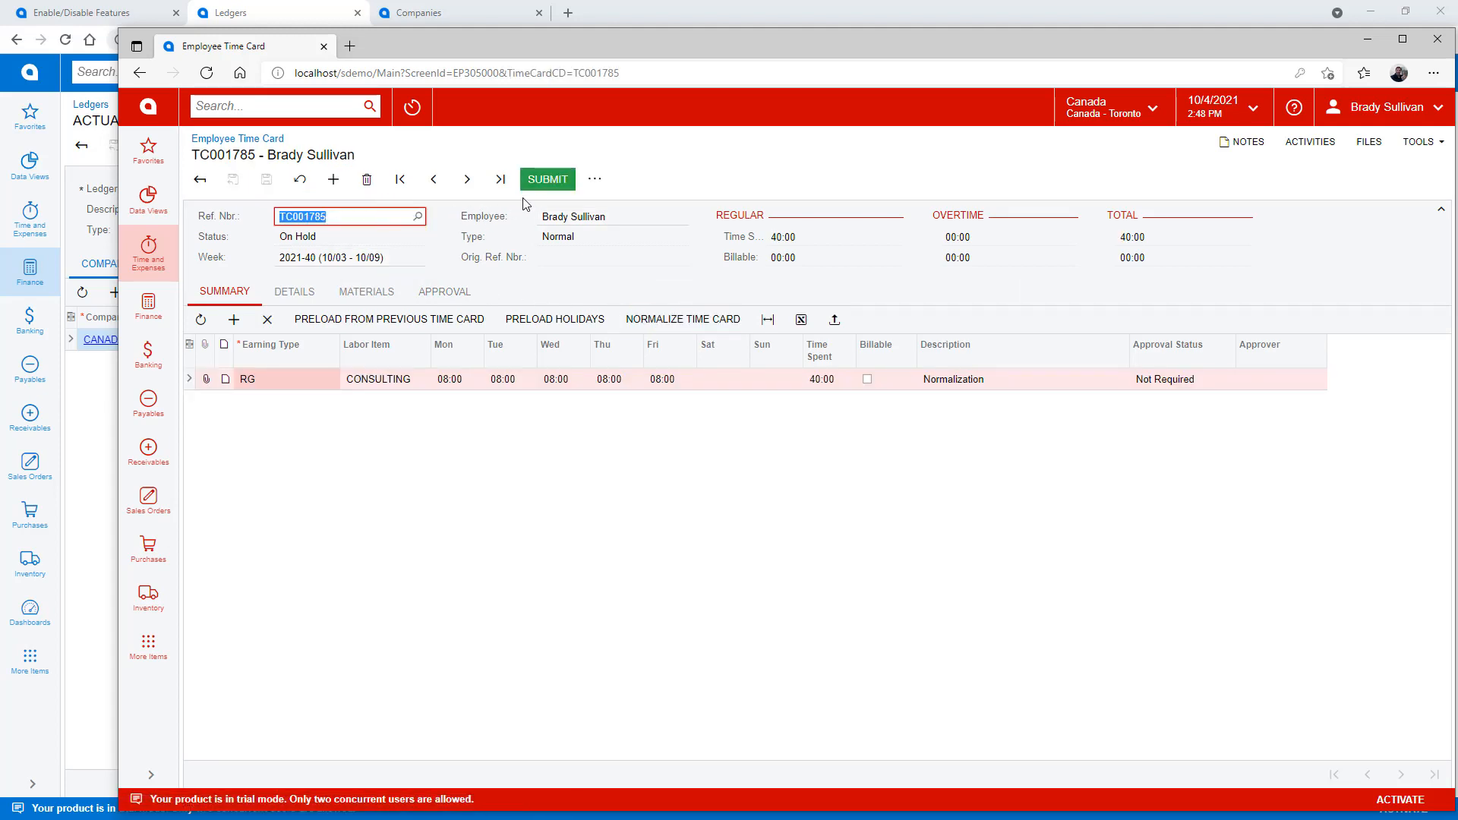
{"action": "left_click", "coordinate": [547, 179]}
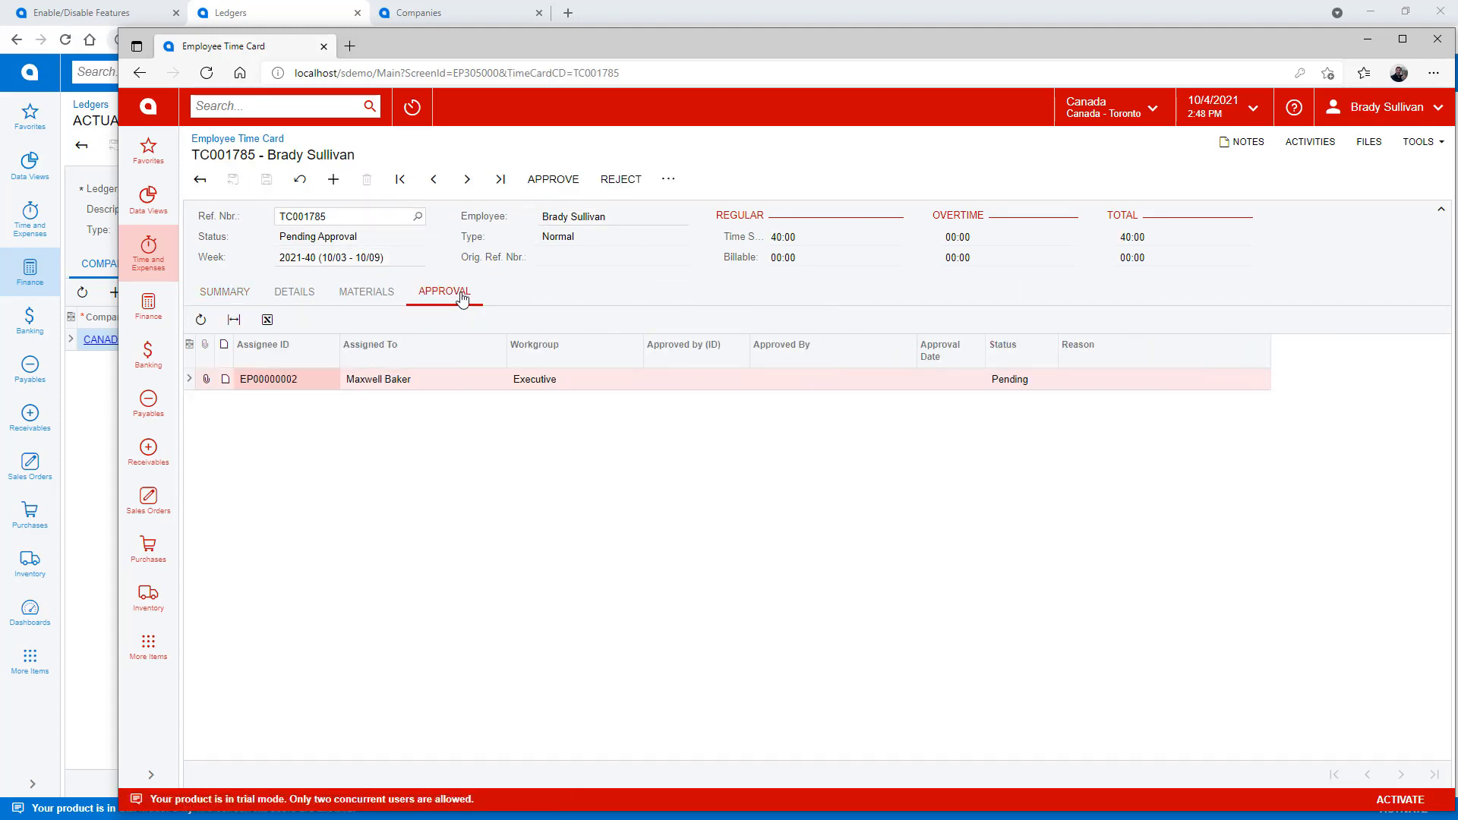
{"action": "mouse_move", "coordinate": [448, 388]}
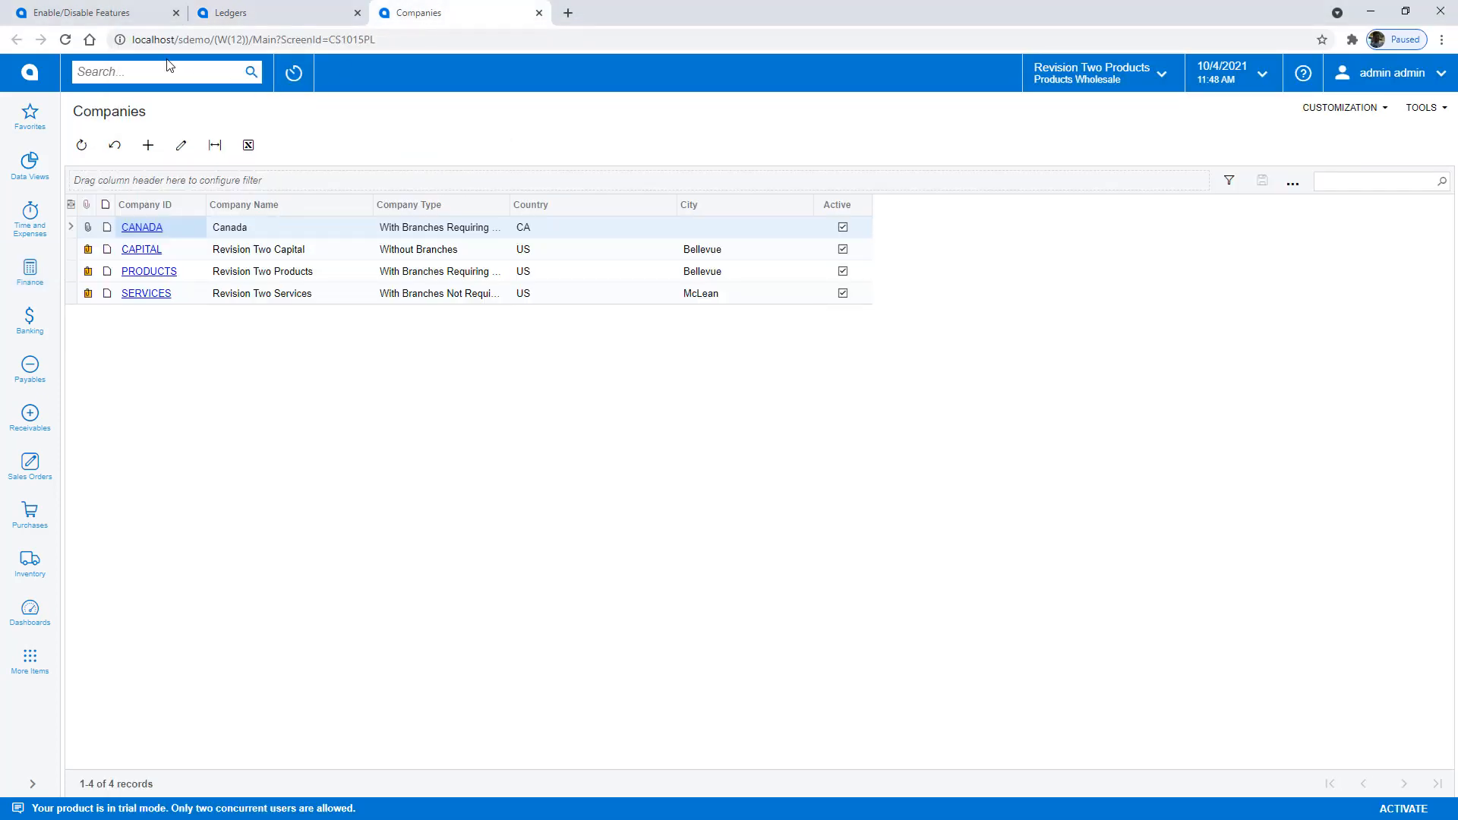
Approve time card TC001785 from Approvals, then move to the customer list.
{"action": "type", "text": "apr"}
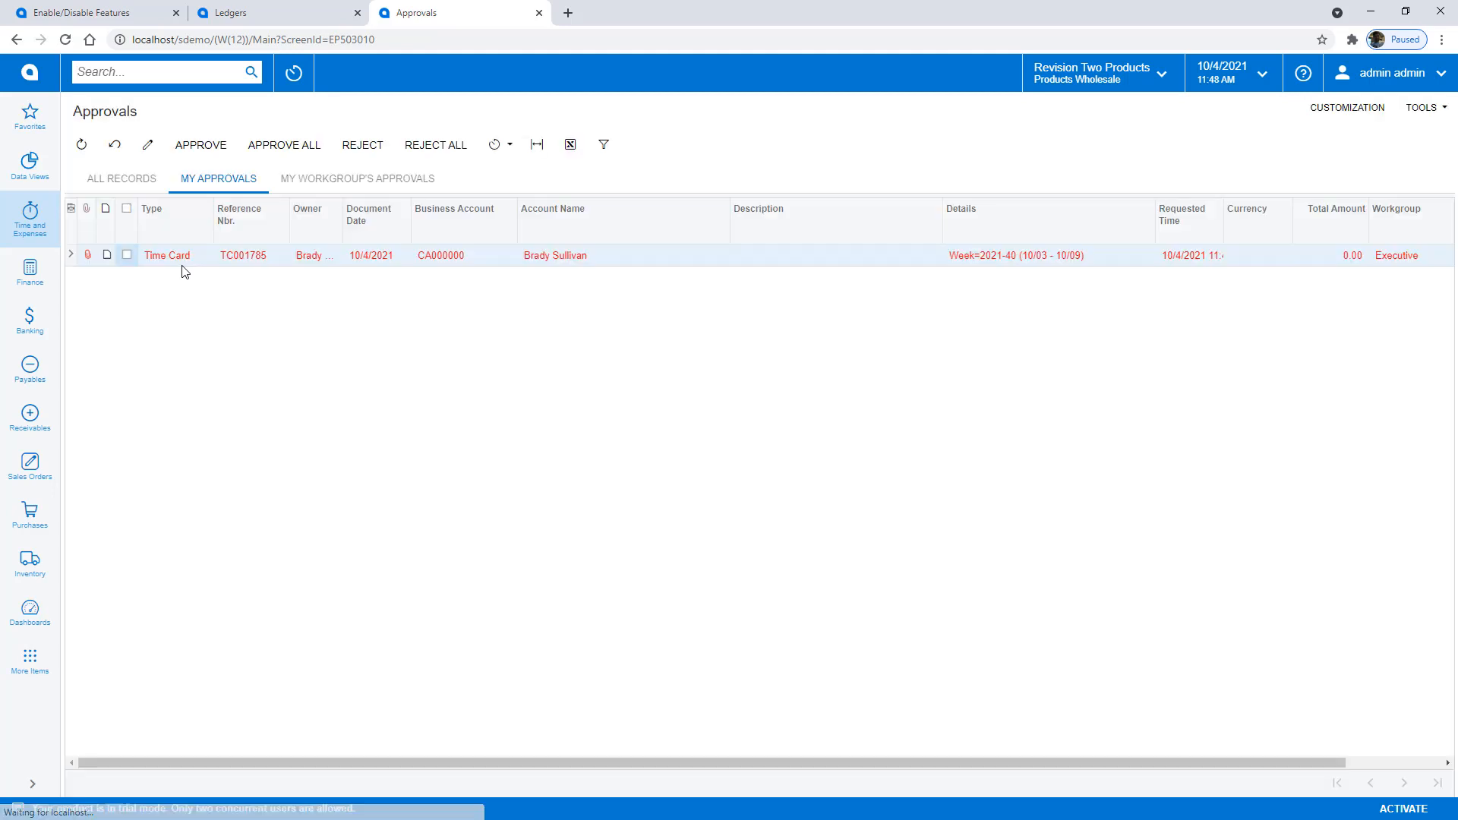
{"action": "left_click", "coordinate": [126, 255]}
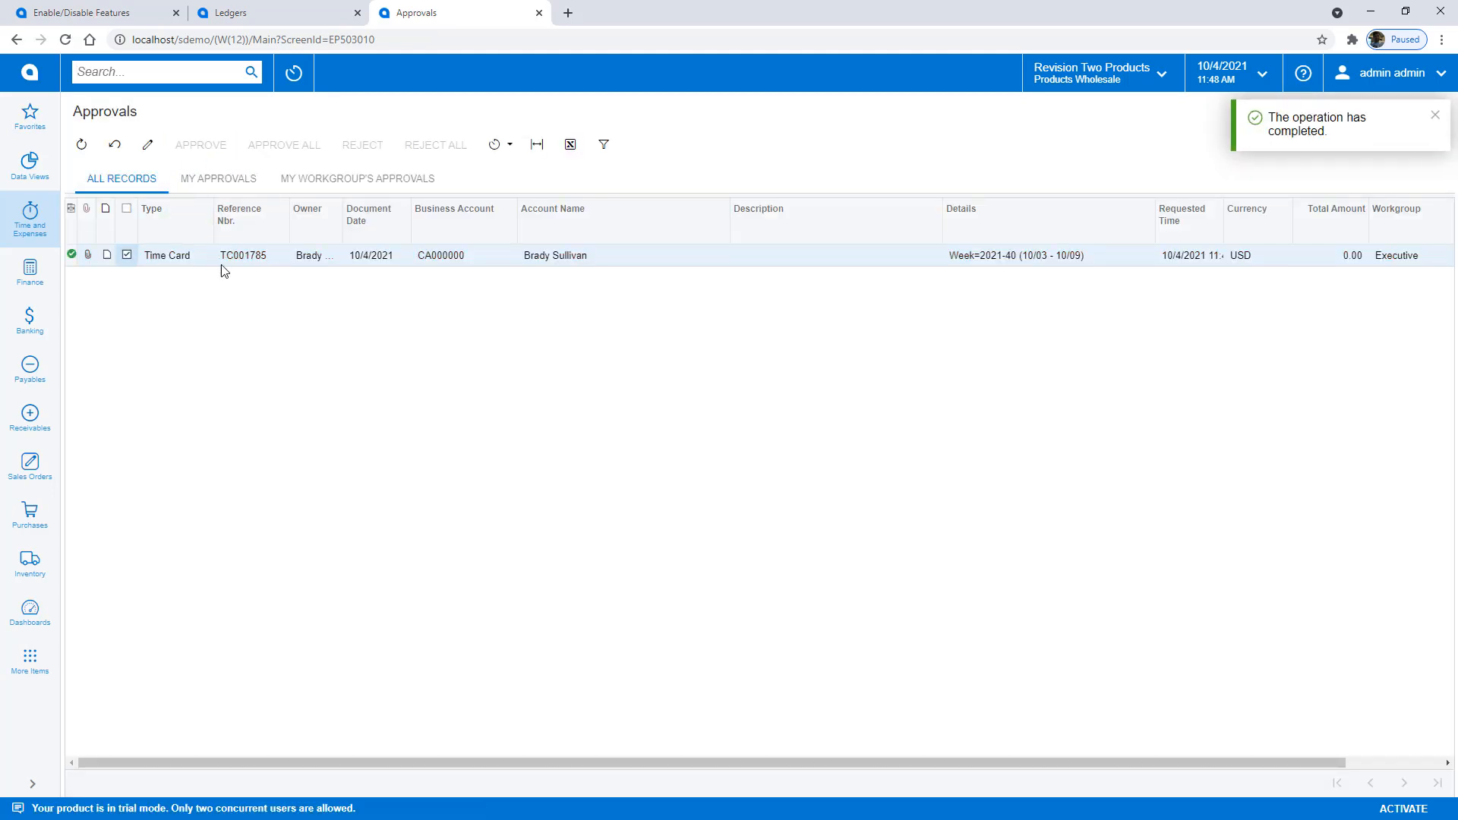
{"action": "mouse_move", "coordinate": [240, 265]}
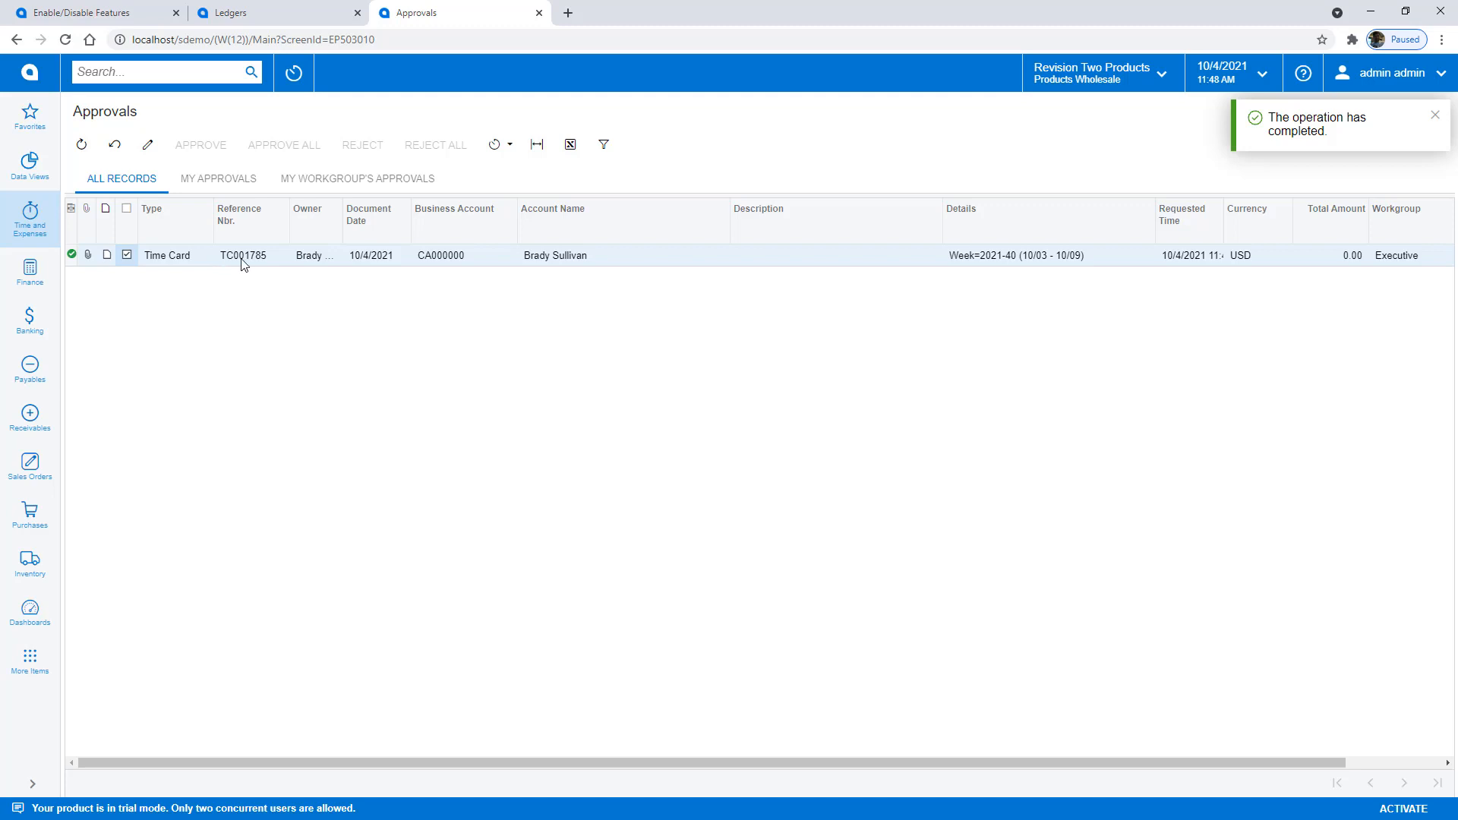
{"action": "mouse_move", "coordinate": [232, 260]}
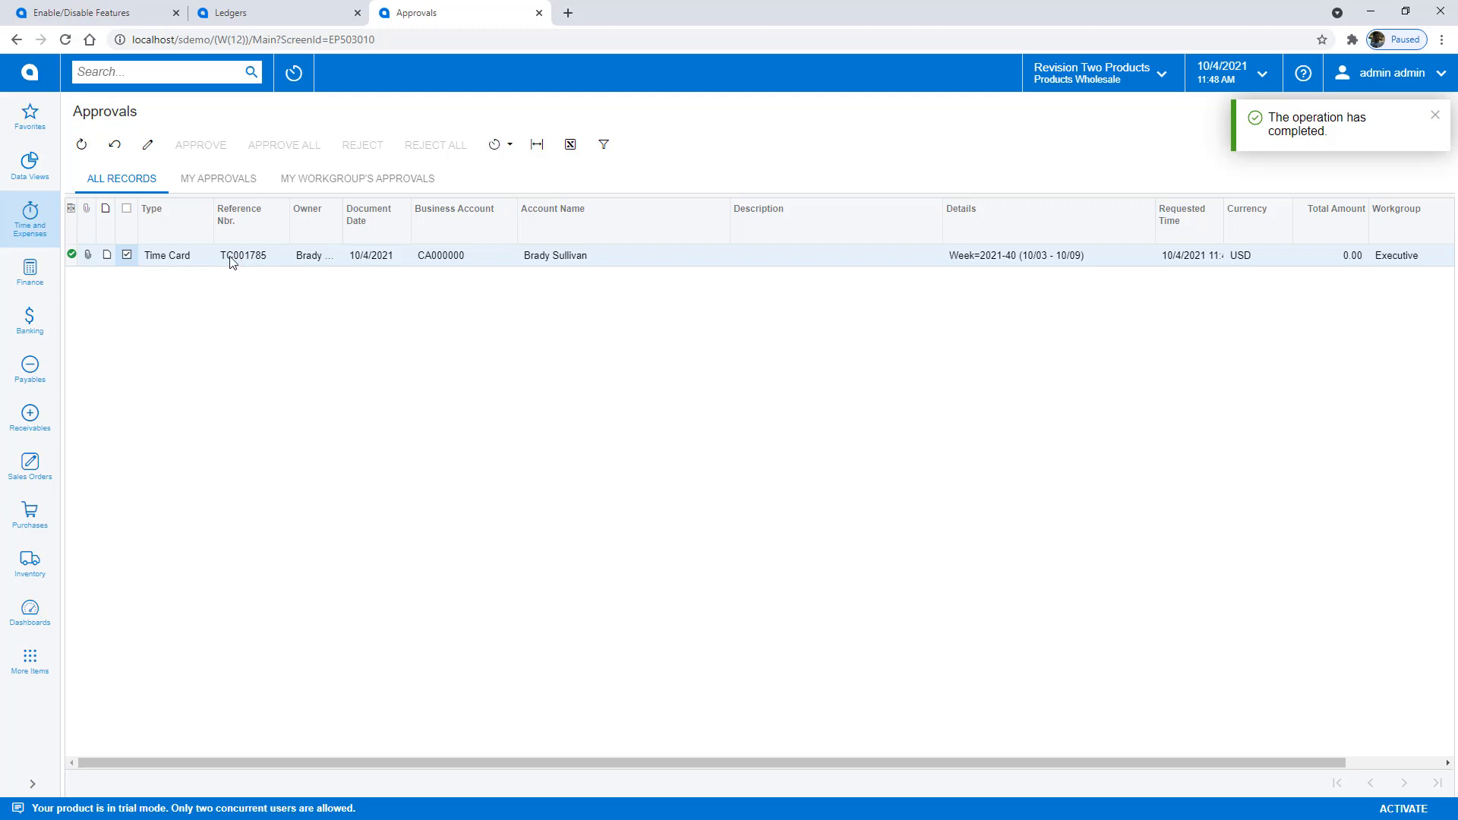
{"action": "left_click", "coordinate": [158, 71]}
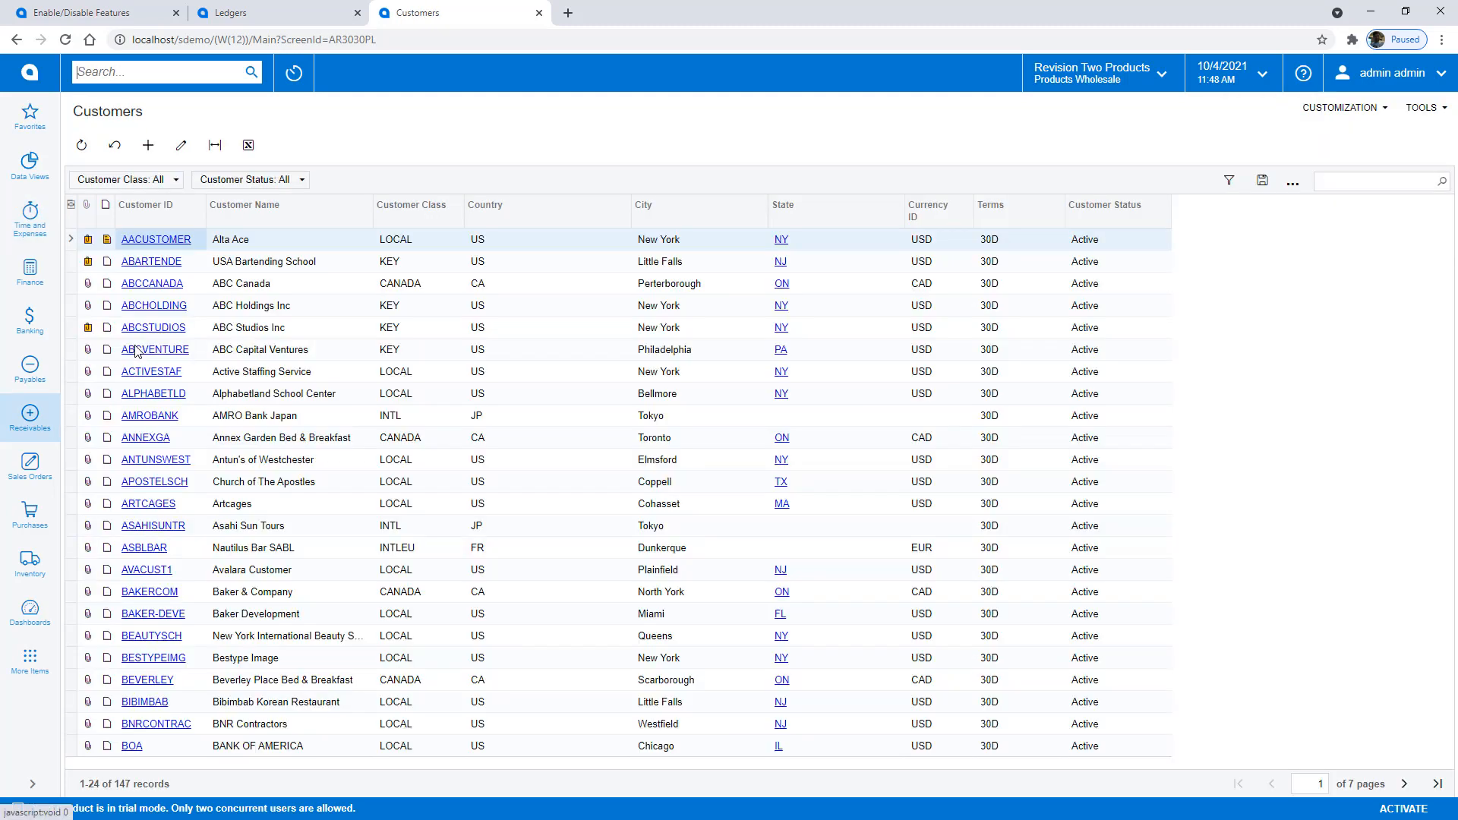
{"action": "mouse_move", "coordinate": [154, 289]}
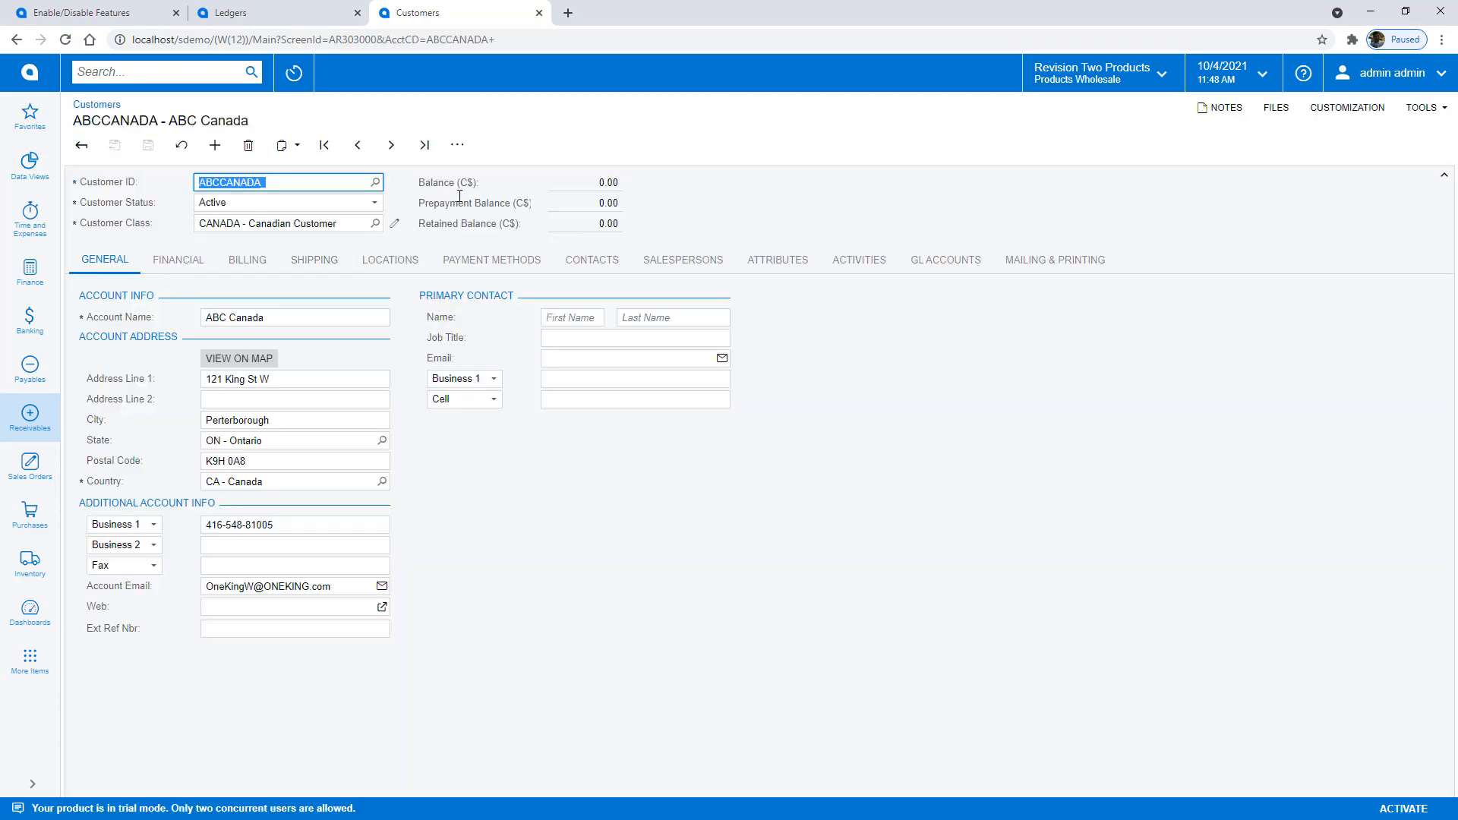
Review ABC Canada's visibility restriction and billing, leaving Consolidate Balance off.
{"action": "left_click", "coordinate": [178, 259]}
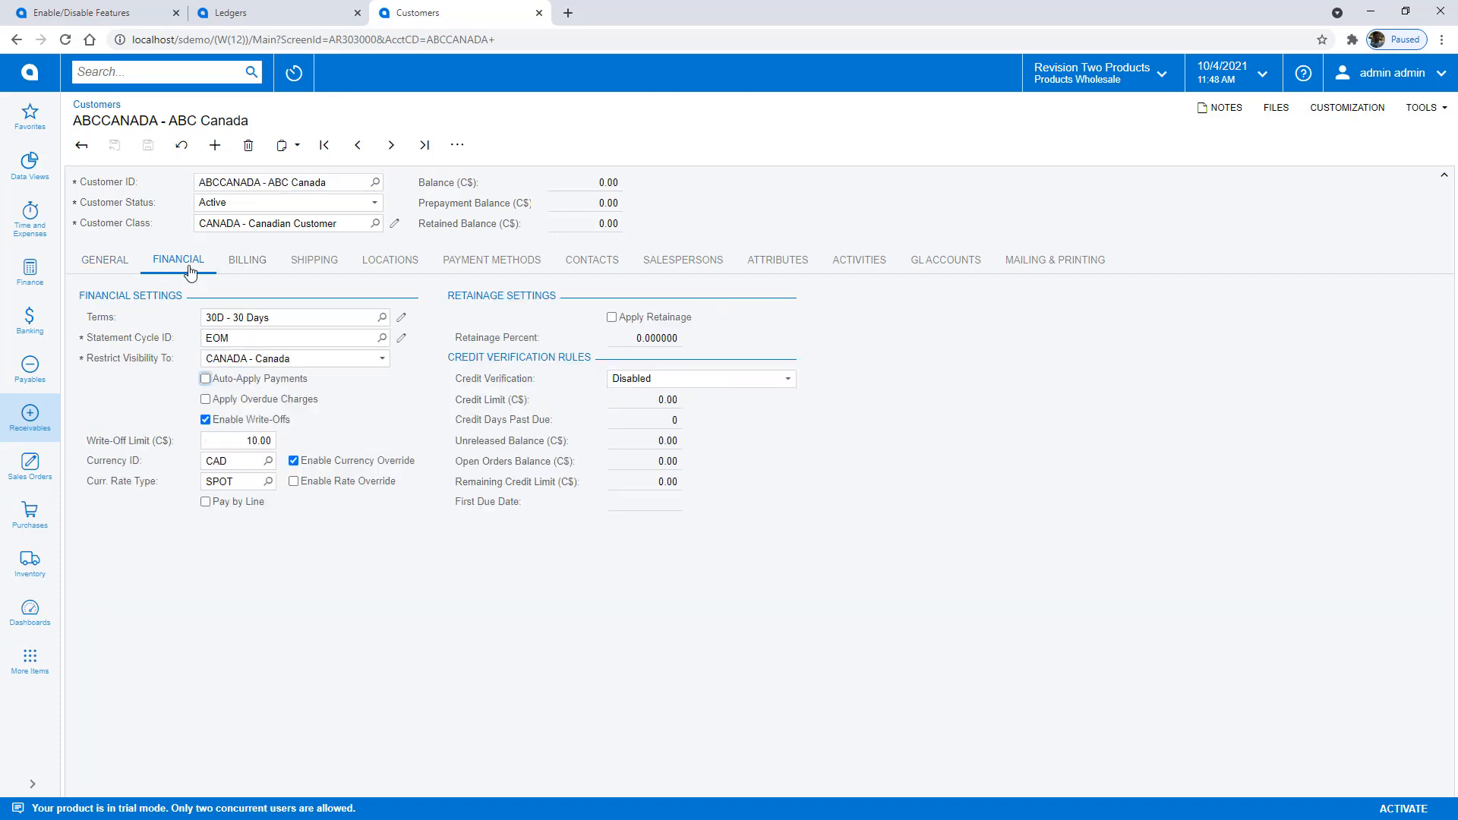
{"action": "mouse_move", "coordinate": [382, 363]}
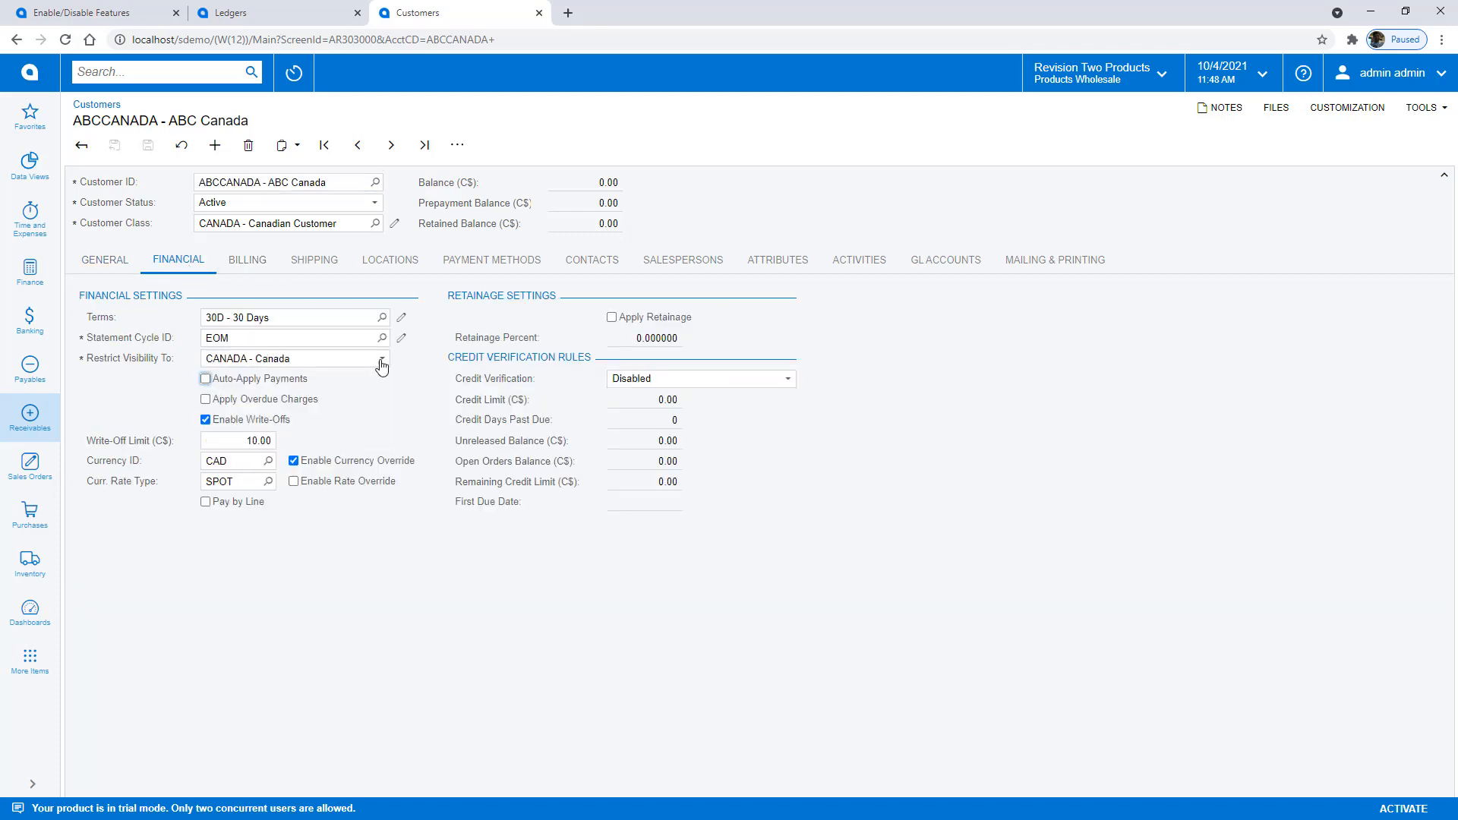
{"action": "left_click", "coordinate": [380, 358]}
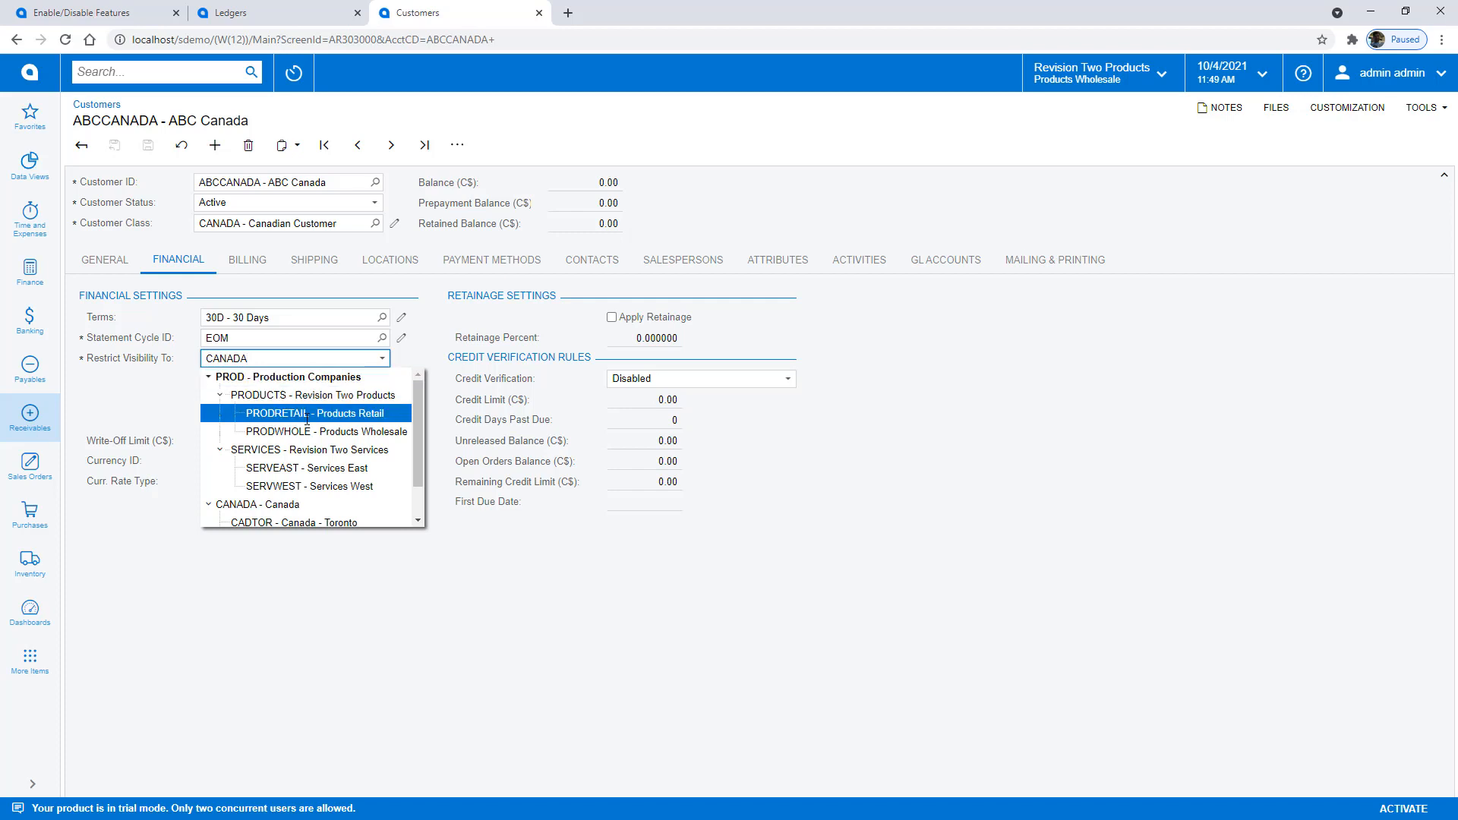
{"action": "left_click", "coordinate": [246, 259]}
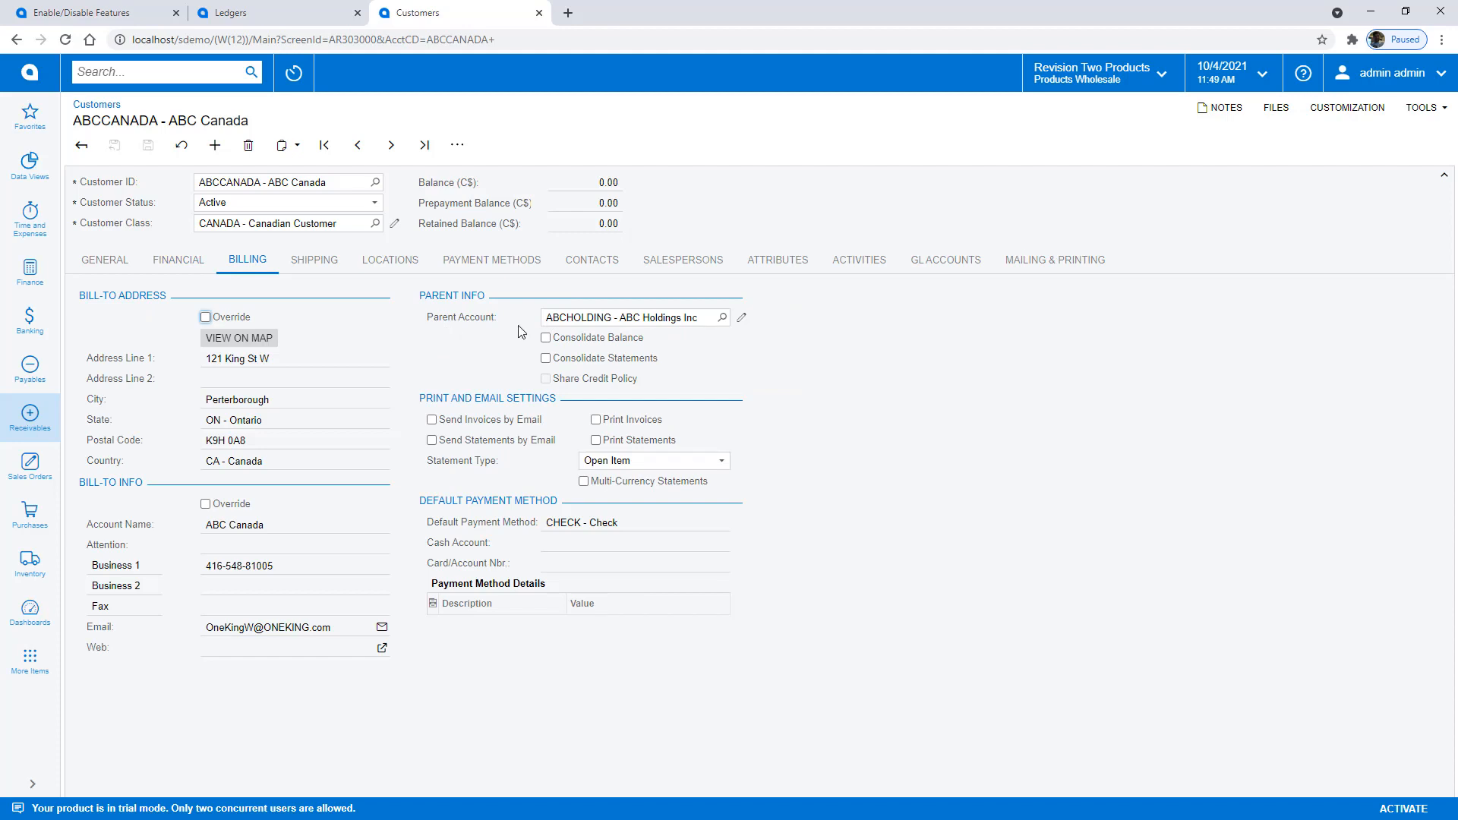
{"action": "left_click", "coordinate": [545, 337]}
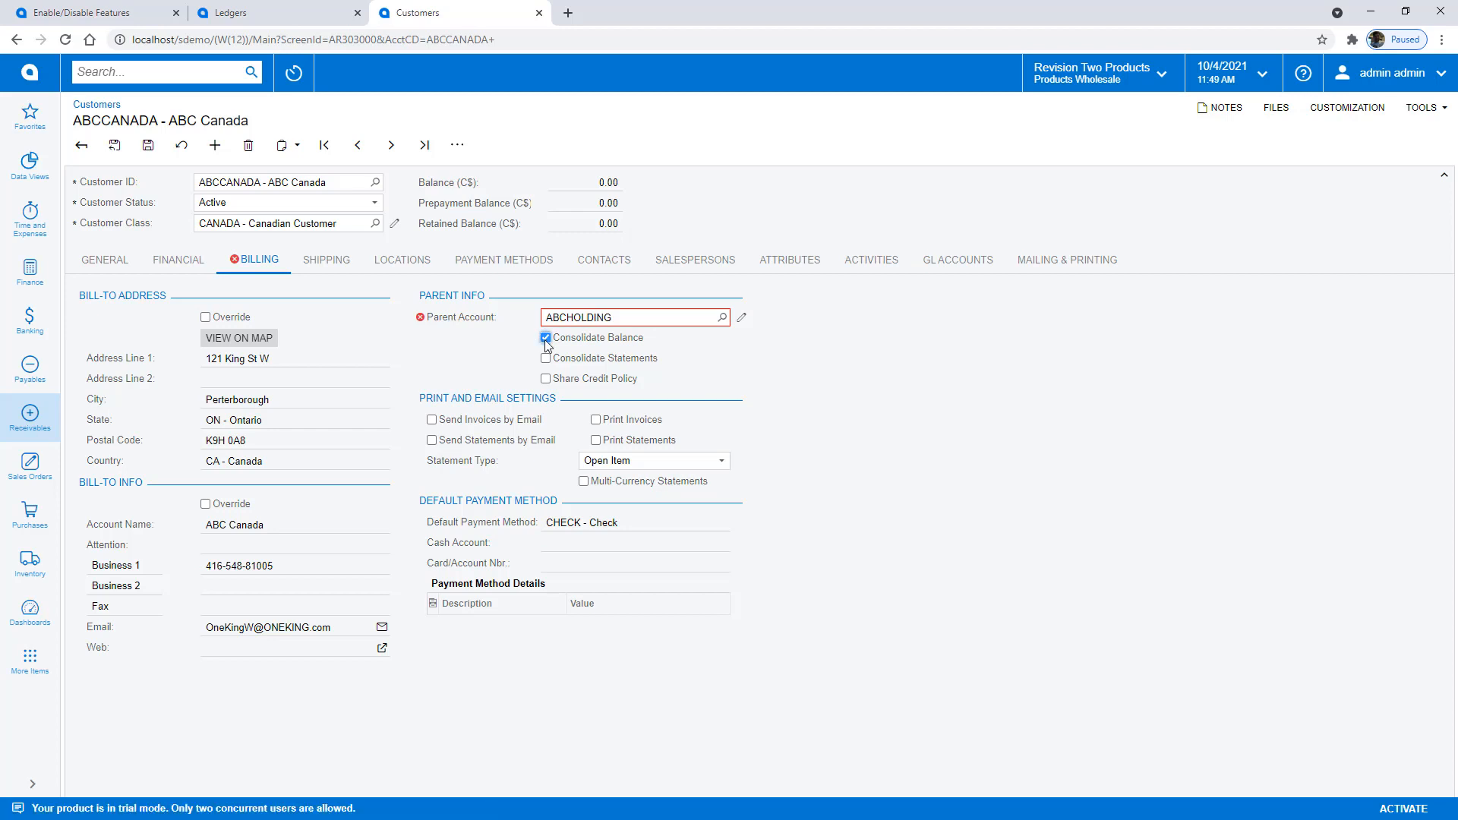
{"action": "left_click", "coordinate": [545, 337]}
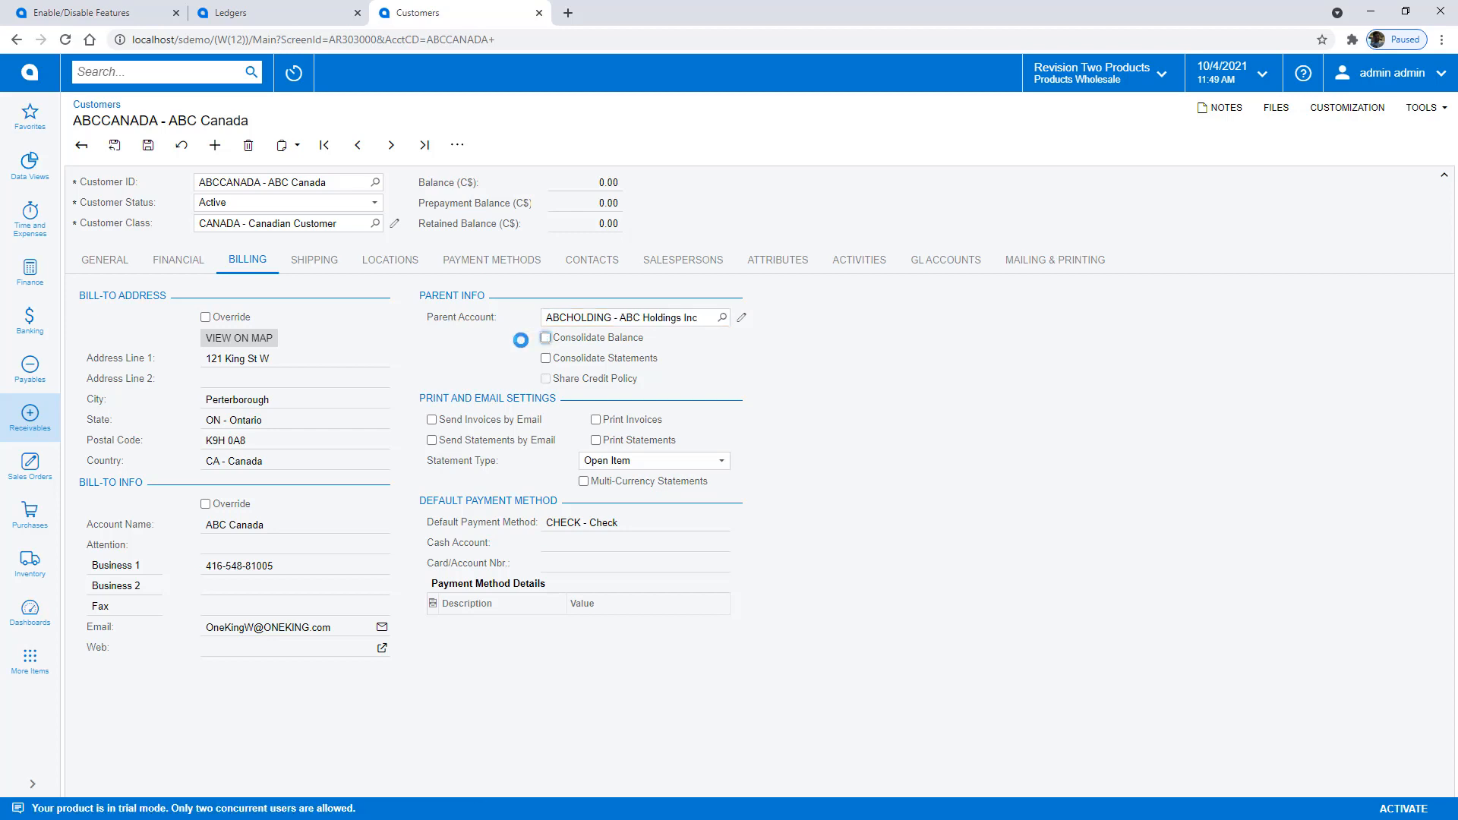
{"action": "mouse_move", "coordinate": [520, 345]}
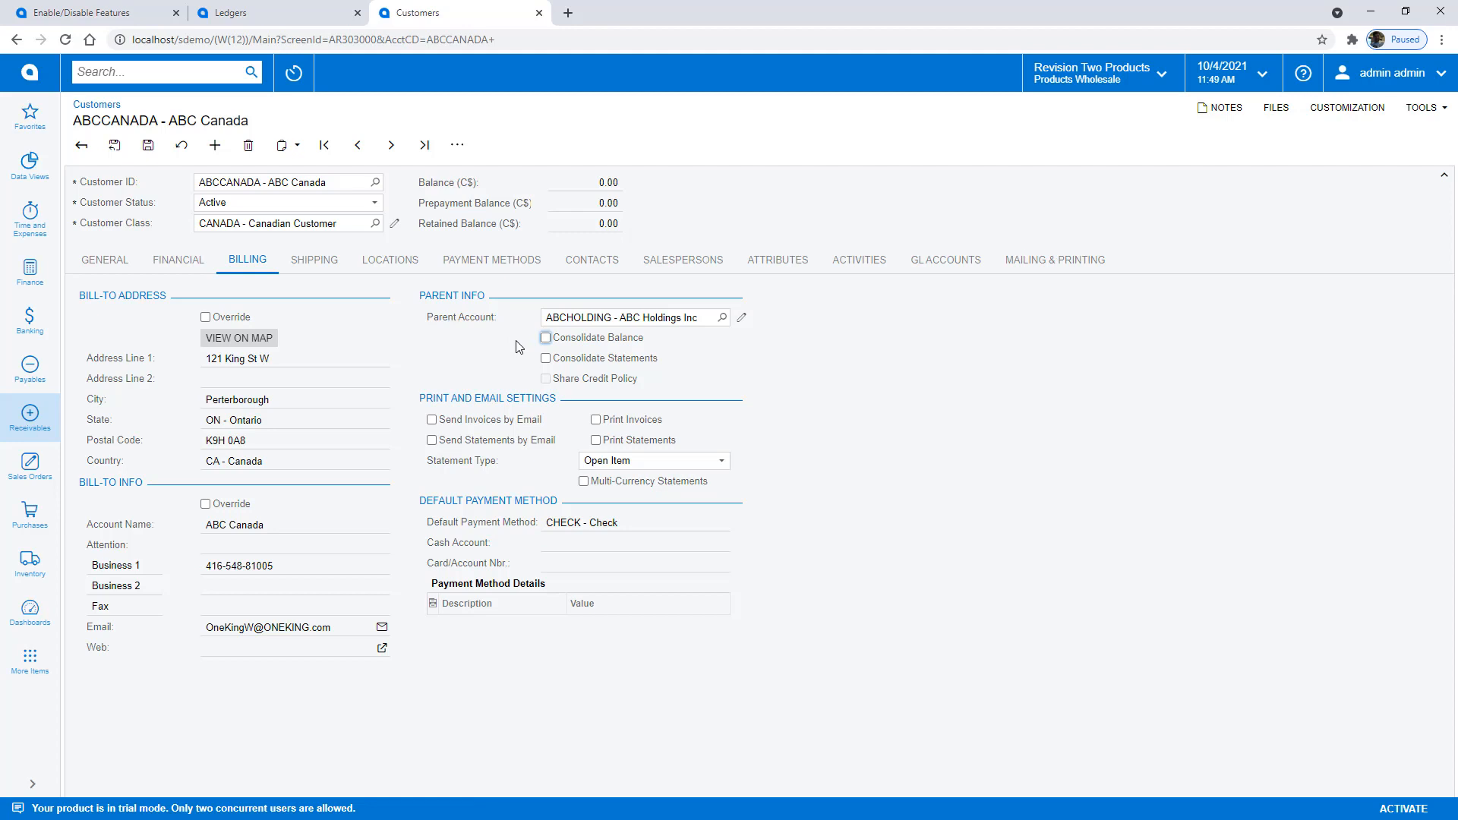
Create a sales order for ABC Canada with branch CADTOR.
{"action": "left_click", "coordinate": [457, 145]}
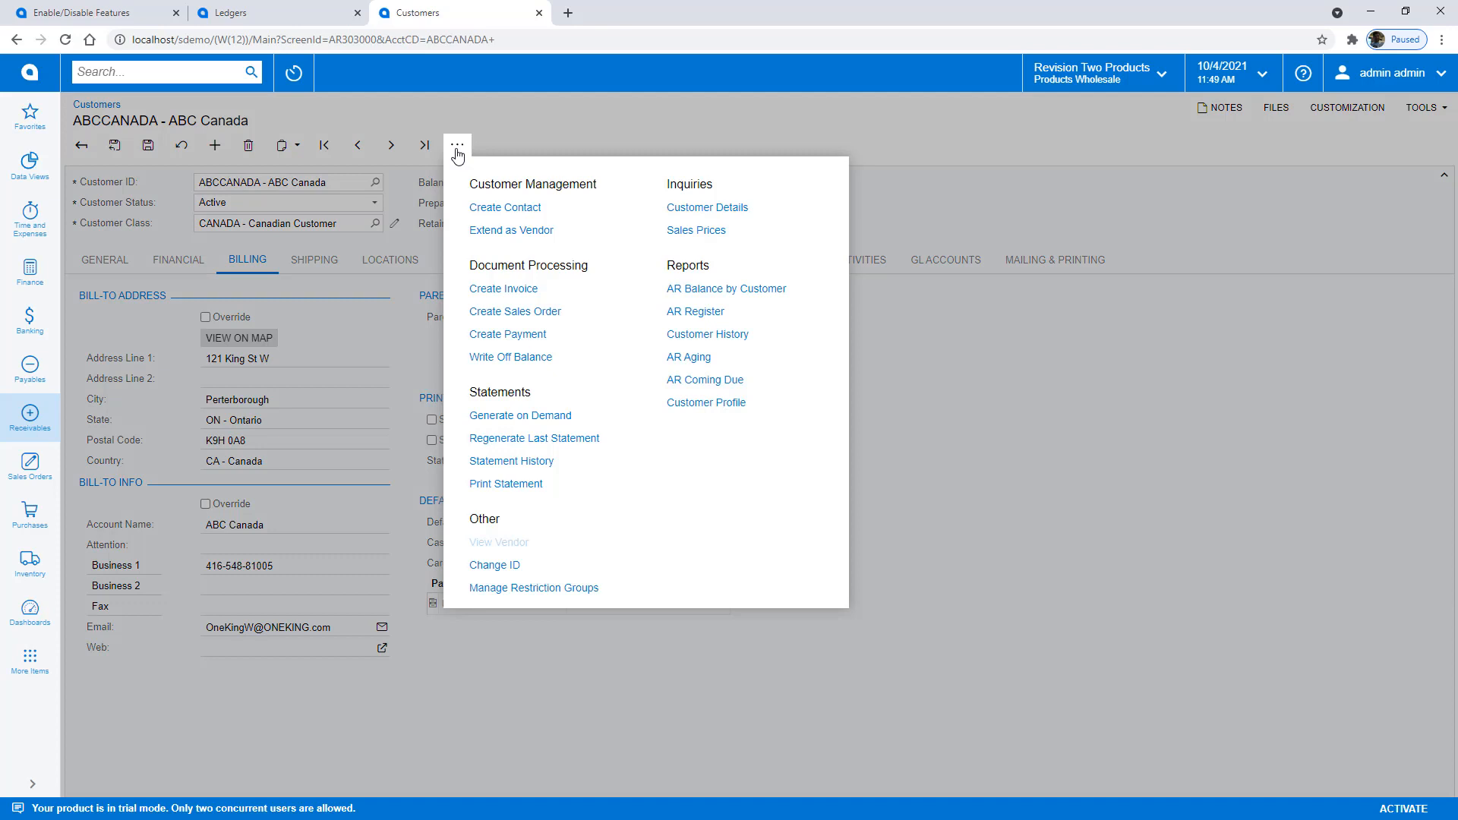
{"action": "mouse_move", "coordinate": [515, 310]}
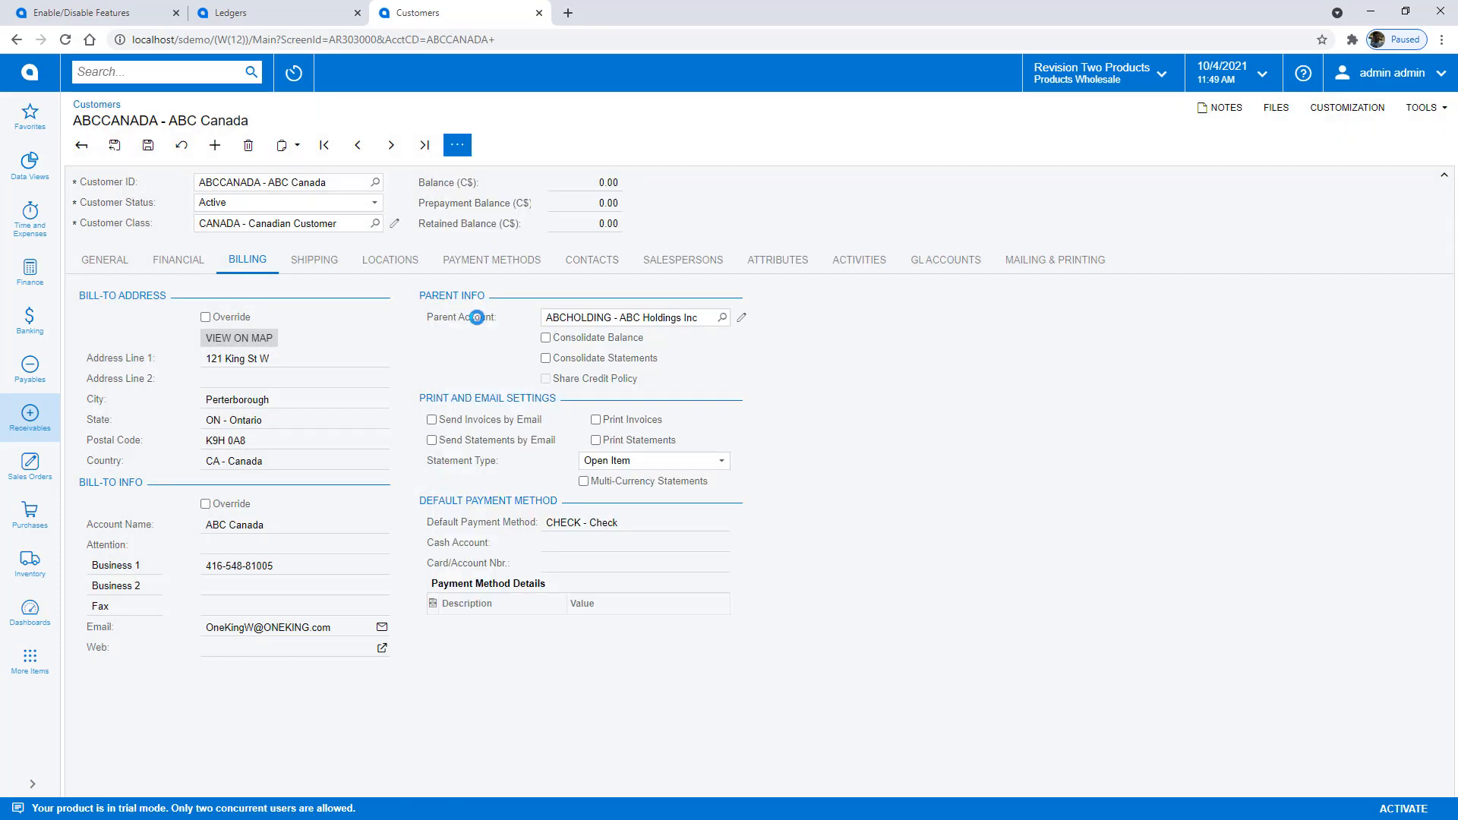
{"action": "left_click", "coordinate": [28, 464]}
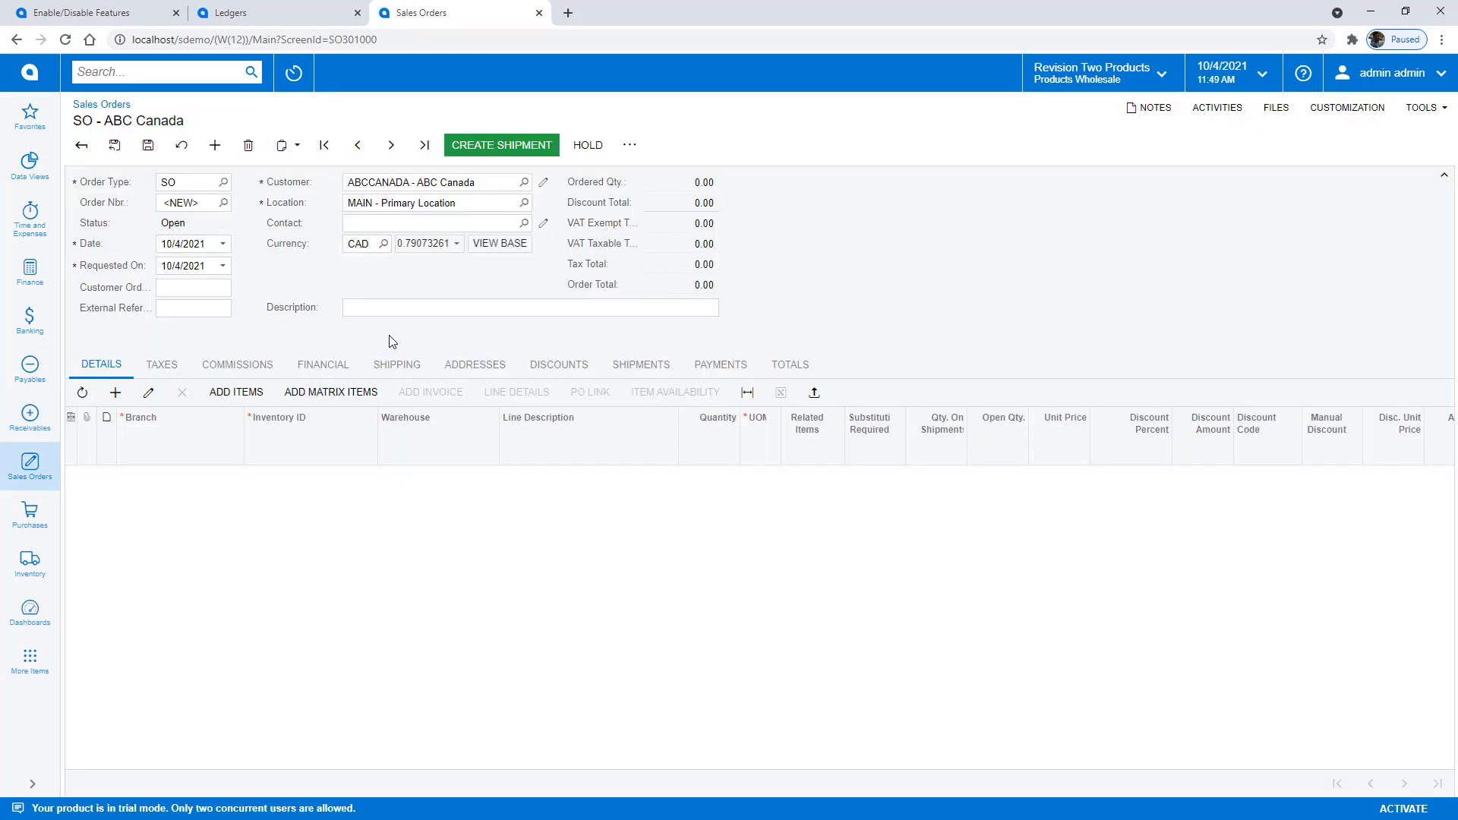
{"action": "left_click", "coordinate": [322, 363]}
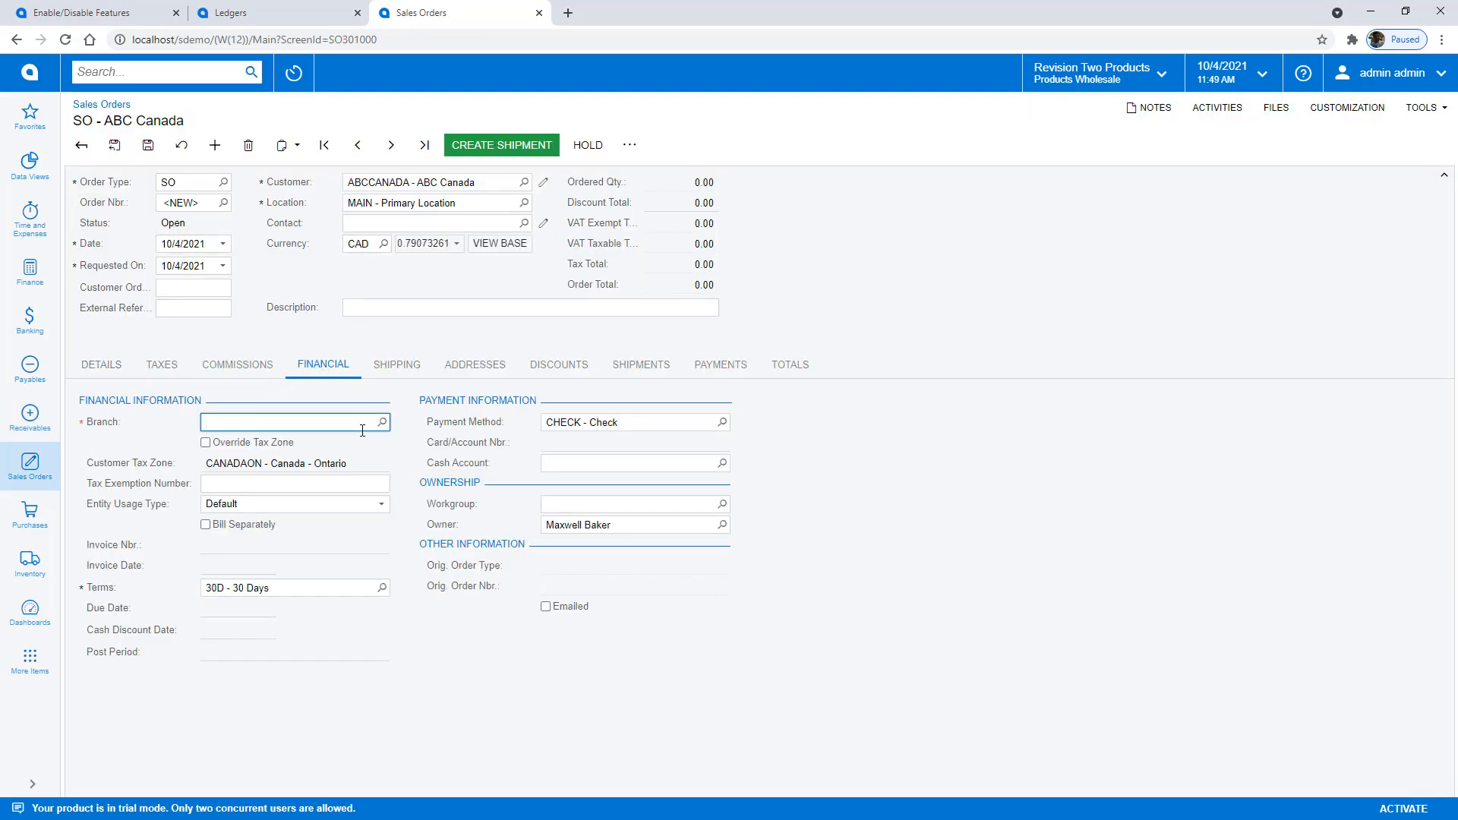
{"action": "left_click", "coordinate": [382, 421]}
{"action": "type", "text": "PRODWHOLE"}
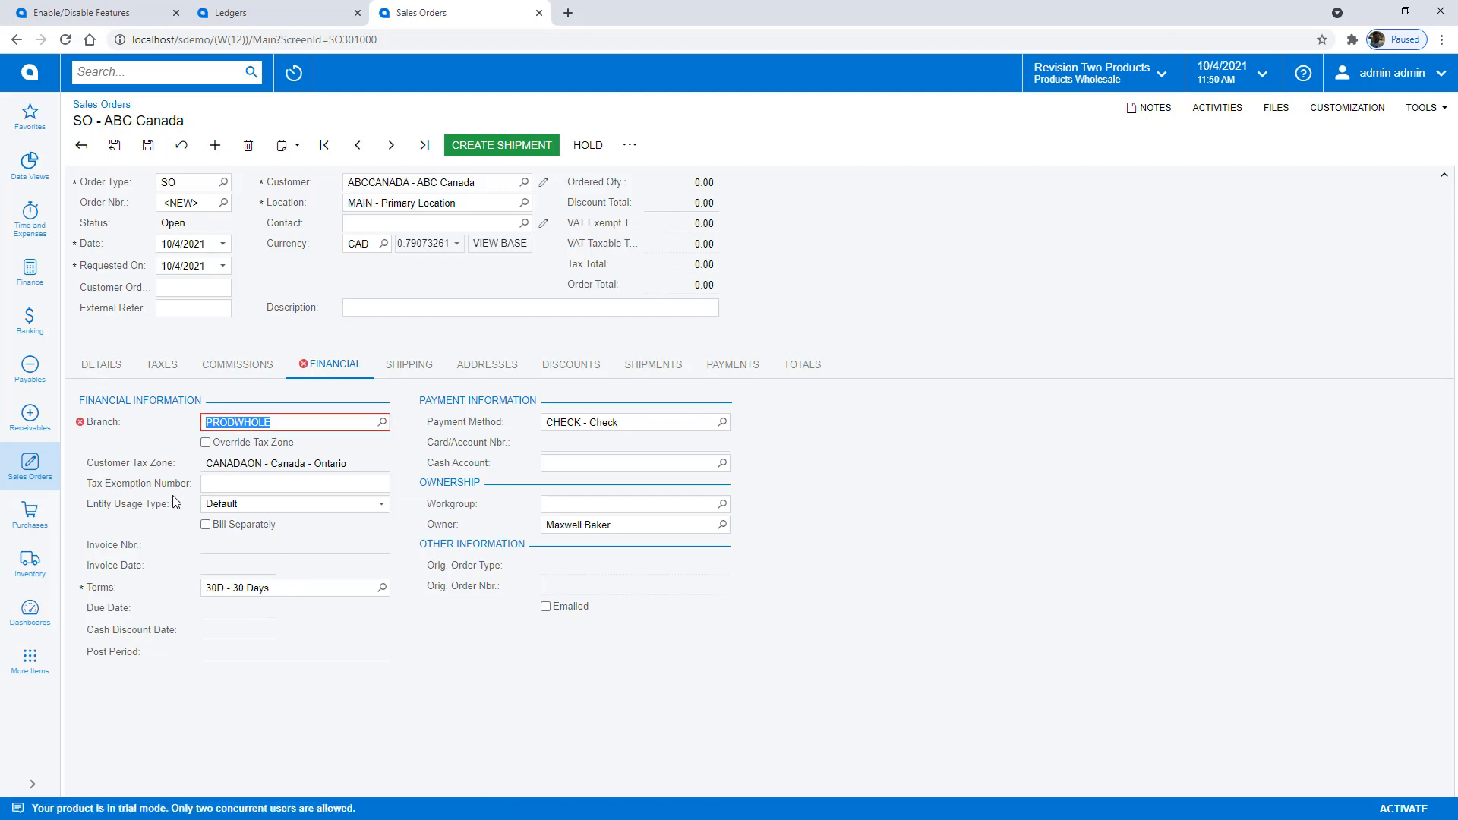
{"action": "mouse_move", "coordinate": [193, 426]}
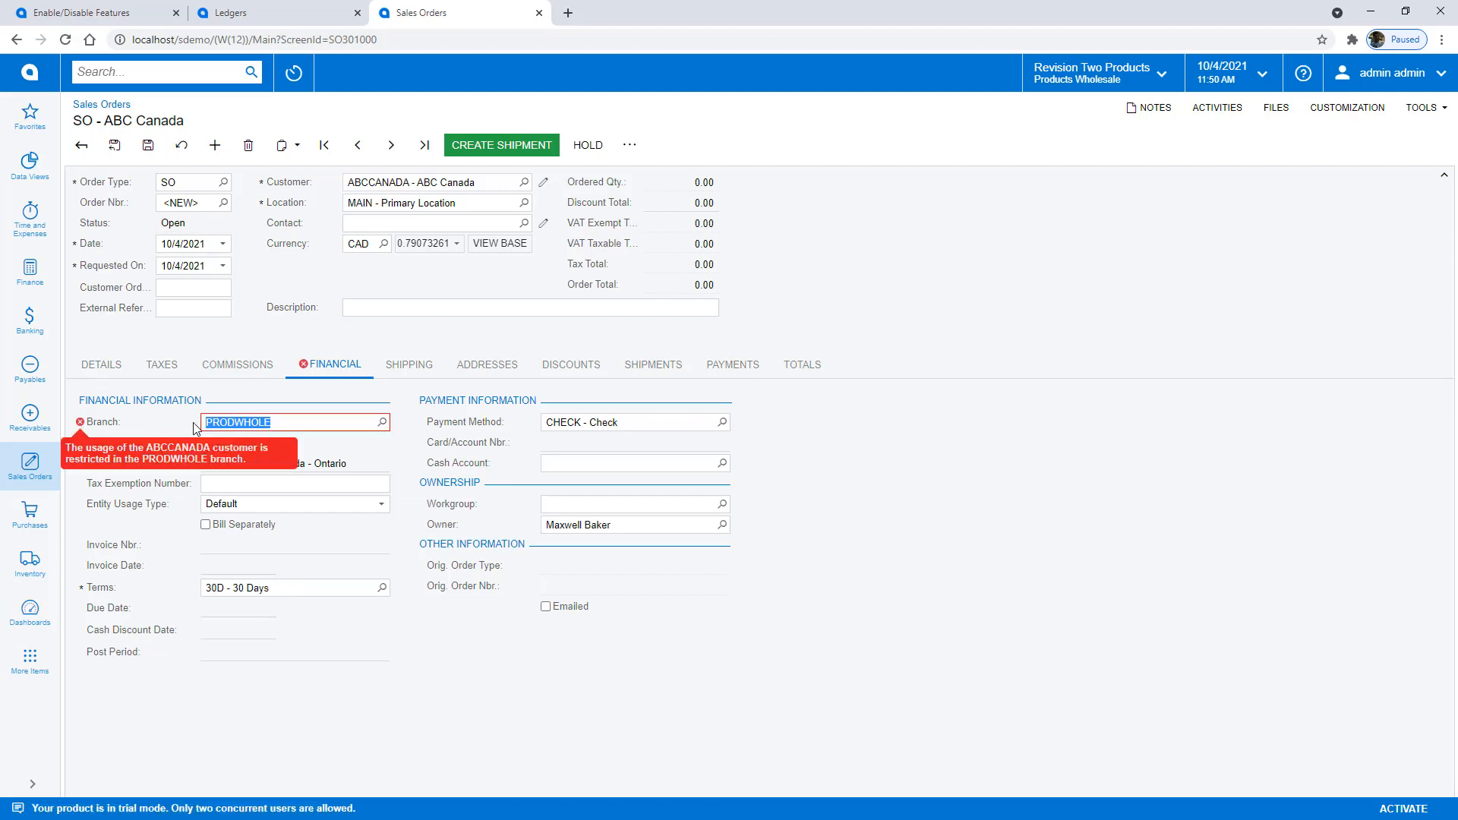
{"action": "left_click", "coordinate": [381, 422]}
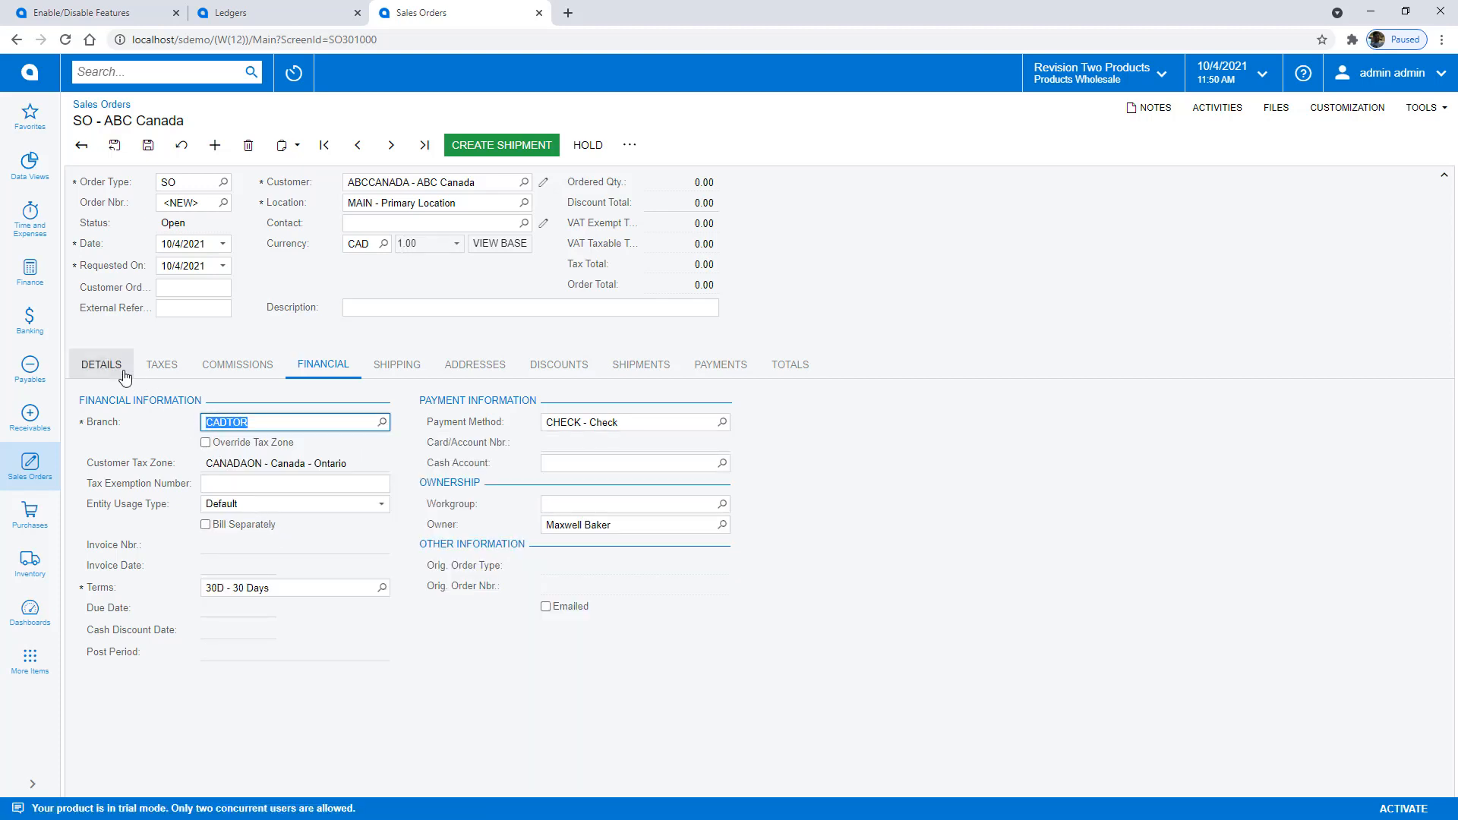
Add one WIDGET03 line at 66.00 and save the order as SO006503.
{"action": "left_click", "coordinate": [100, 363]}
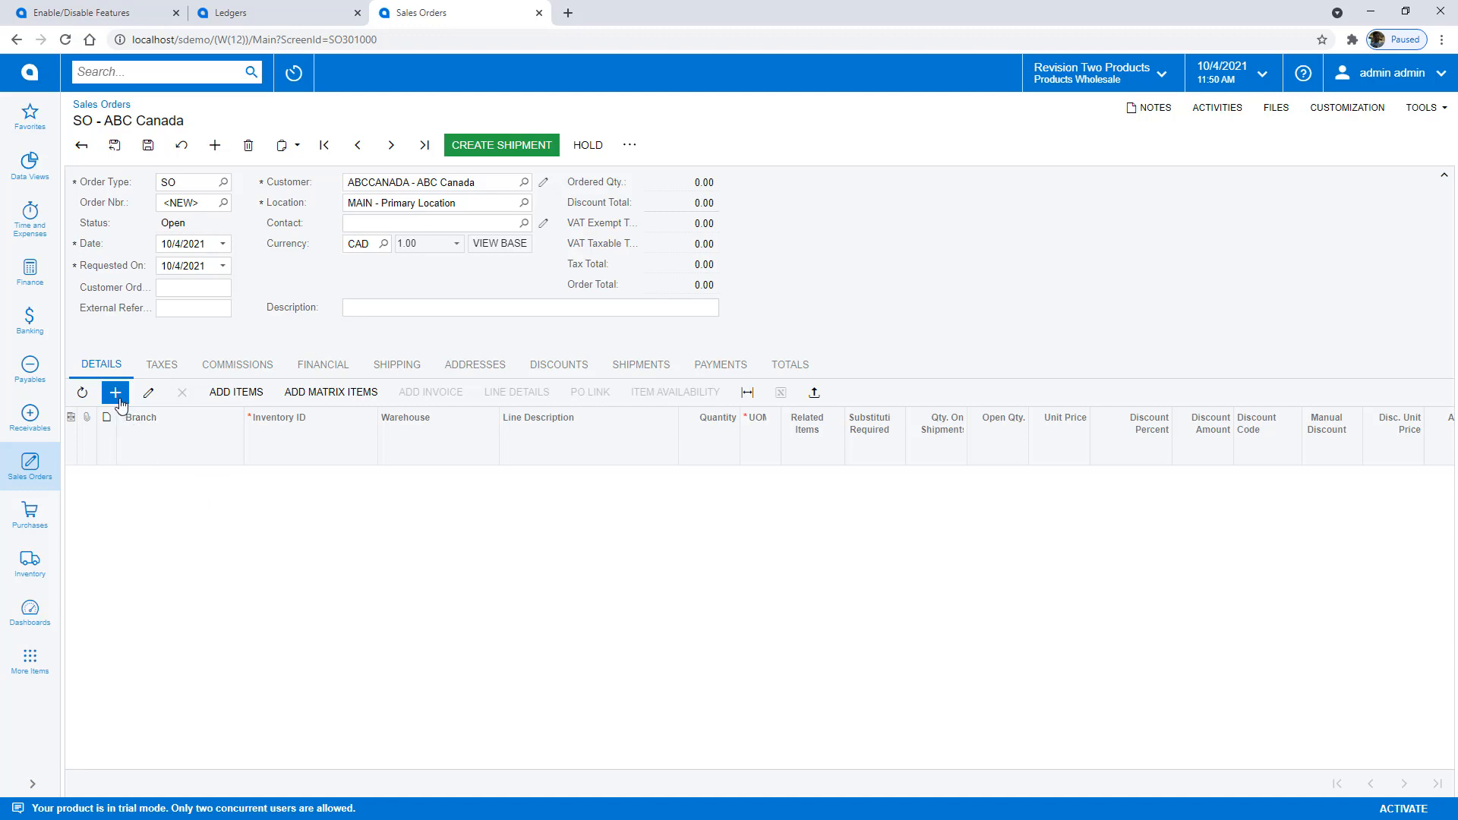
{"action": "left_click", "coordinate": [115, 391]}
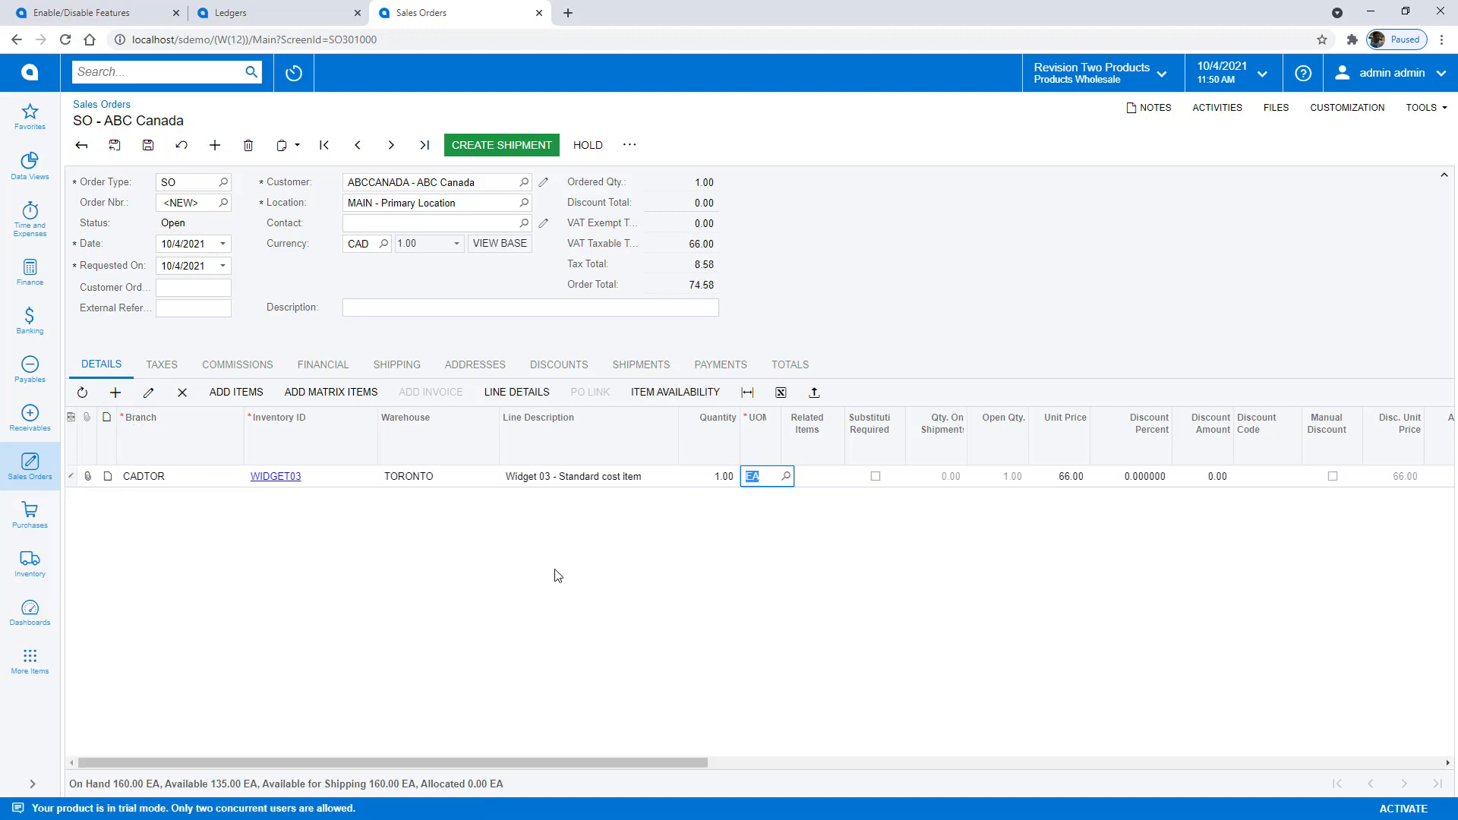
{"action": "mouse_move", "coordinate": [1083, 483]}
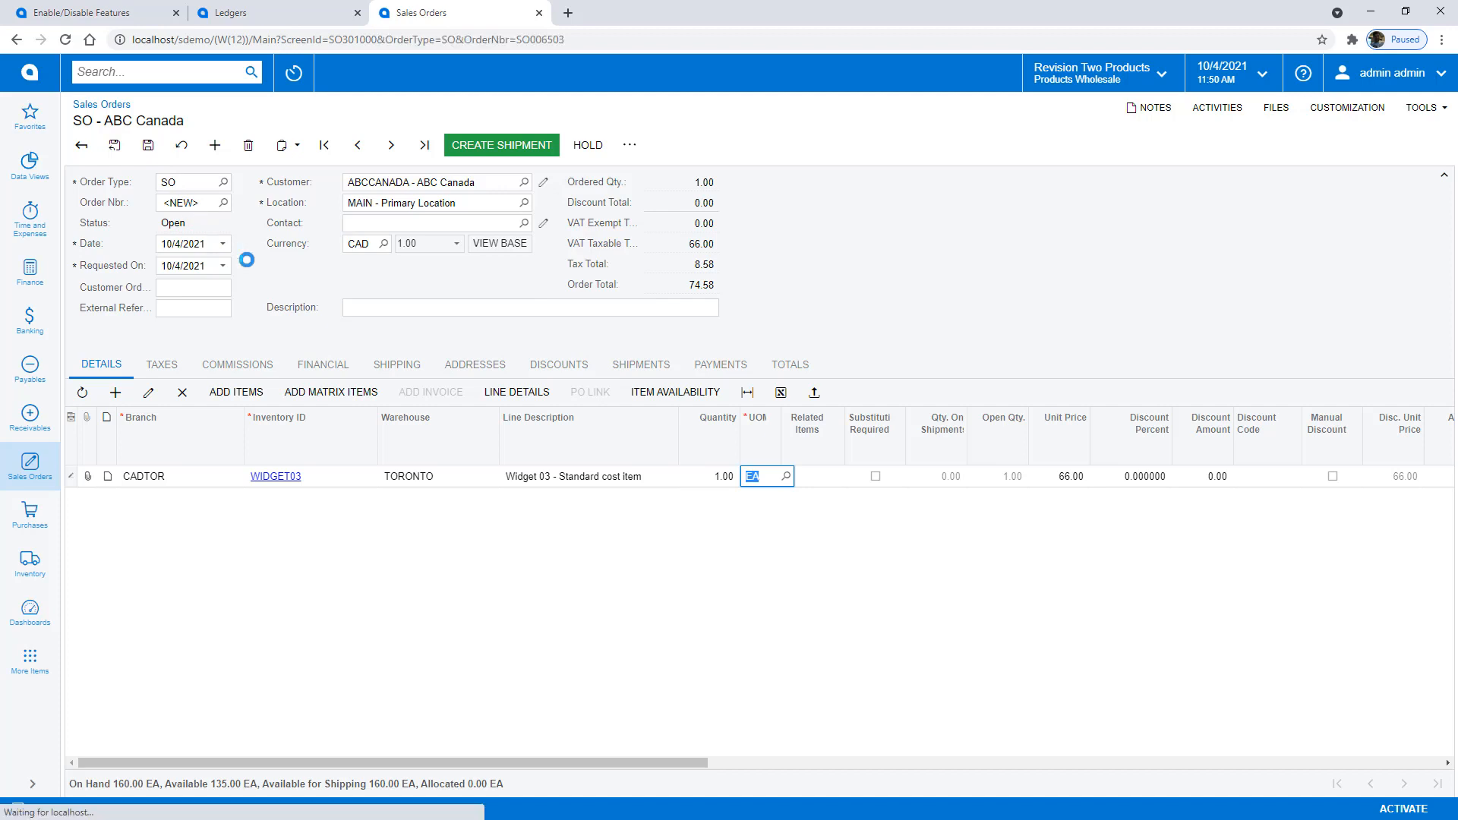
{"action": "left_click", "coordinate": [148, 146]}
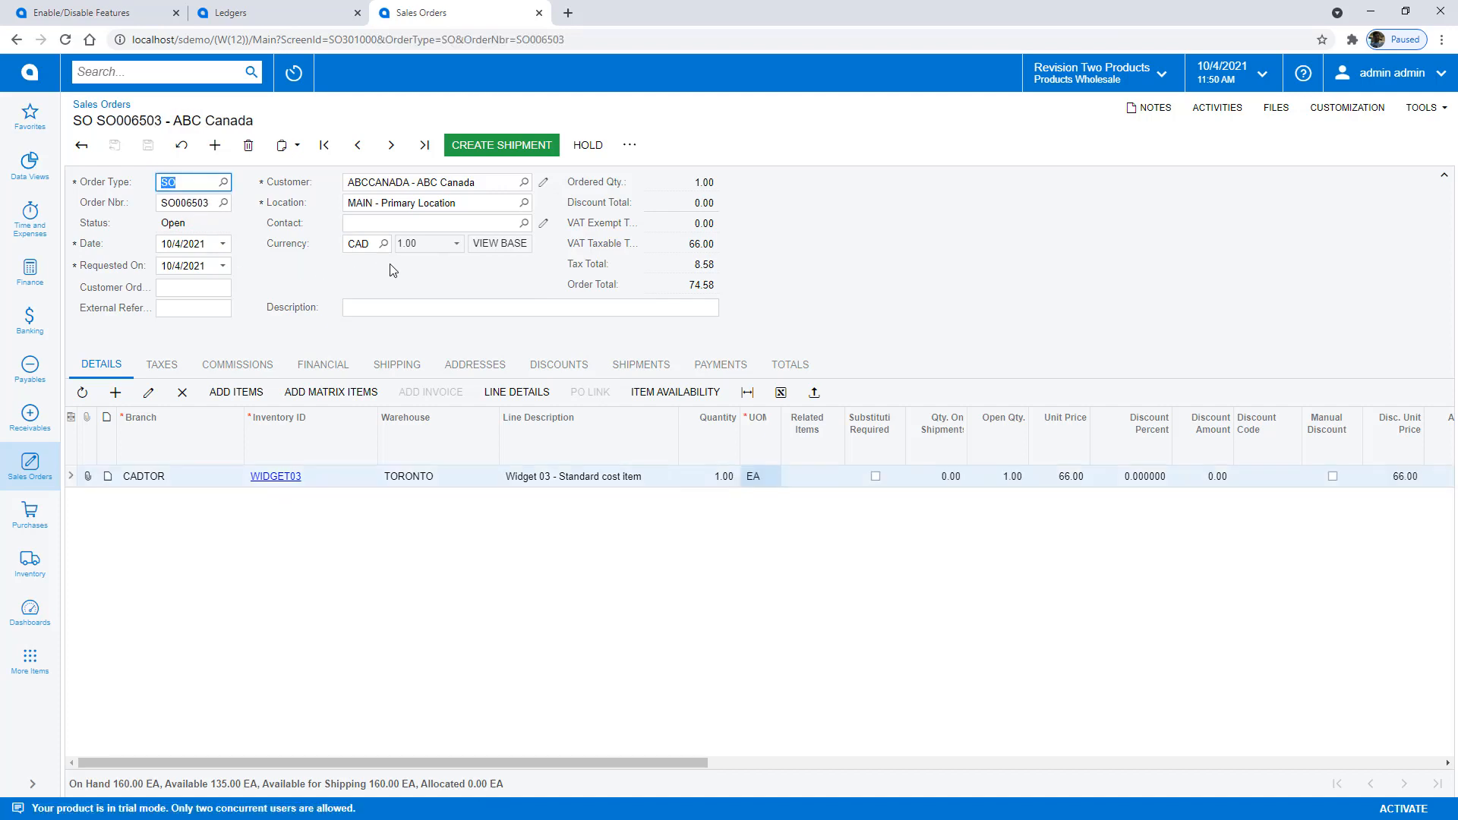
Quick-process SO006503 with Release Invoice ticked, creating shipment, inventory document and invoice.
{"action": "left_click", "coordinate": [629, 146]}
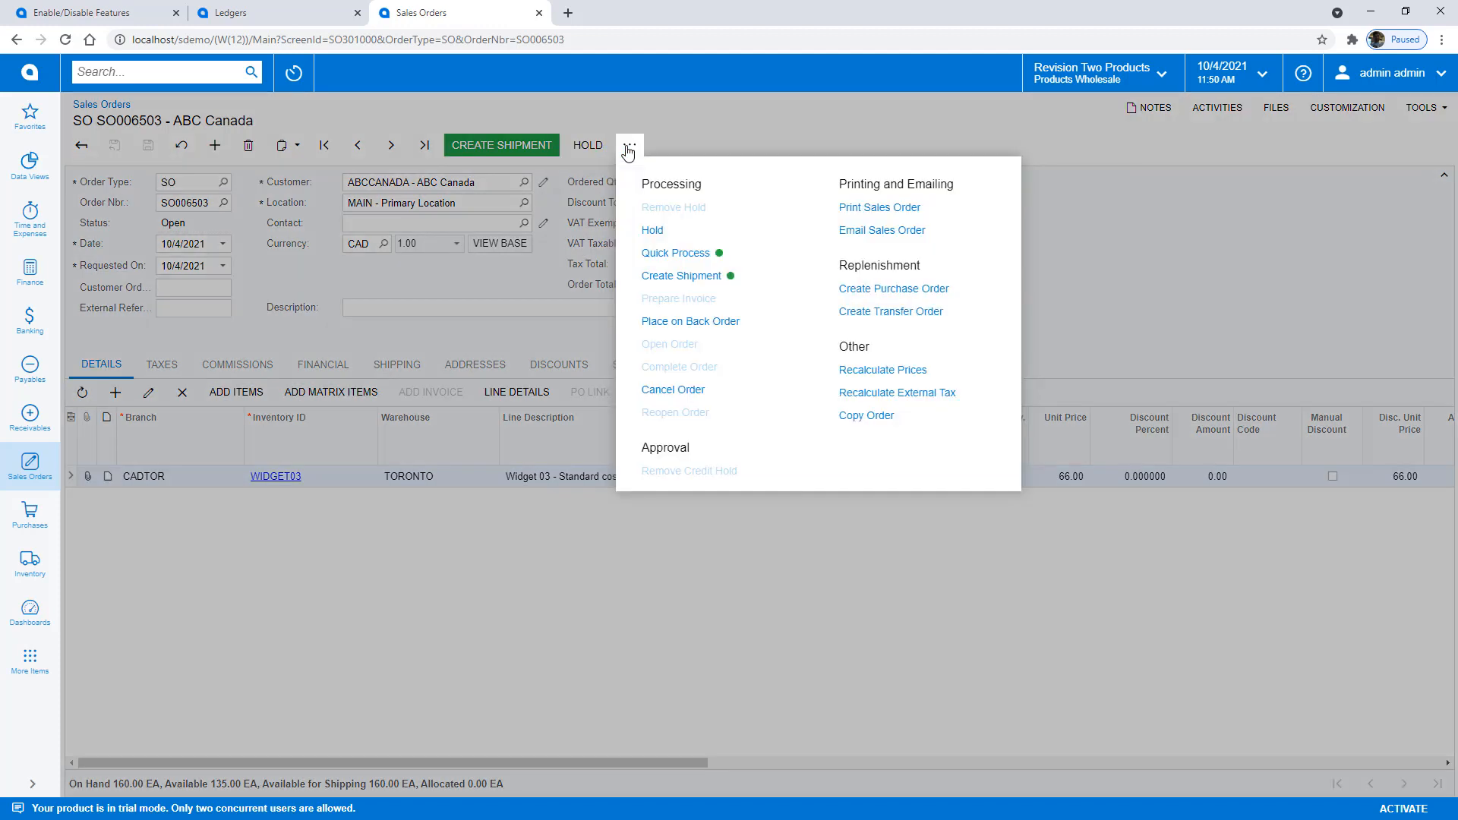
{"action": "mouse_move", "coordinate": [634, 182]}
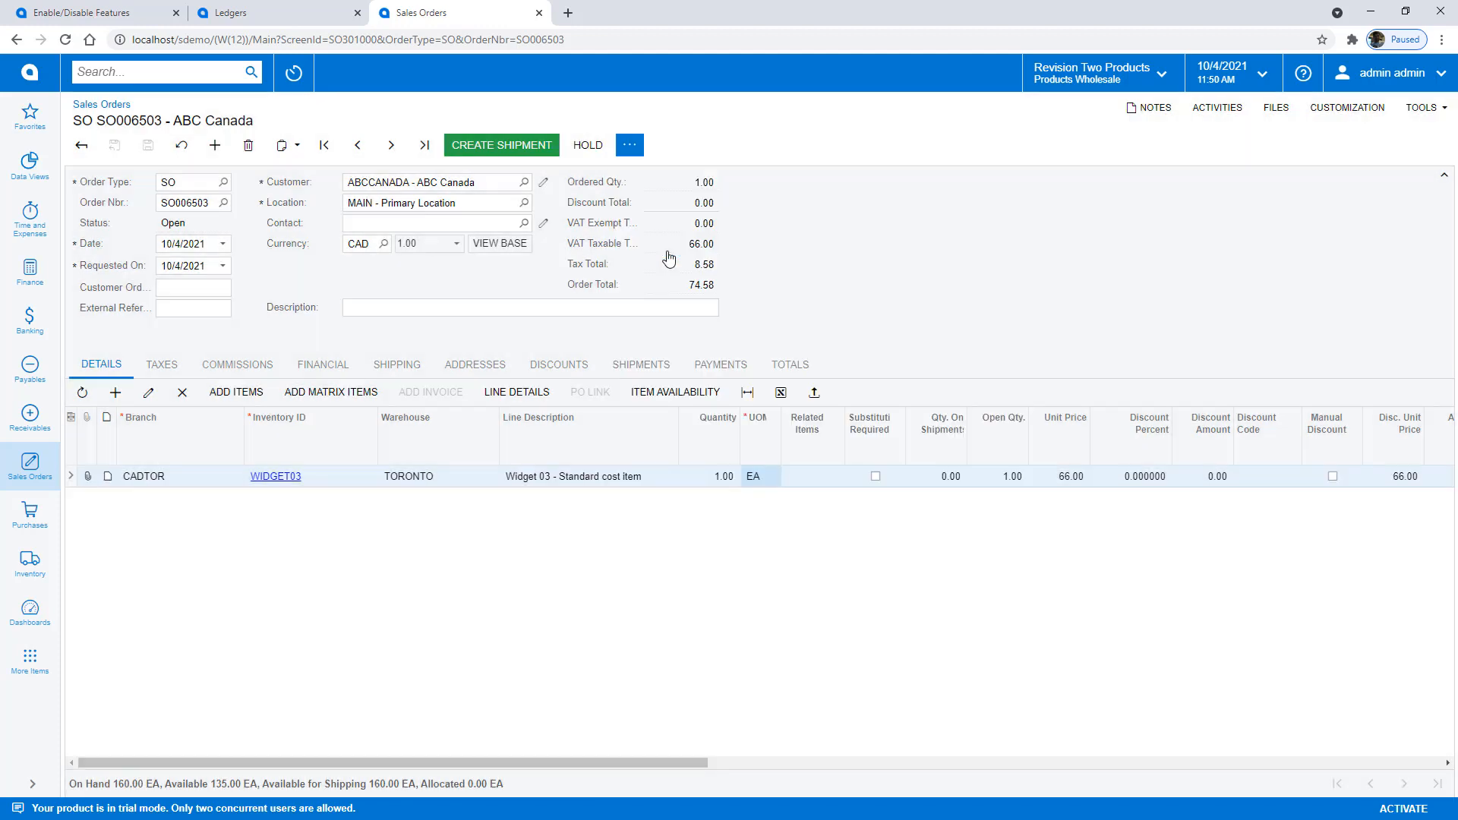
{"action": "left_click", "coordinate": [500, 144]}
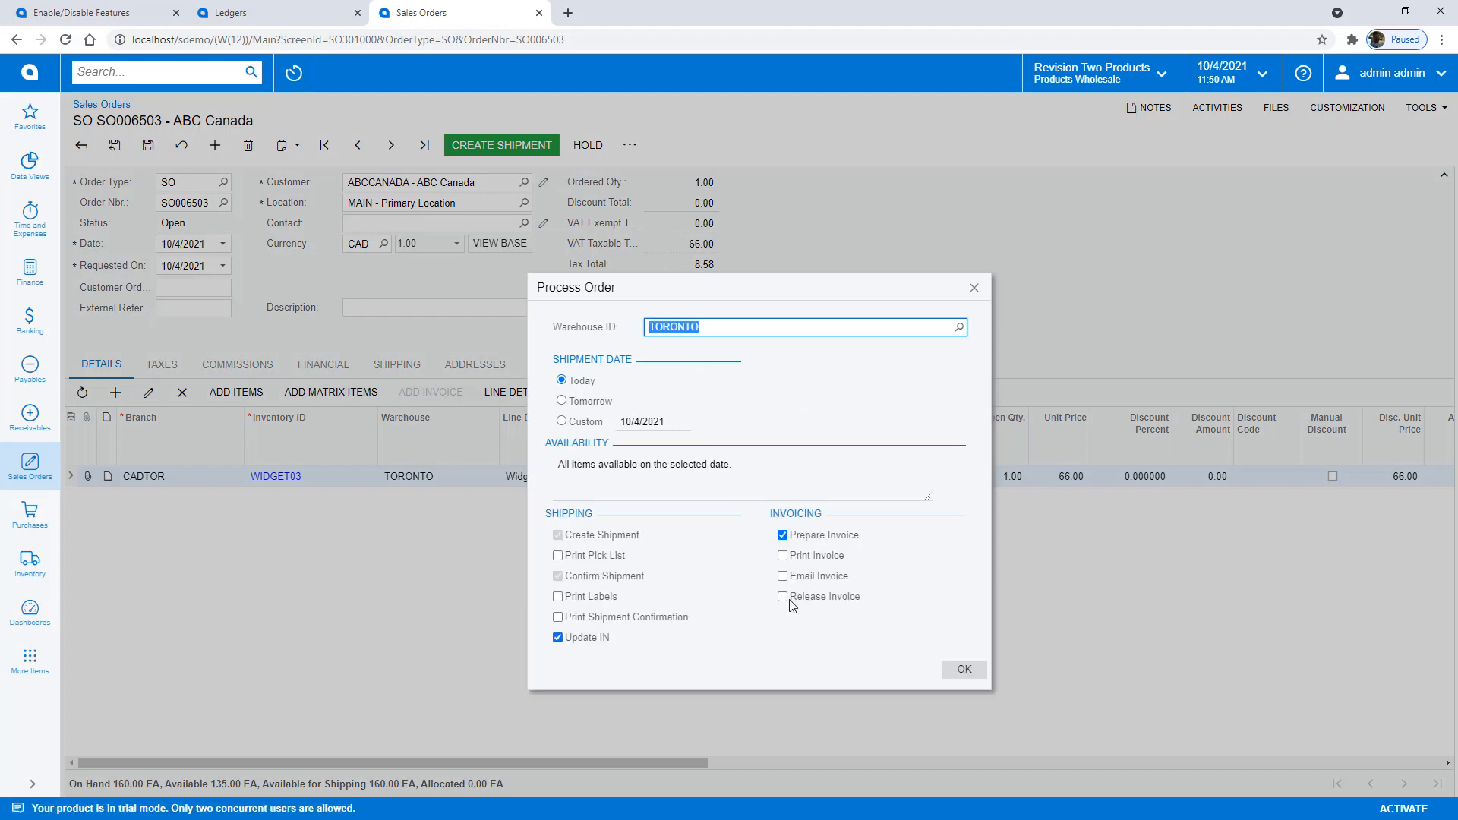
{"action": "left_click", "coordinate": [963, 670]}
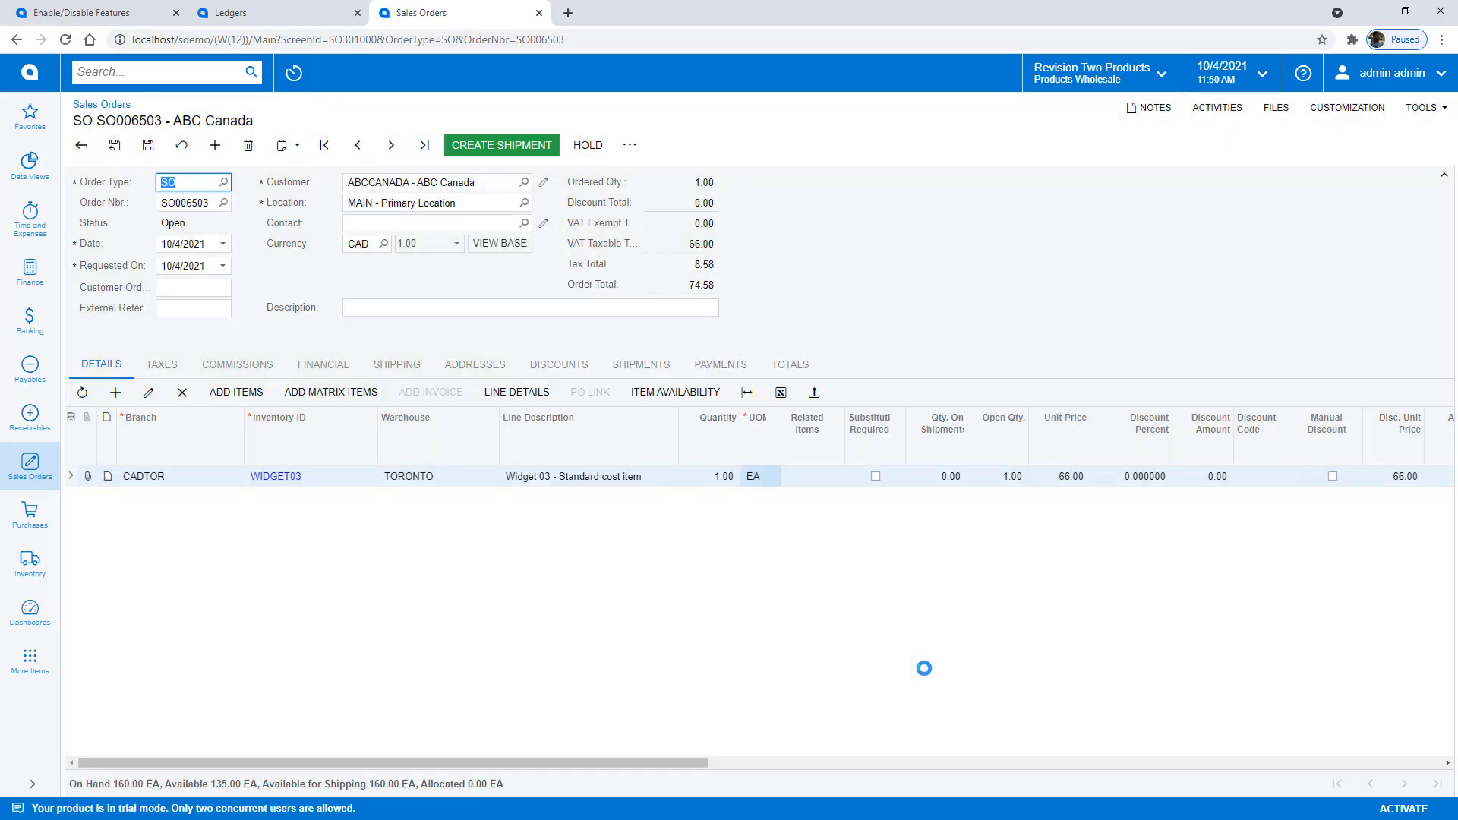
{"action": "left_click", "coordinate": [500, 146]}
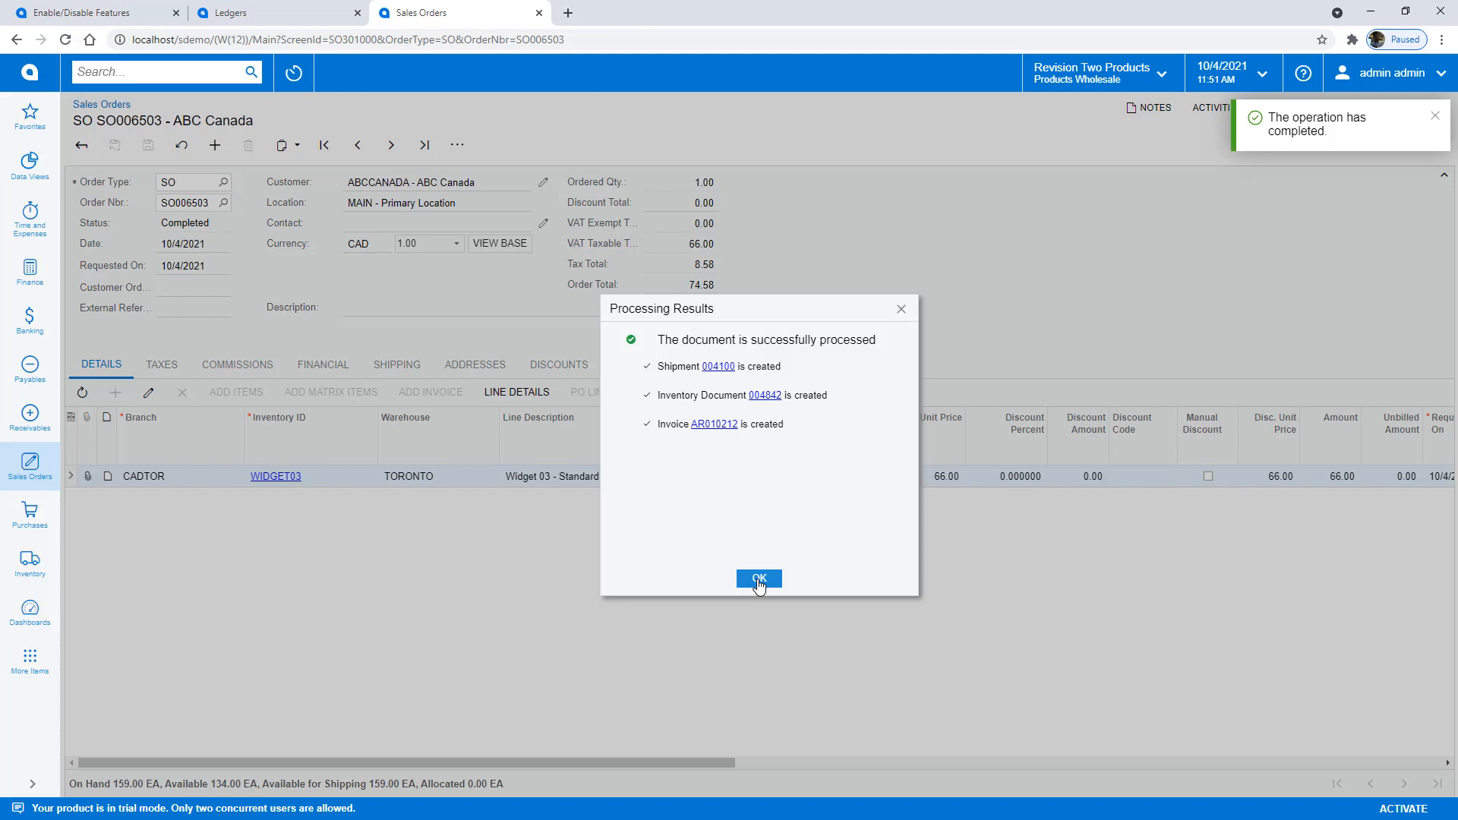
{"action": "left_click", "coordinate": [759, 578]}
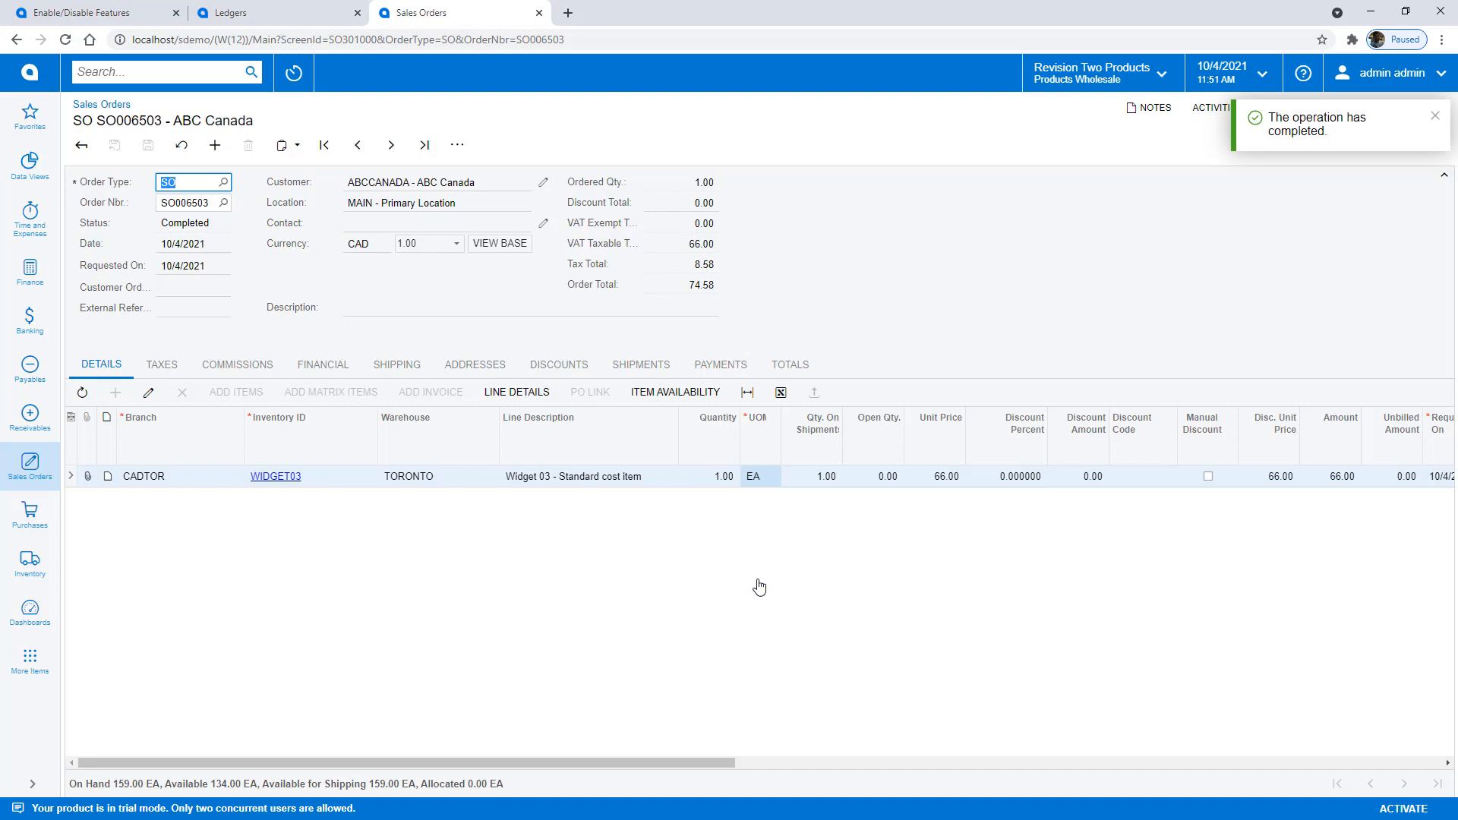
In Unit Sets, confirm the CANADA unit's data source is CADTOR, then switch to the Canada session.
{"action": "type", "text": "unit"}
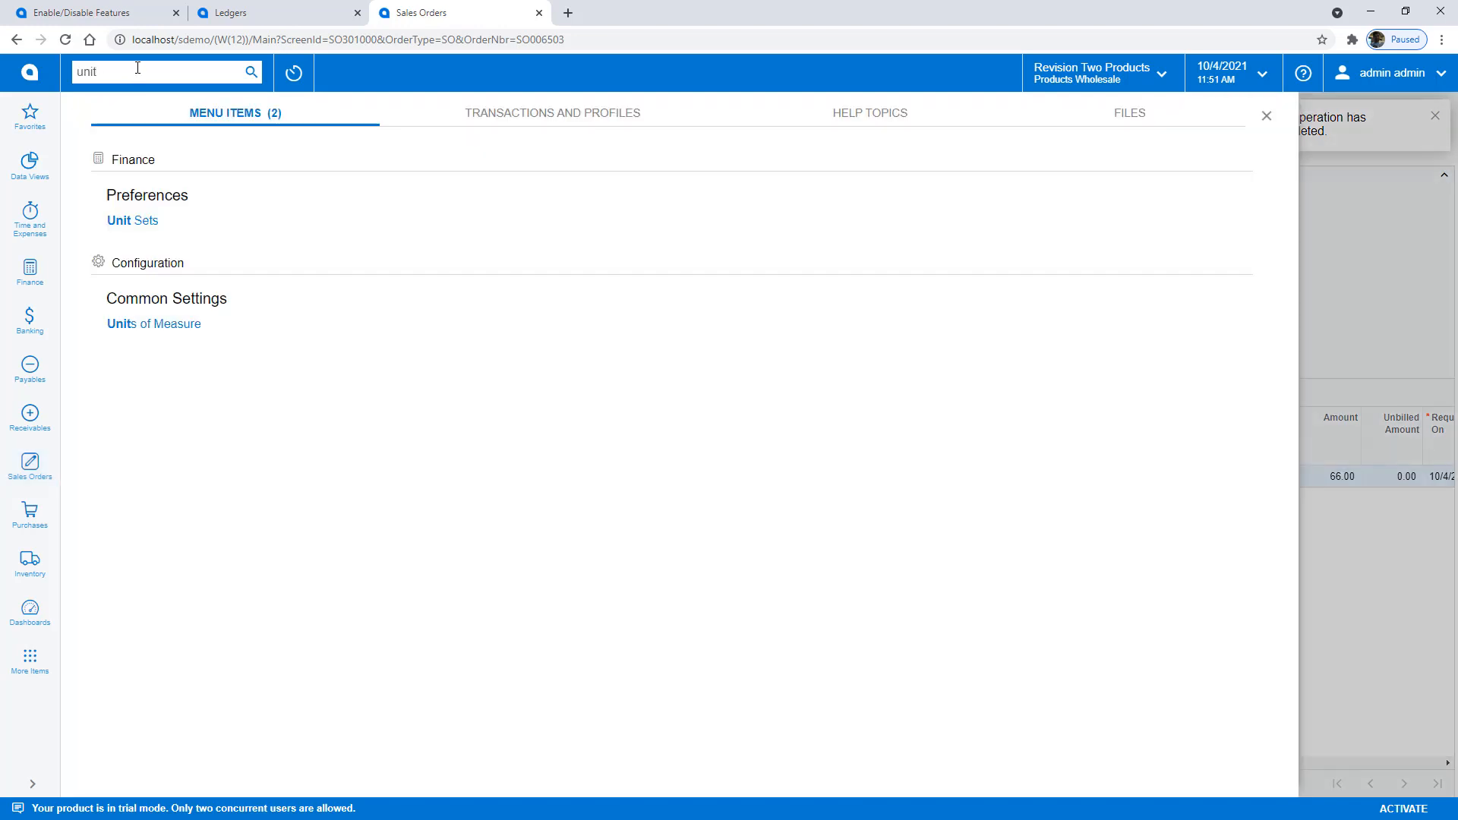
{"action": "mouse_move", "coordinate": [131, 220]}
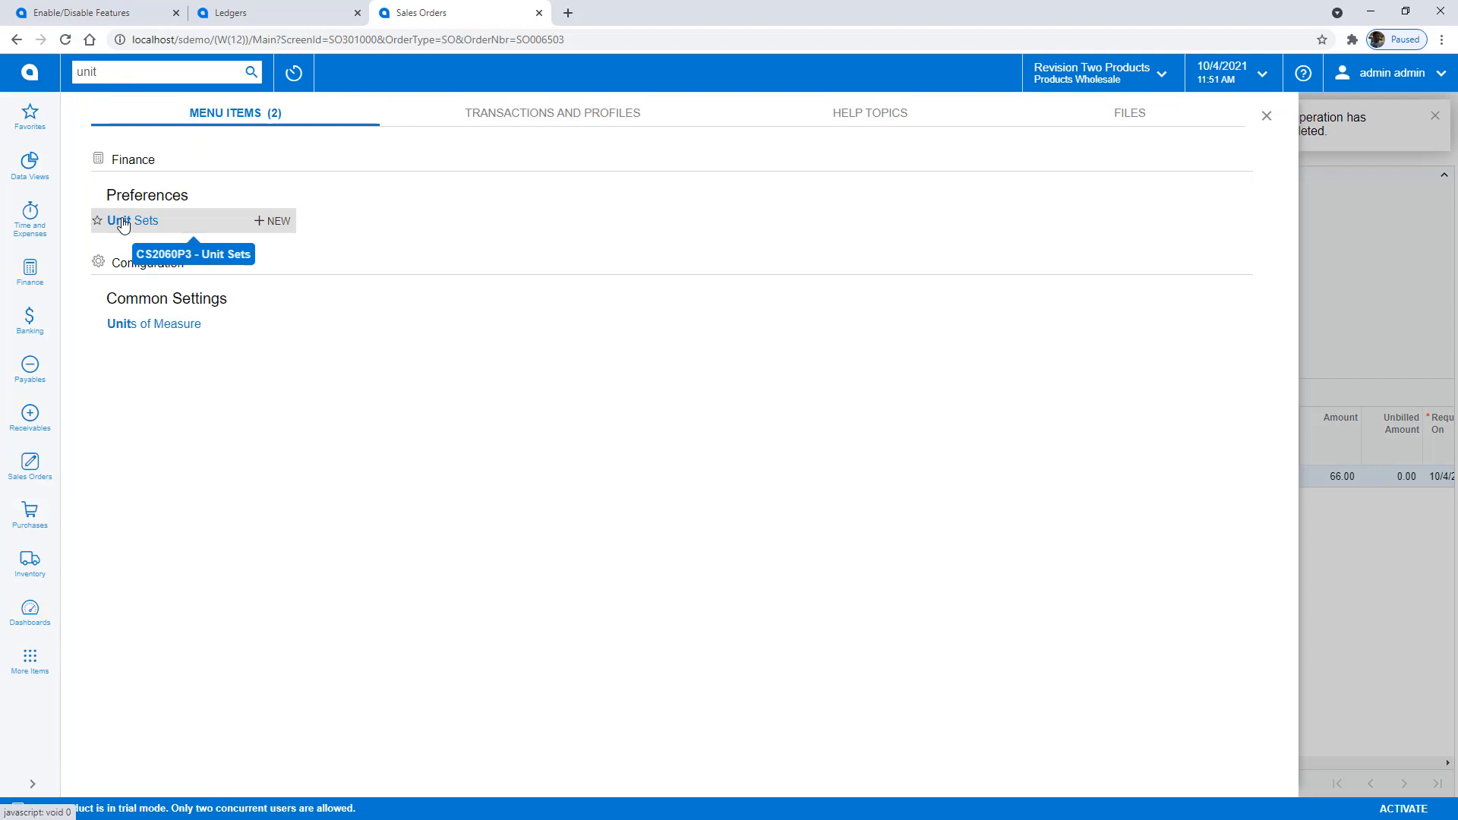
{"action": "left_click", "coordinate": [130, 220]}
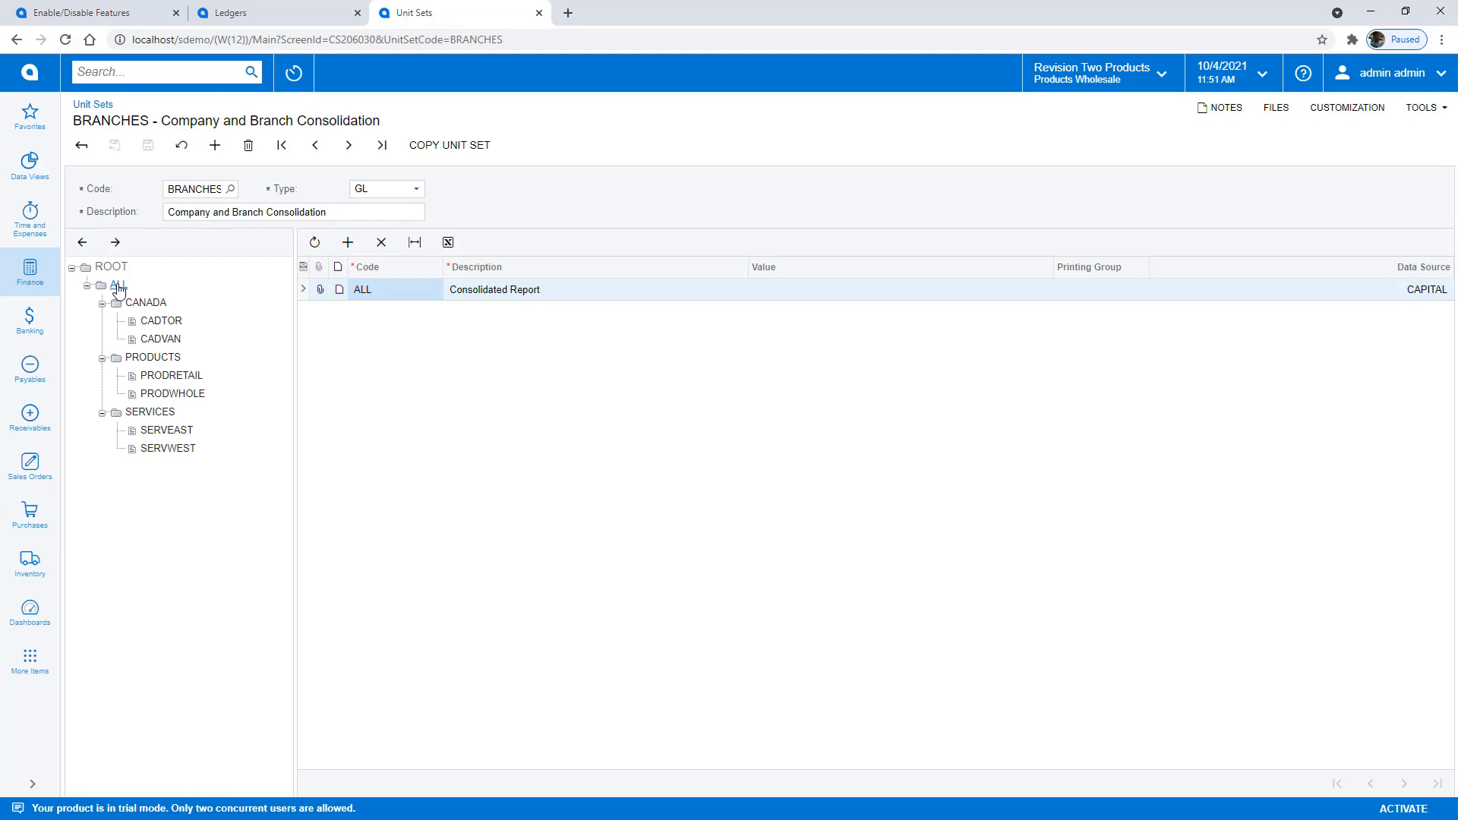
{"action": "left_click", "coordinate": [119, 284]}
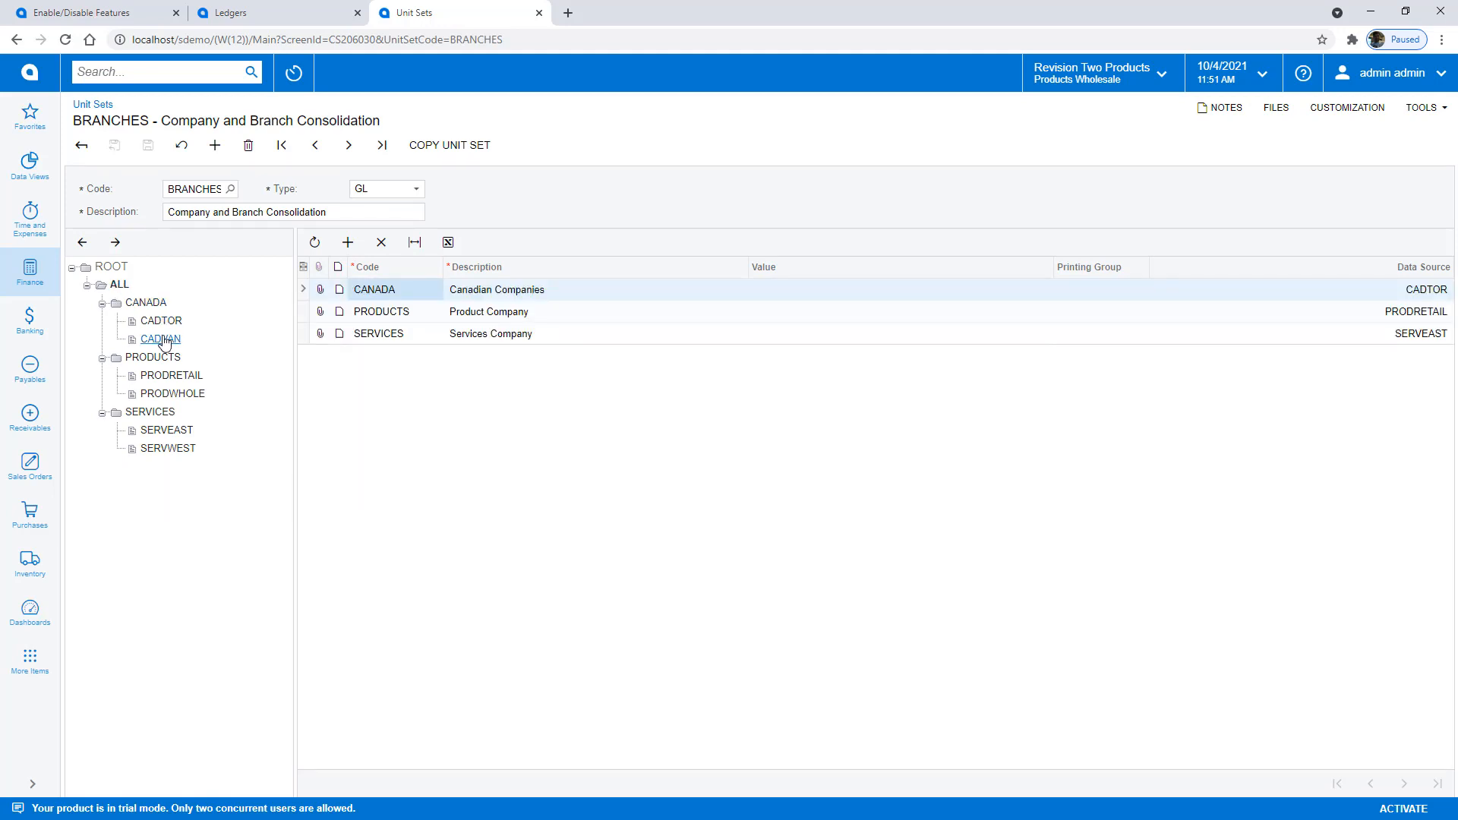
{"action": "mouse_move", "coordinate": [578, 301]}
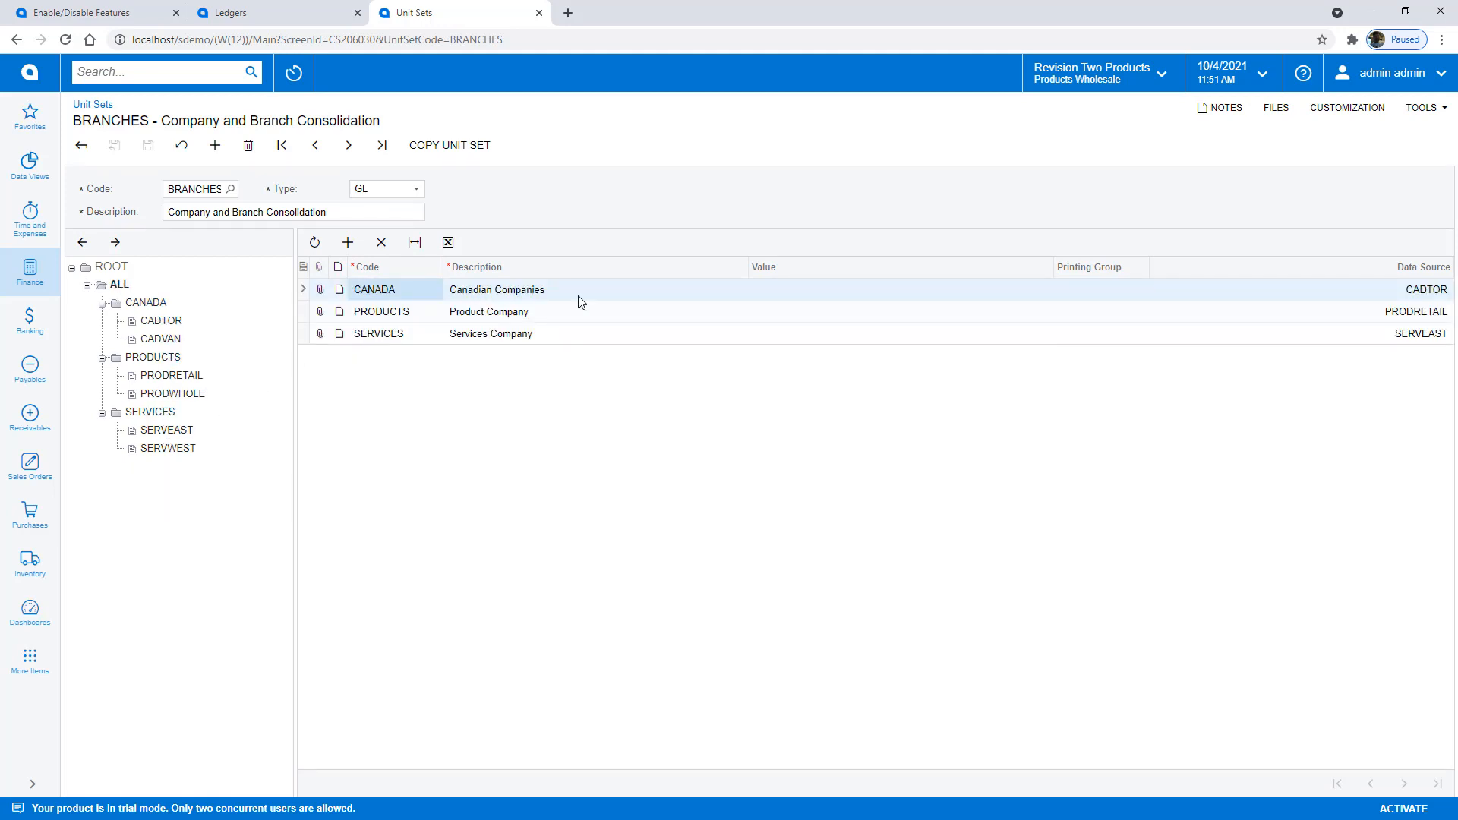
{"action": "double_click", "coordinate": [1302, 288]}
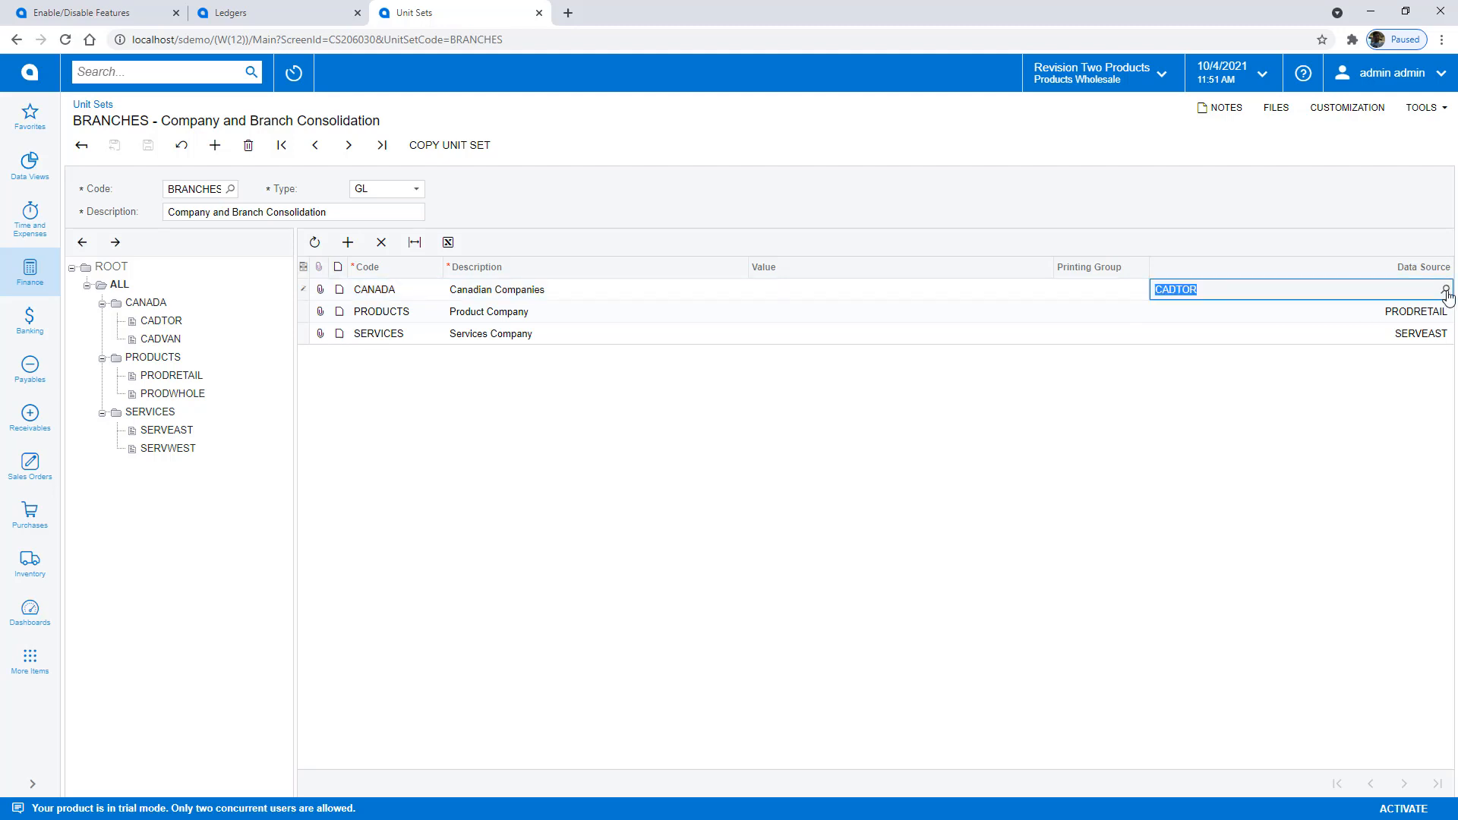
{"action": "left_click", "coordinate": [1447, 289]}
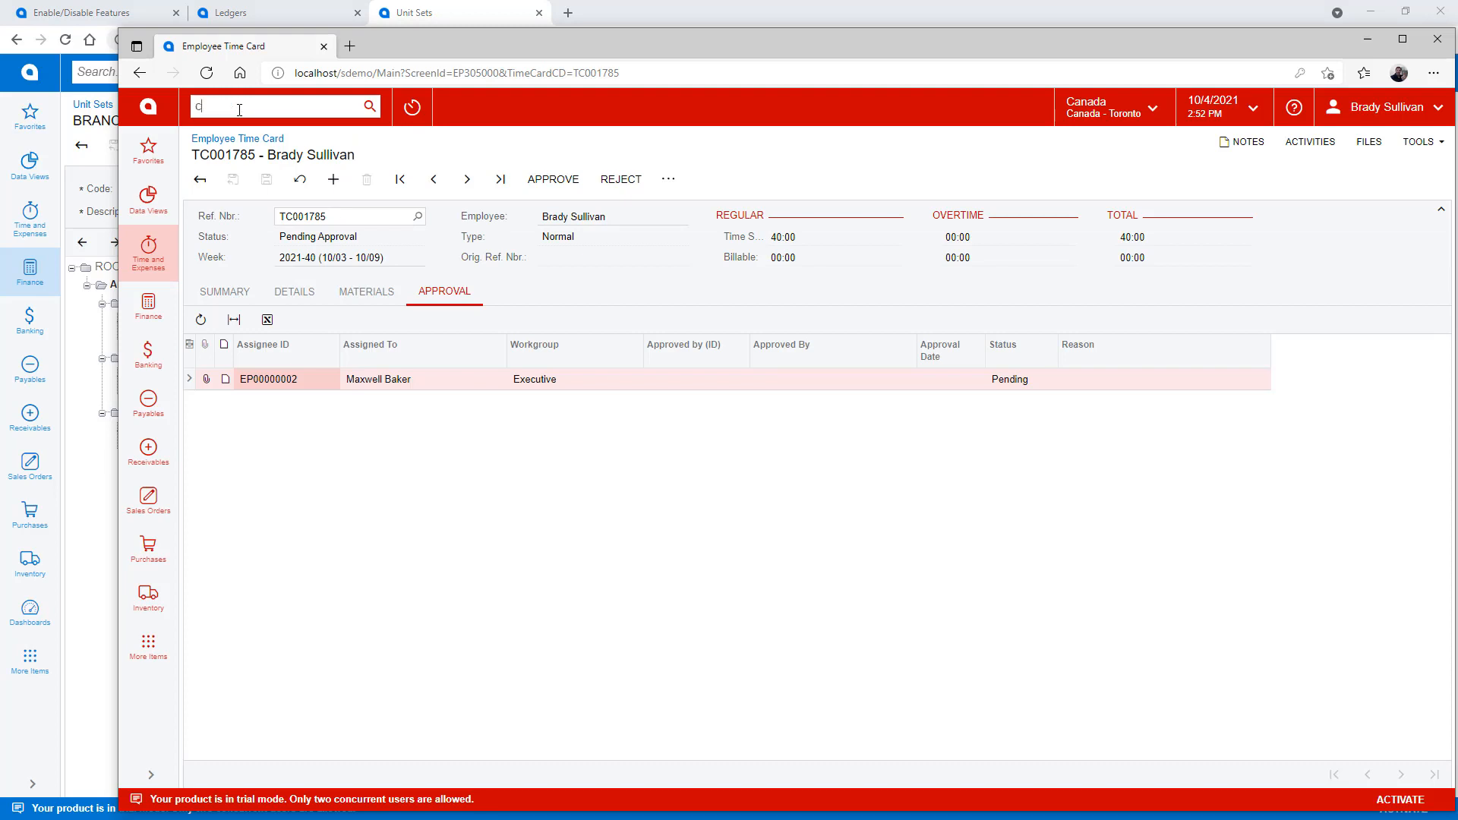
Review the CADTOUSD translation definition, then return toward the unit sets.
{"action": "type", "text": "translation"}
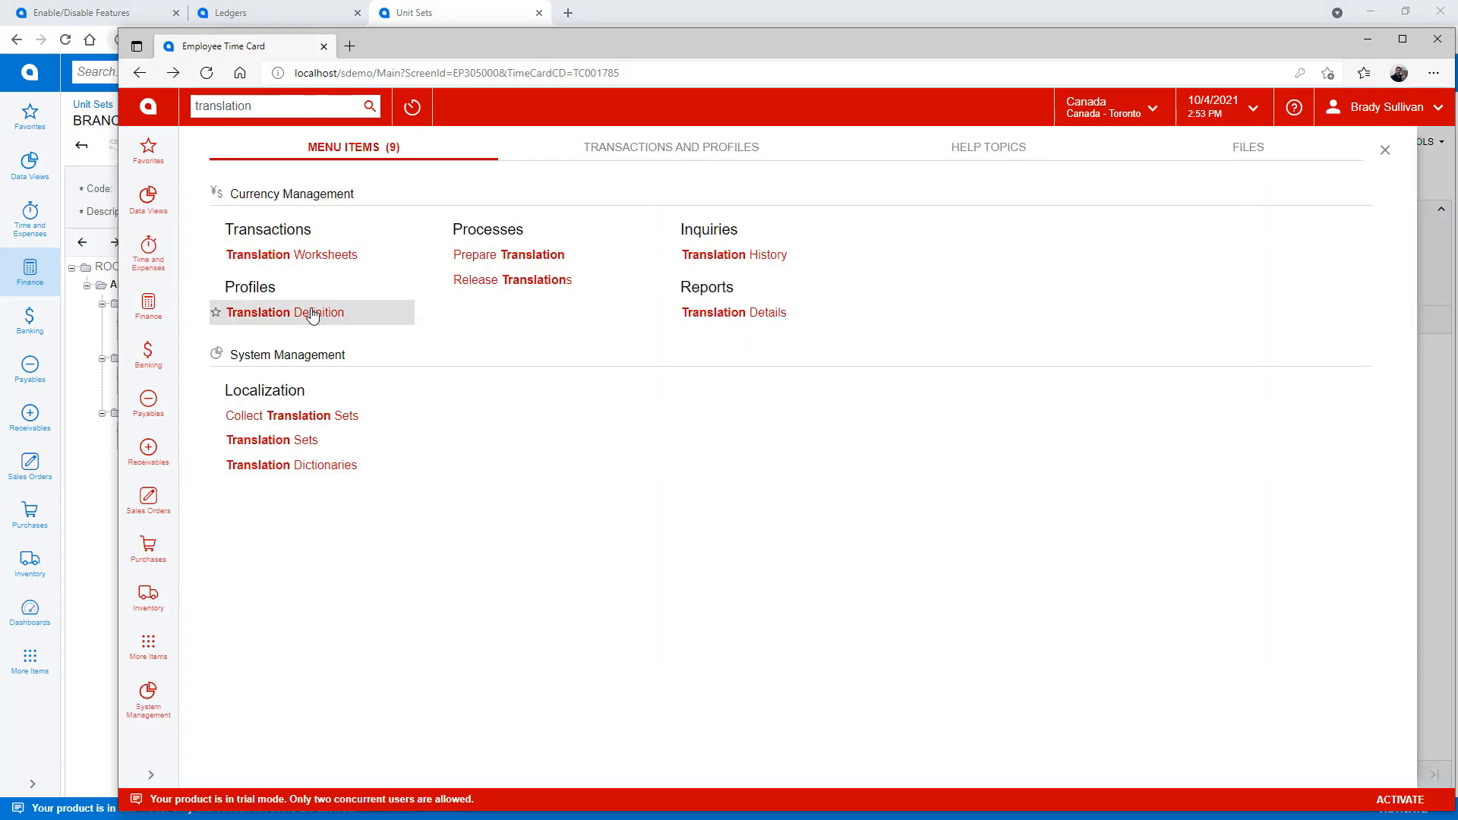
{"action": "left_click", "coordinate": [286, 312]}
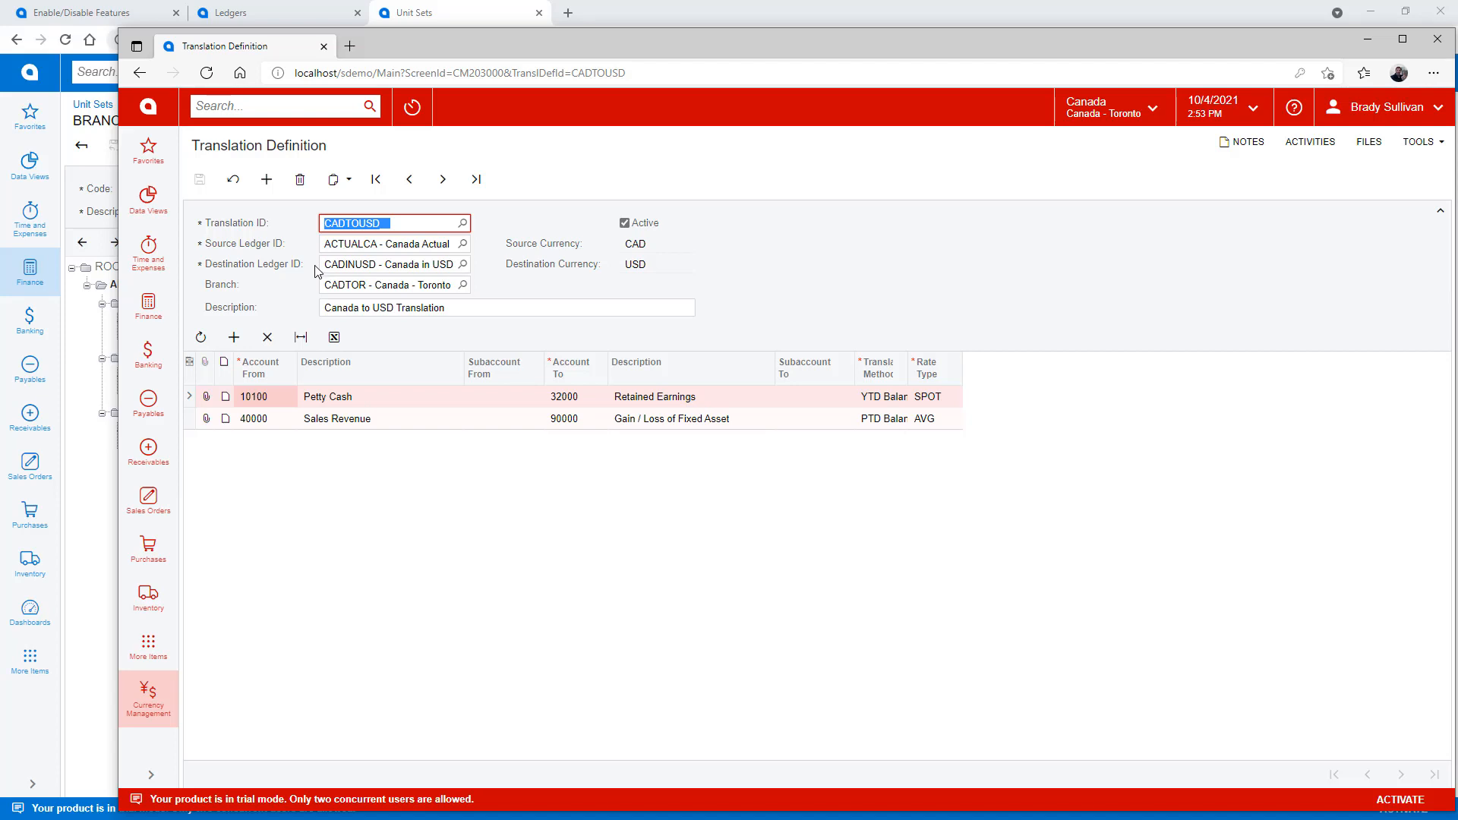
{"action": "mouse_move", "coordinate": [266, 179]}
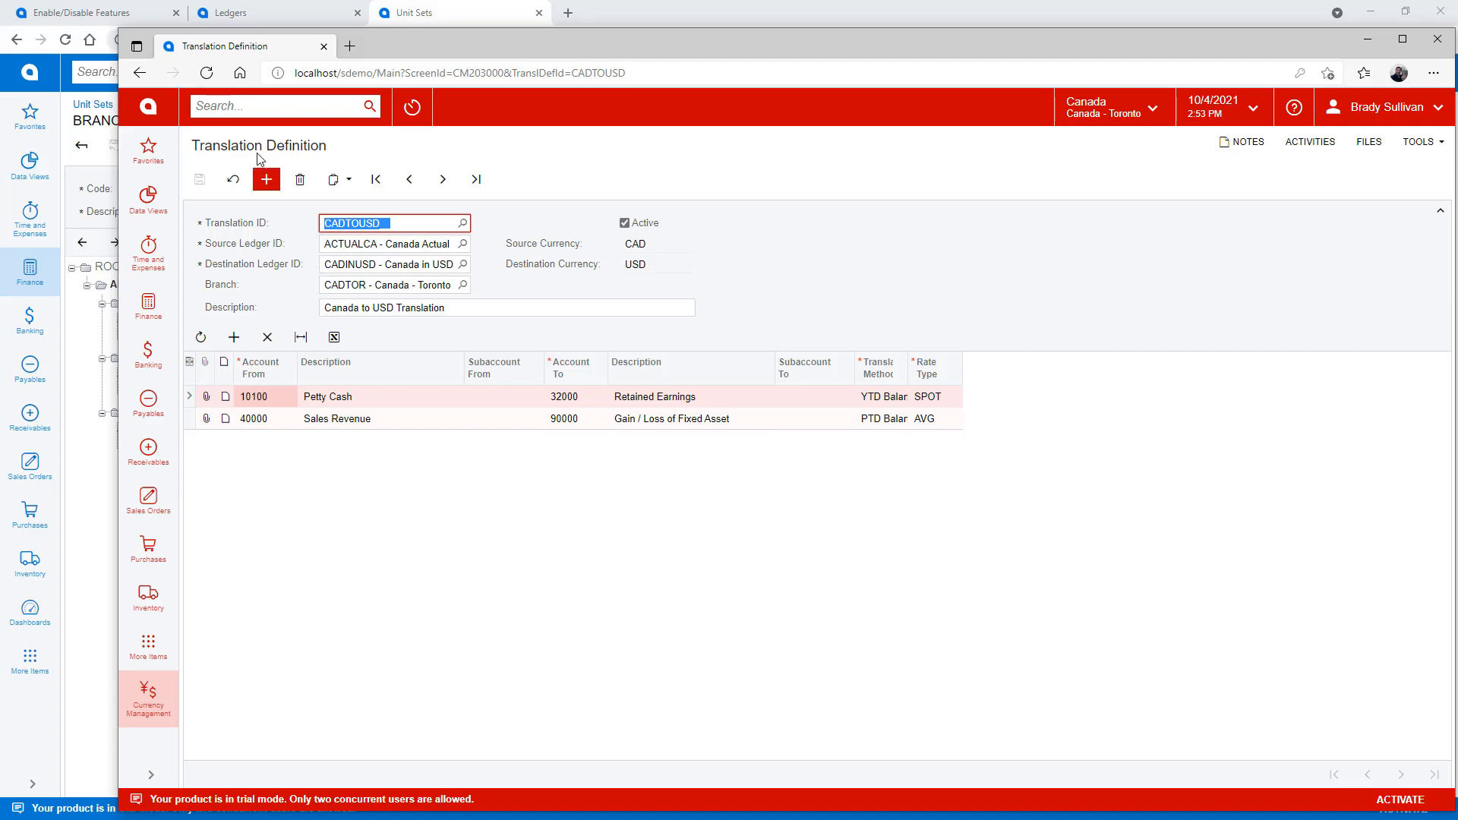
{"action": "type", "text": "prepare"}
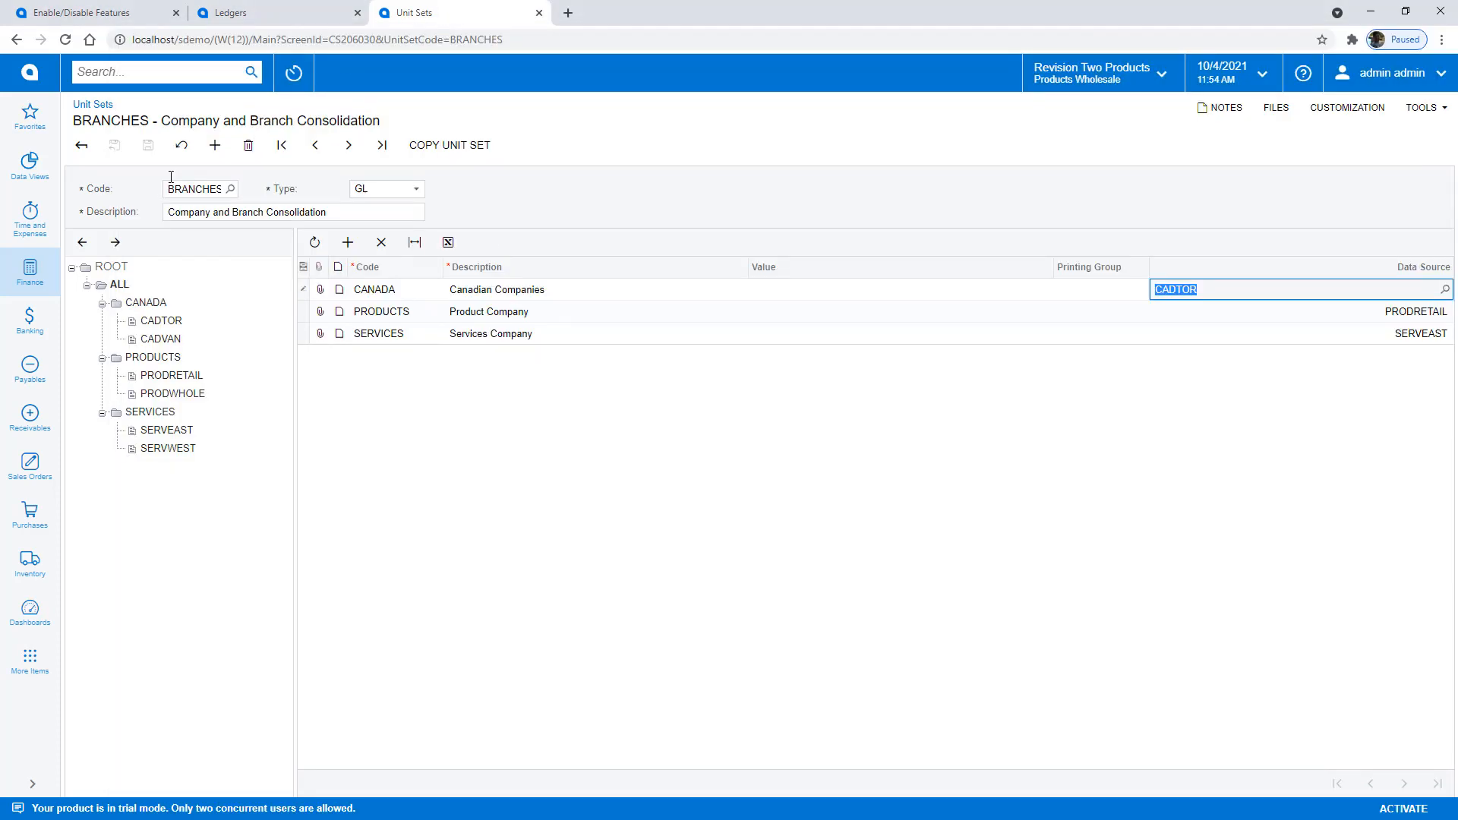
Run the Profit & Loss MBC report for 10-2021.
{"action": "type", "text": "mbc"}
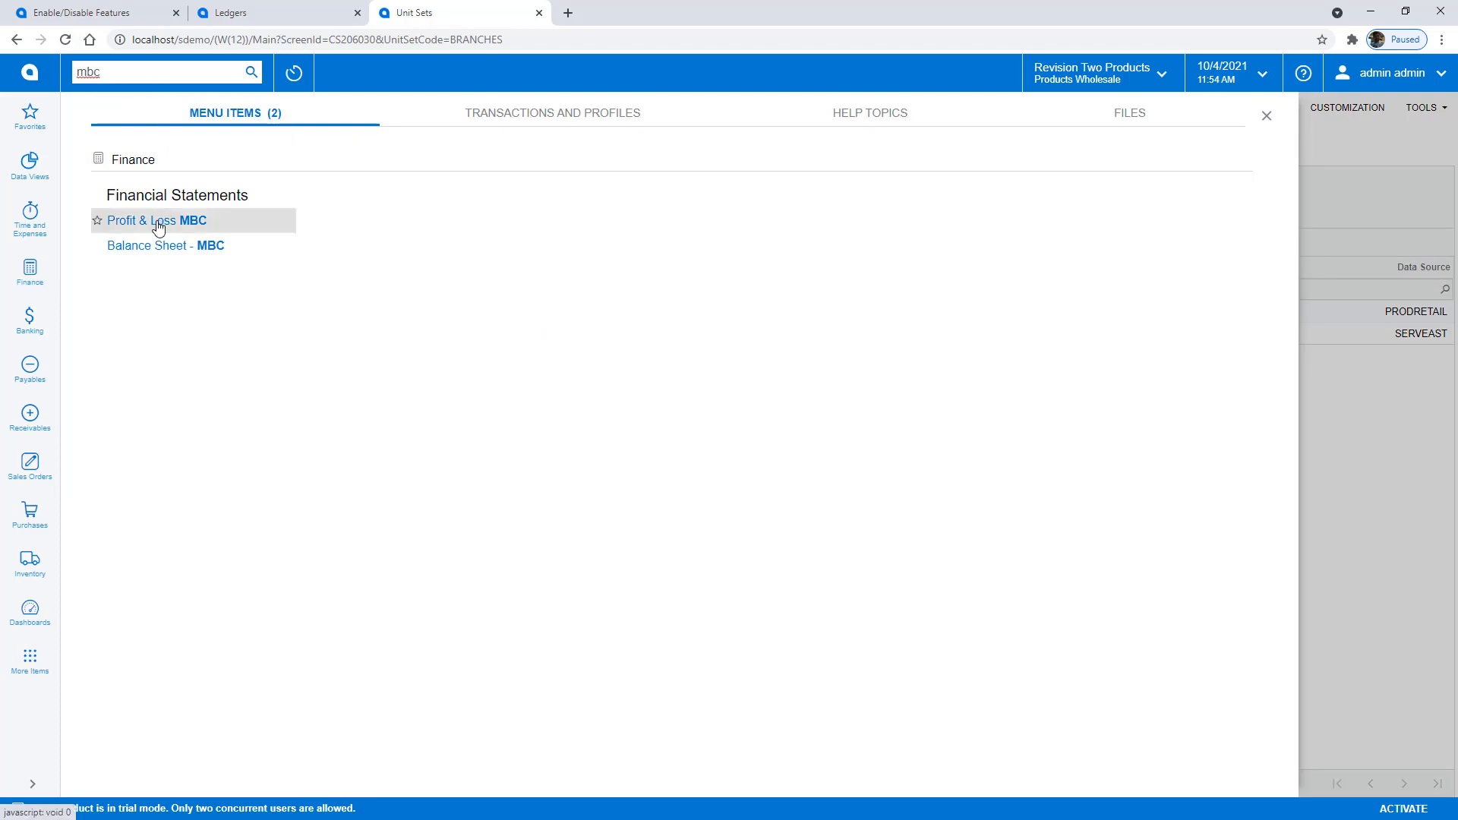
{"action": "left_click", "coordinate": [147, 220]}
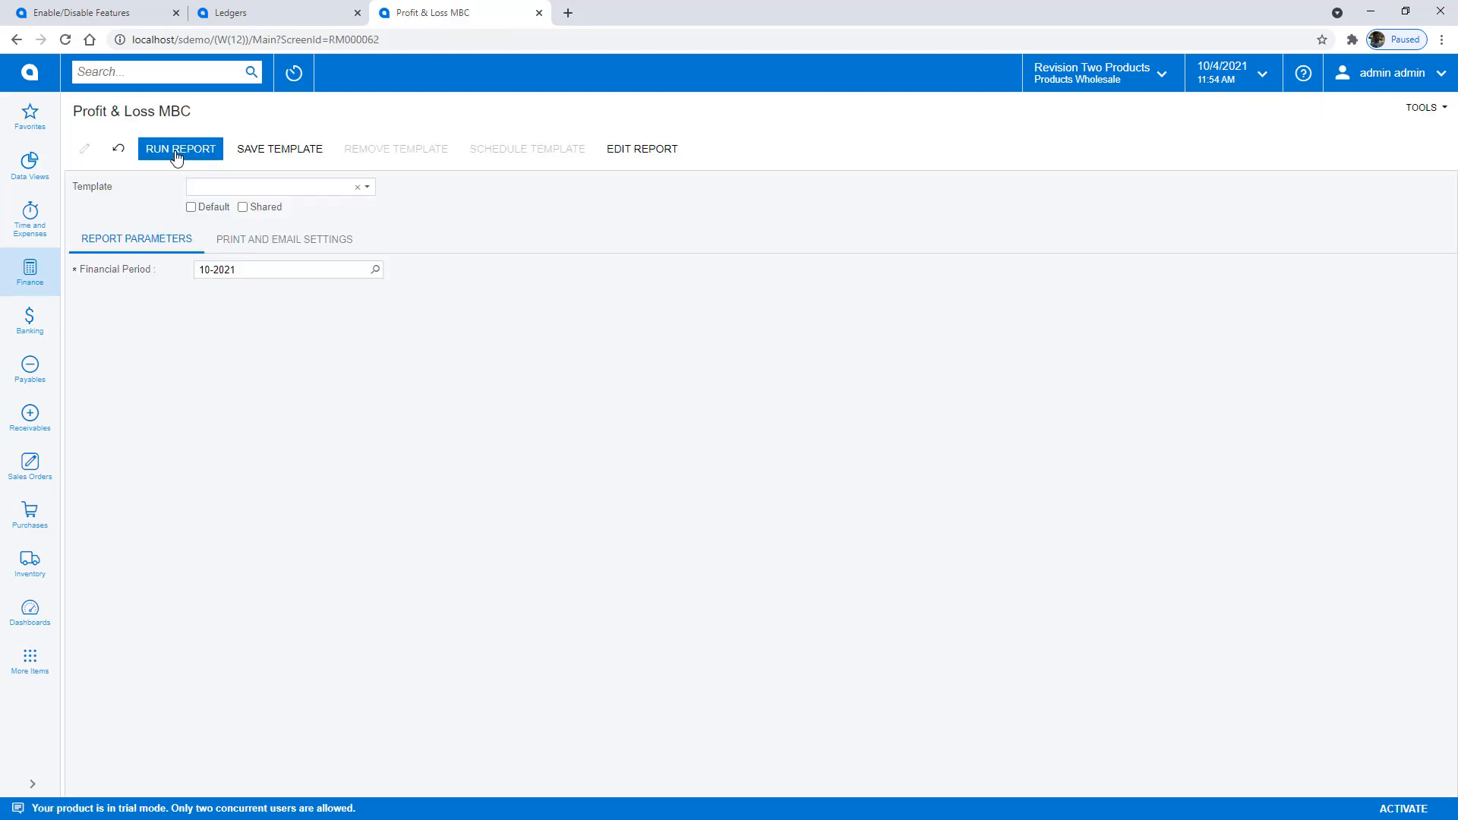
{"action": "left_click", "coordinate": [179, 149]}
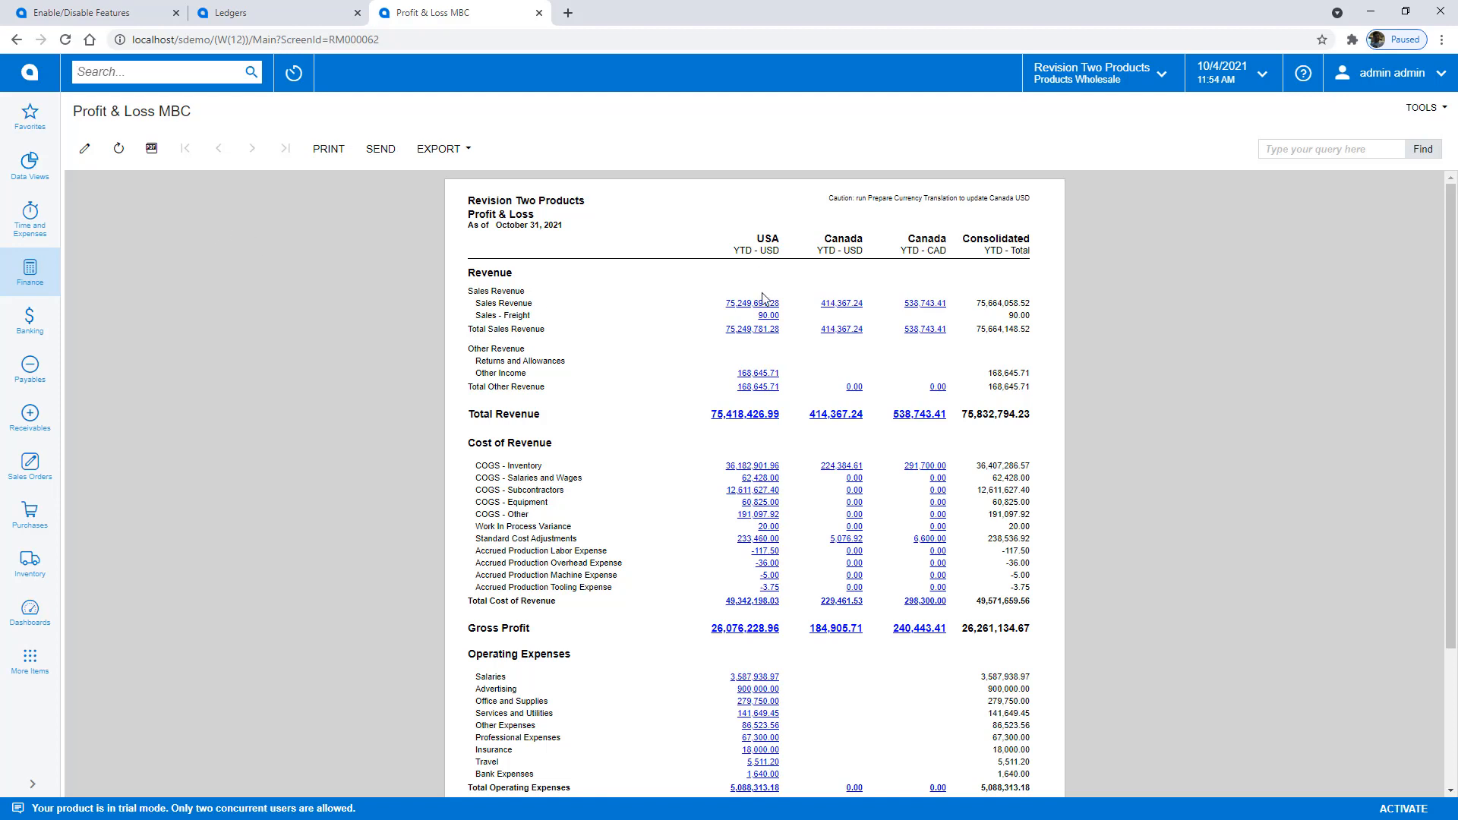
{"action": "mouse_move", "coordinate": [919, 249]}
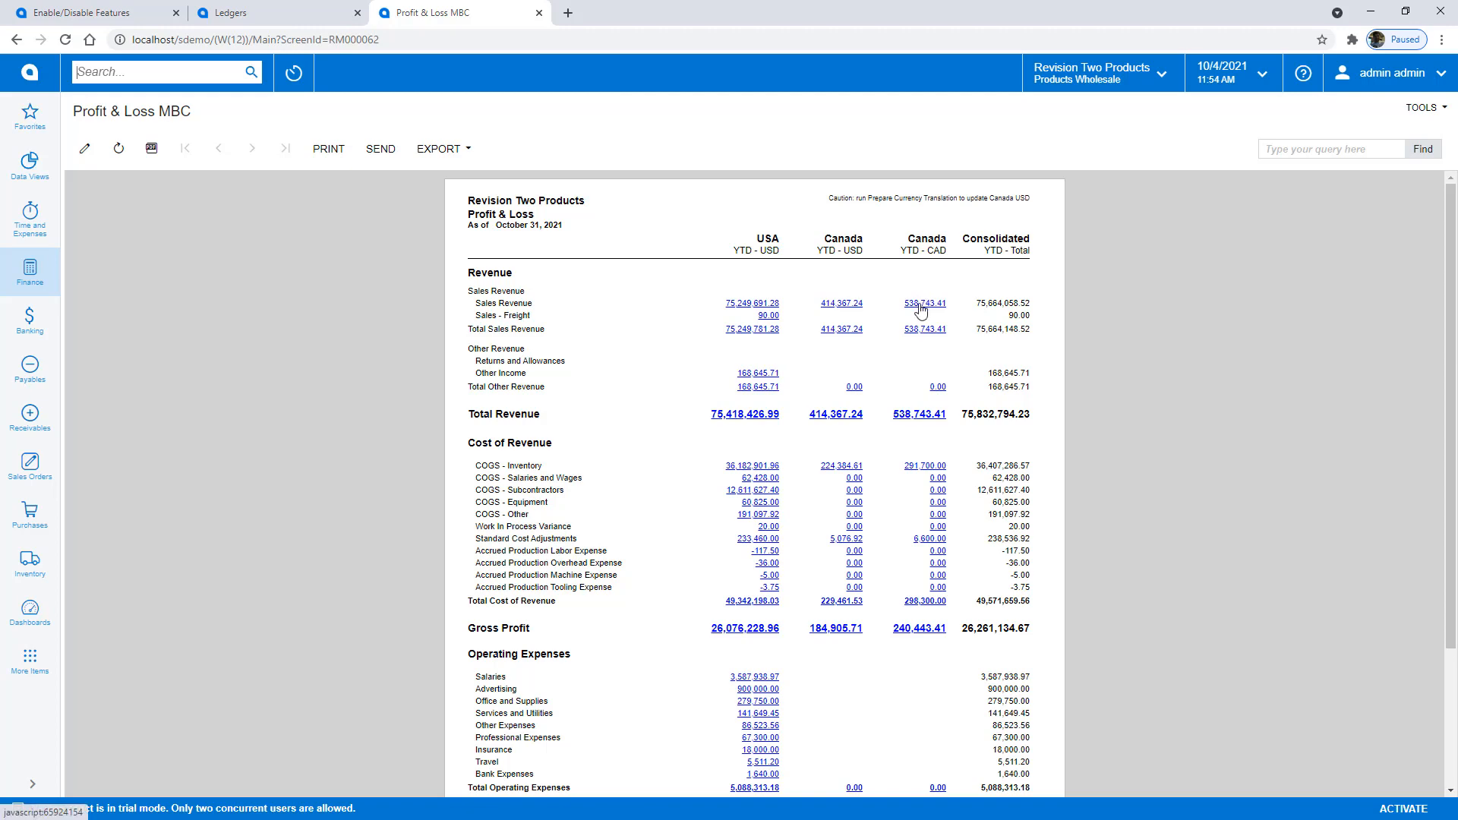
Drill Canada CAD sales revenue 538,743.41 into WID-000 transactions, then close the drill-downs.
{"action": "left_click", "coordinate": [925, 303]}
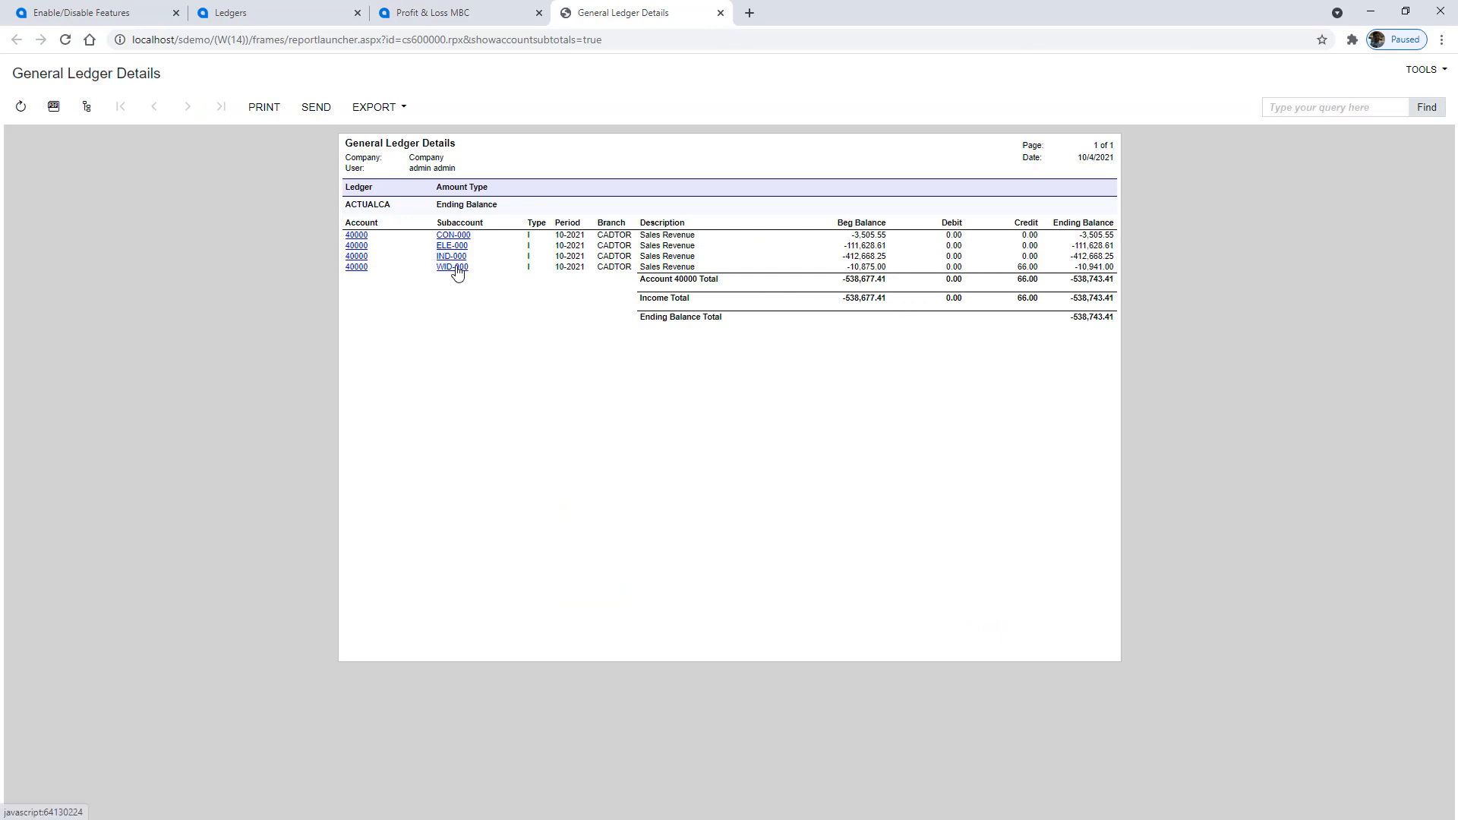
{"action": "left_click", "coordinate": [453, 267]}
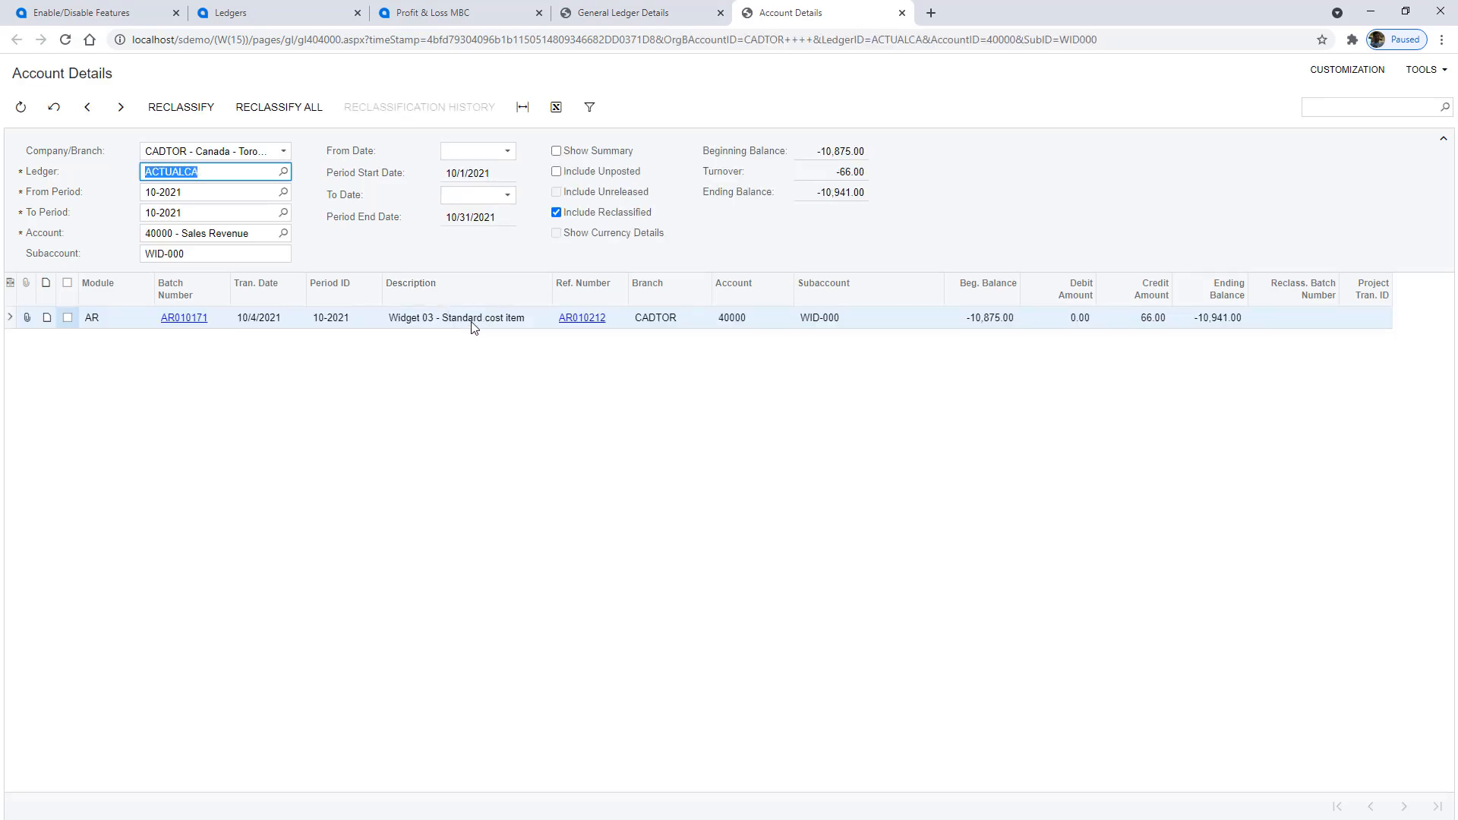
{"action": "left_click", "coordinate": [901, 12]}
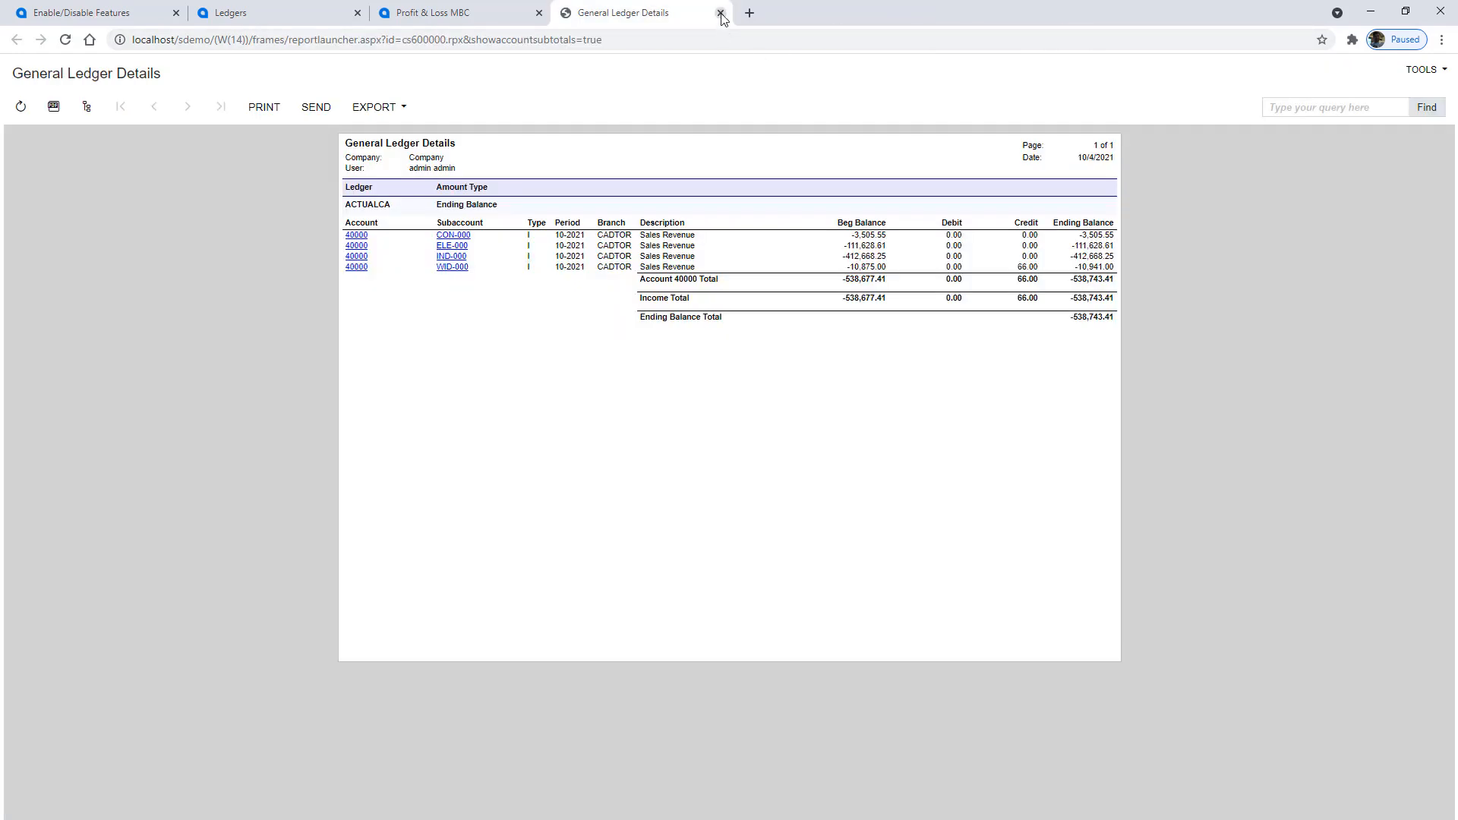
{"action": "left_click", "coordinate": [720, 12]}
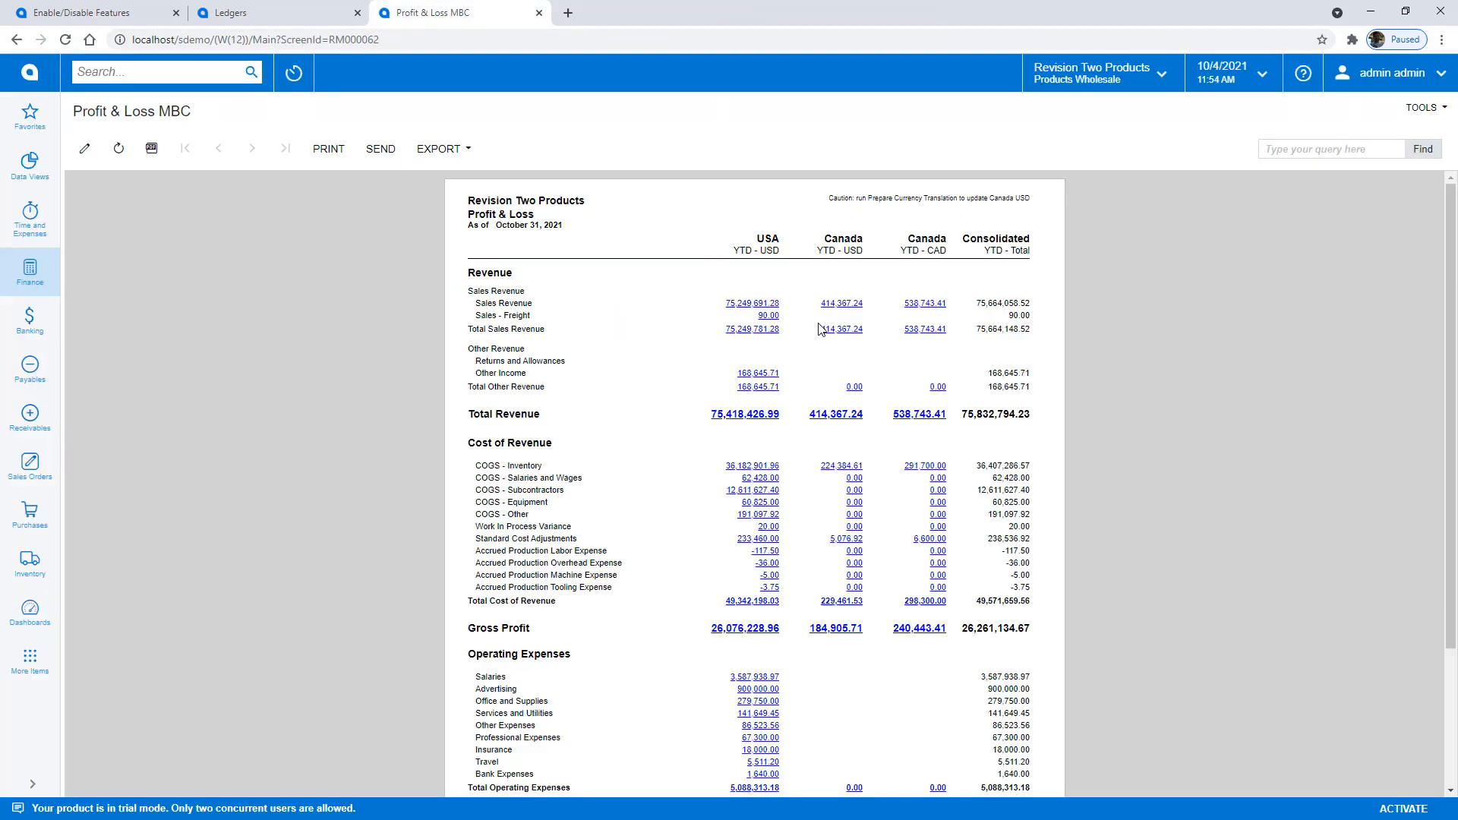
{"action": "mouse_move", "coordinate": [835, 346]}
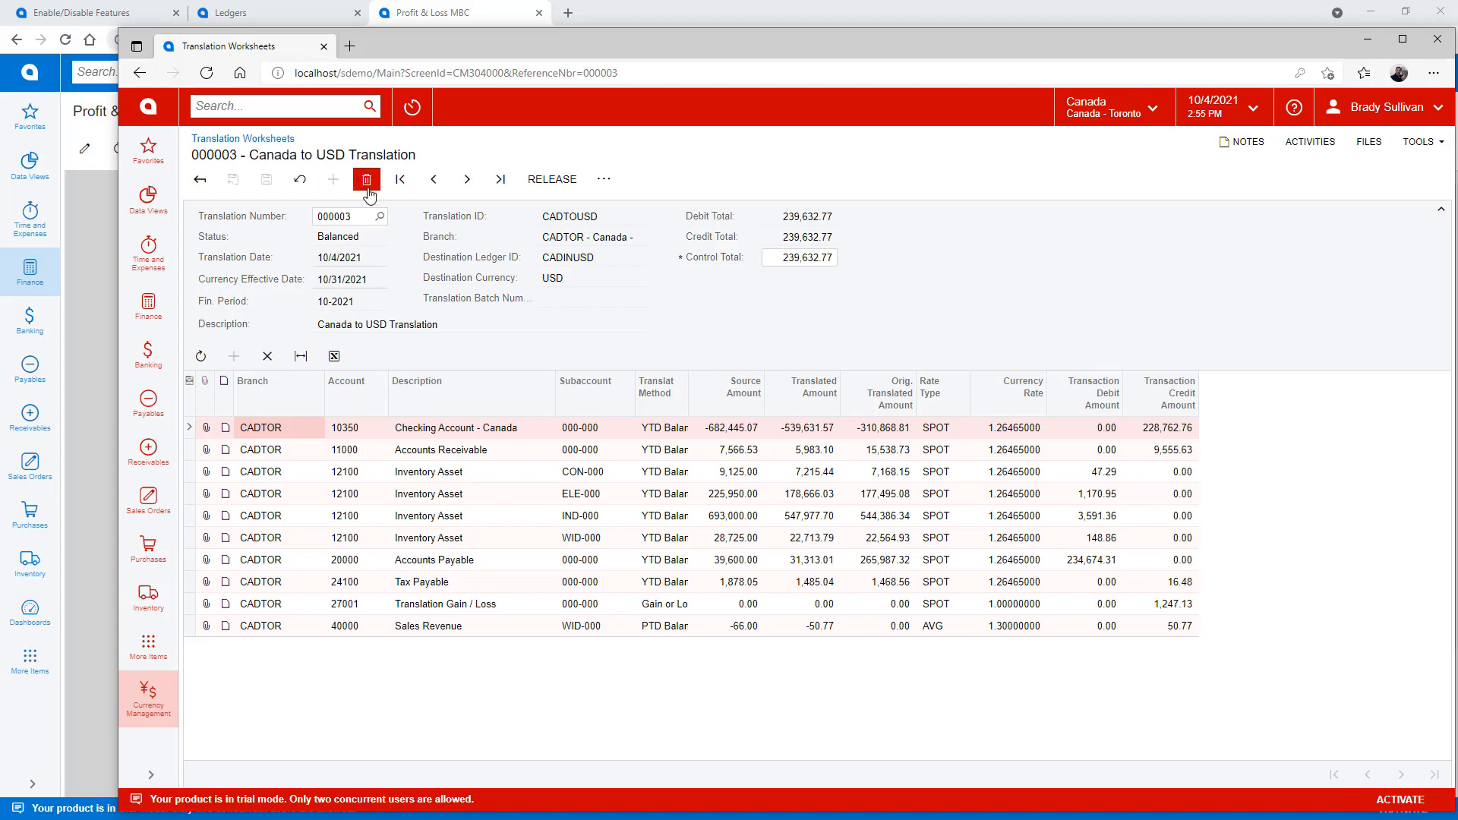
Release Translation Worksheet 000003 and refresh Profit & Loss MBC to show Canada USD revenue 414,418.01.
{"action": "left_click", "coordinate": [366, 179]}
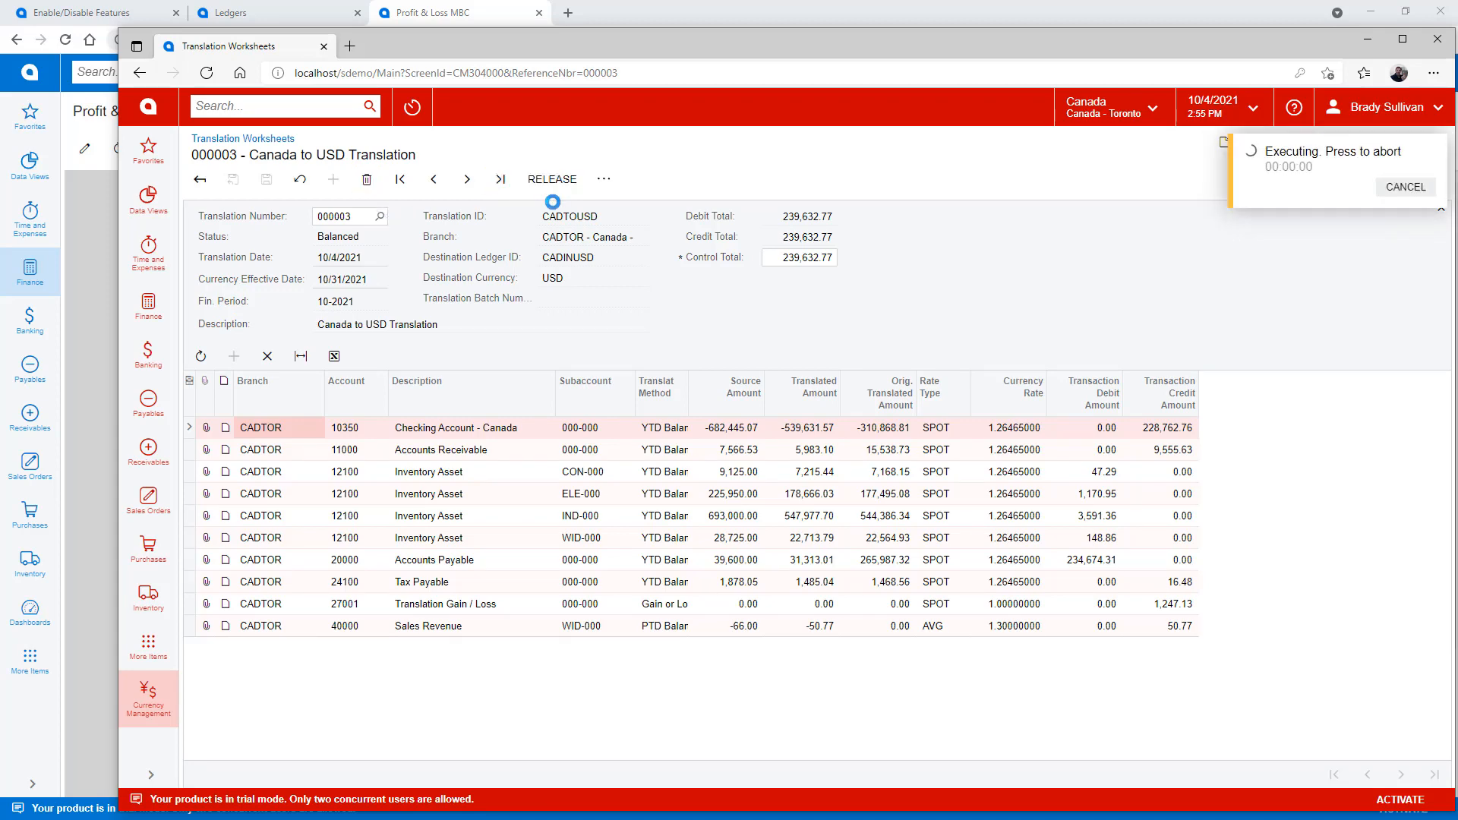
{"action": "left_click", "coordinate": [455, 12]}
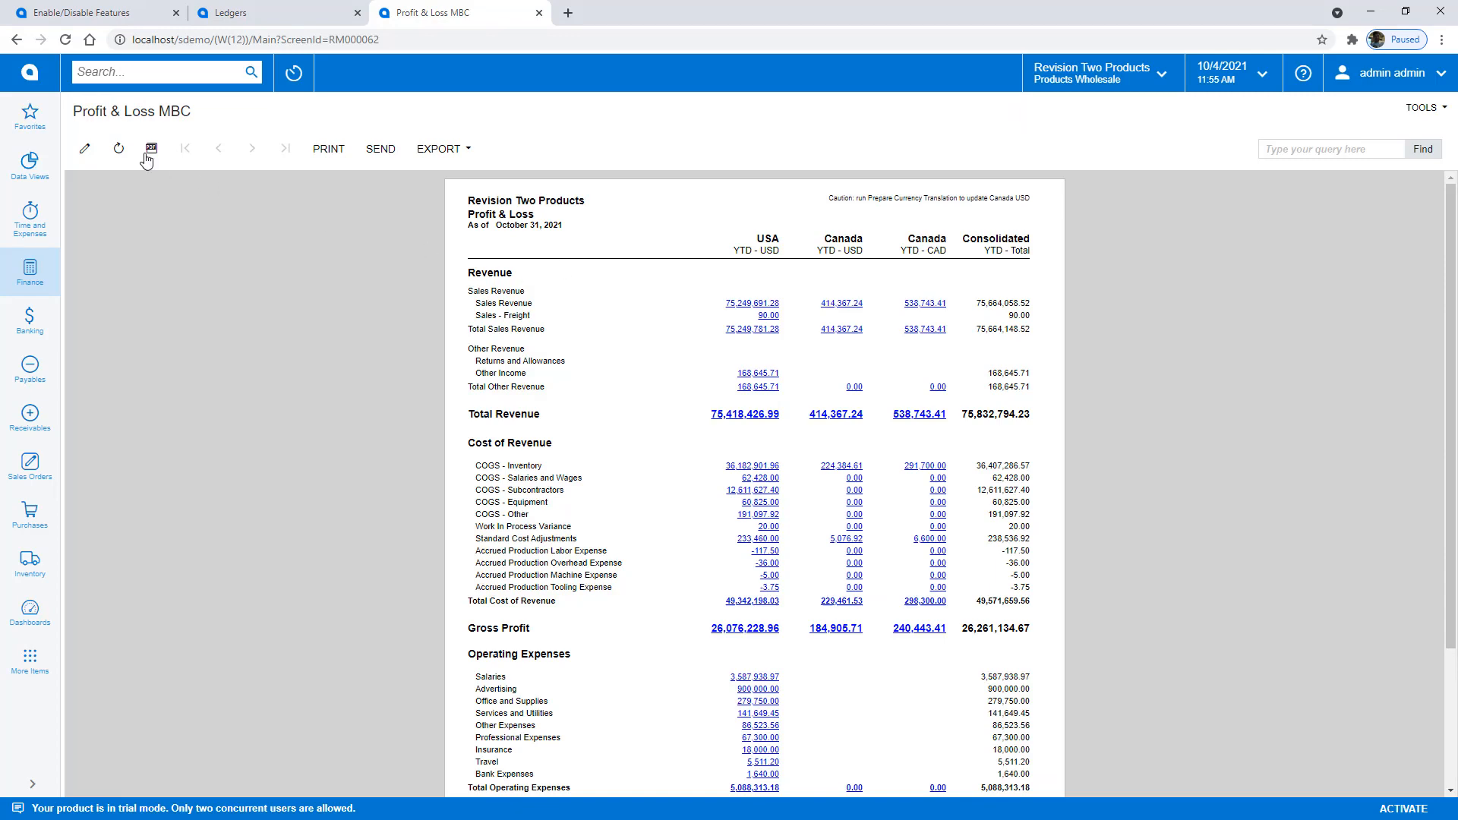
{"action": "mouse_move", "coordinate": [118, 148]}
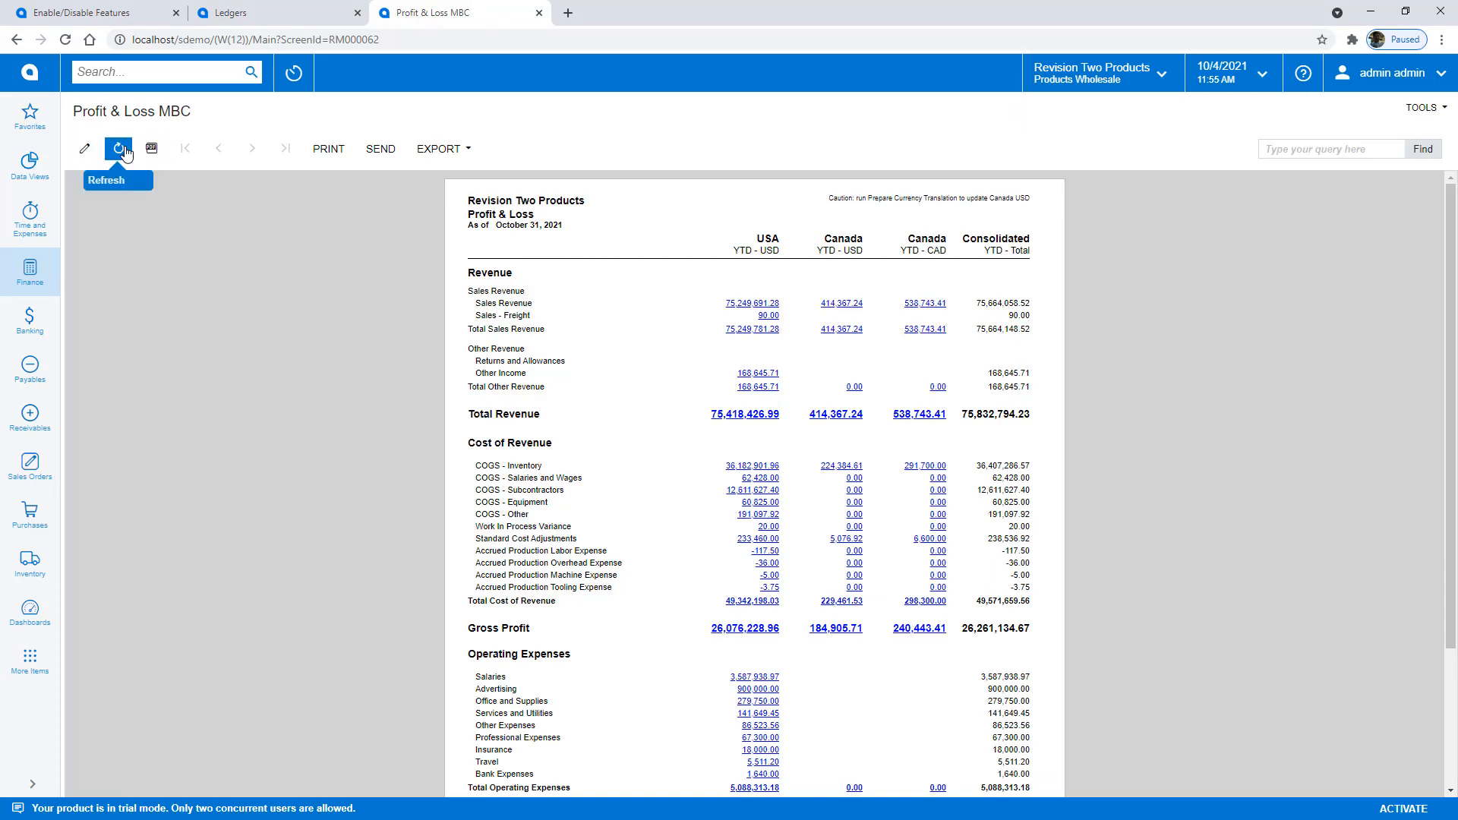
{"action": "left_click", "coordinate": [119, 149]}
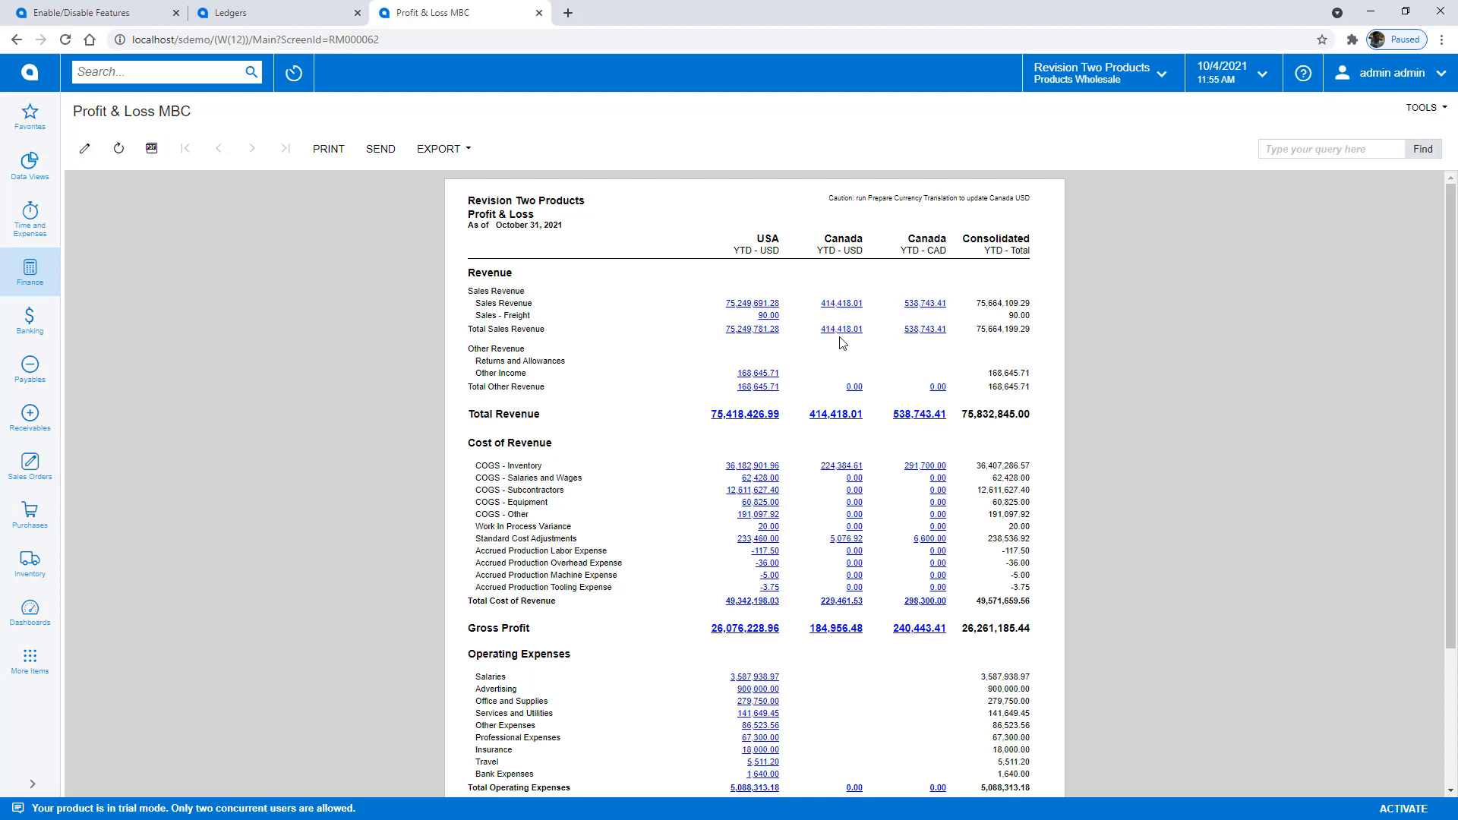
{"action": "mouse_move", "coordinate": [1016, 332]}
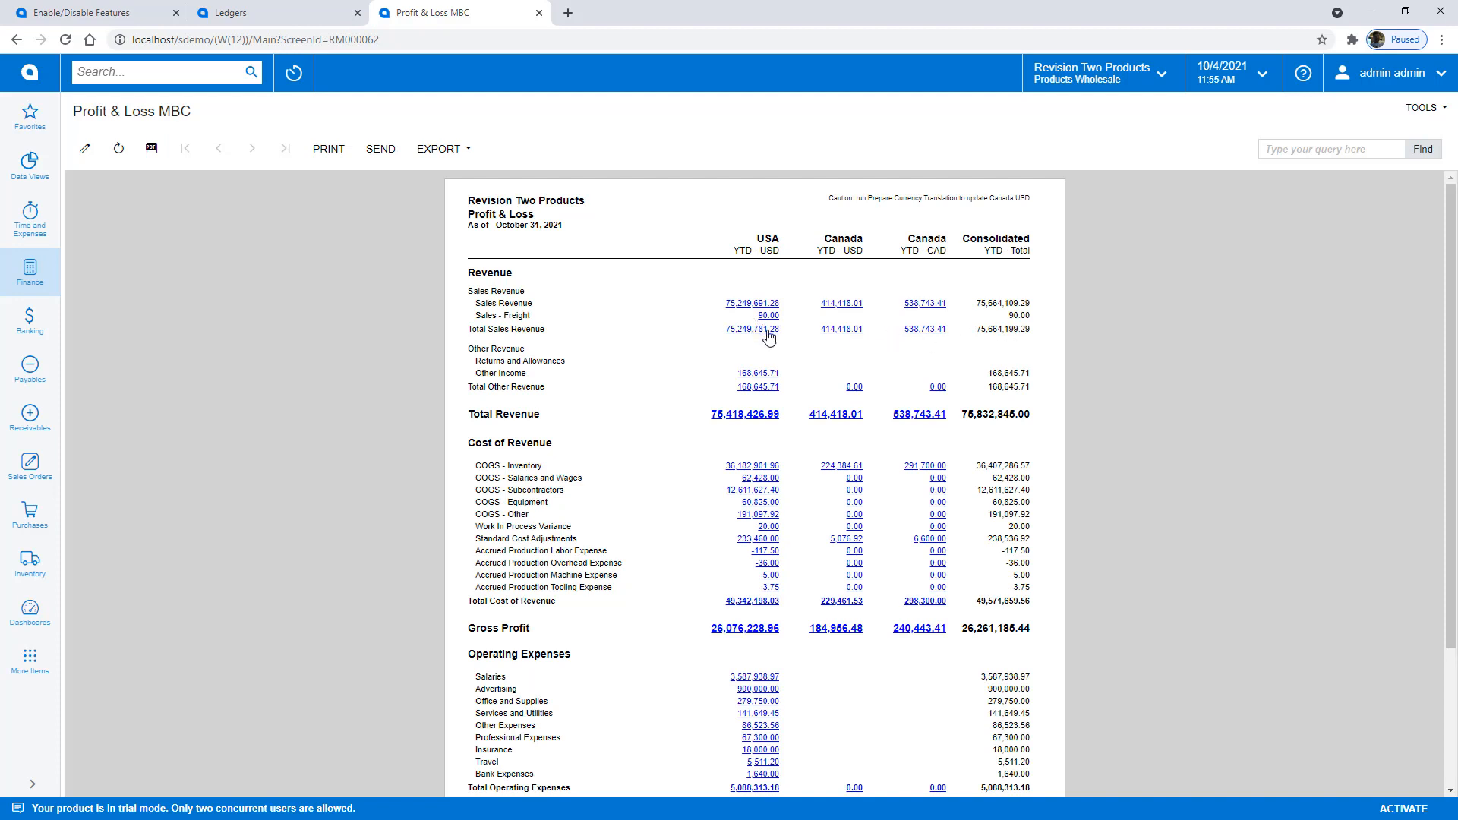
{"action": "left_click", "coordinate": [167, 71]}
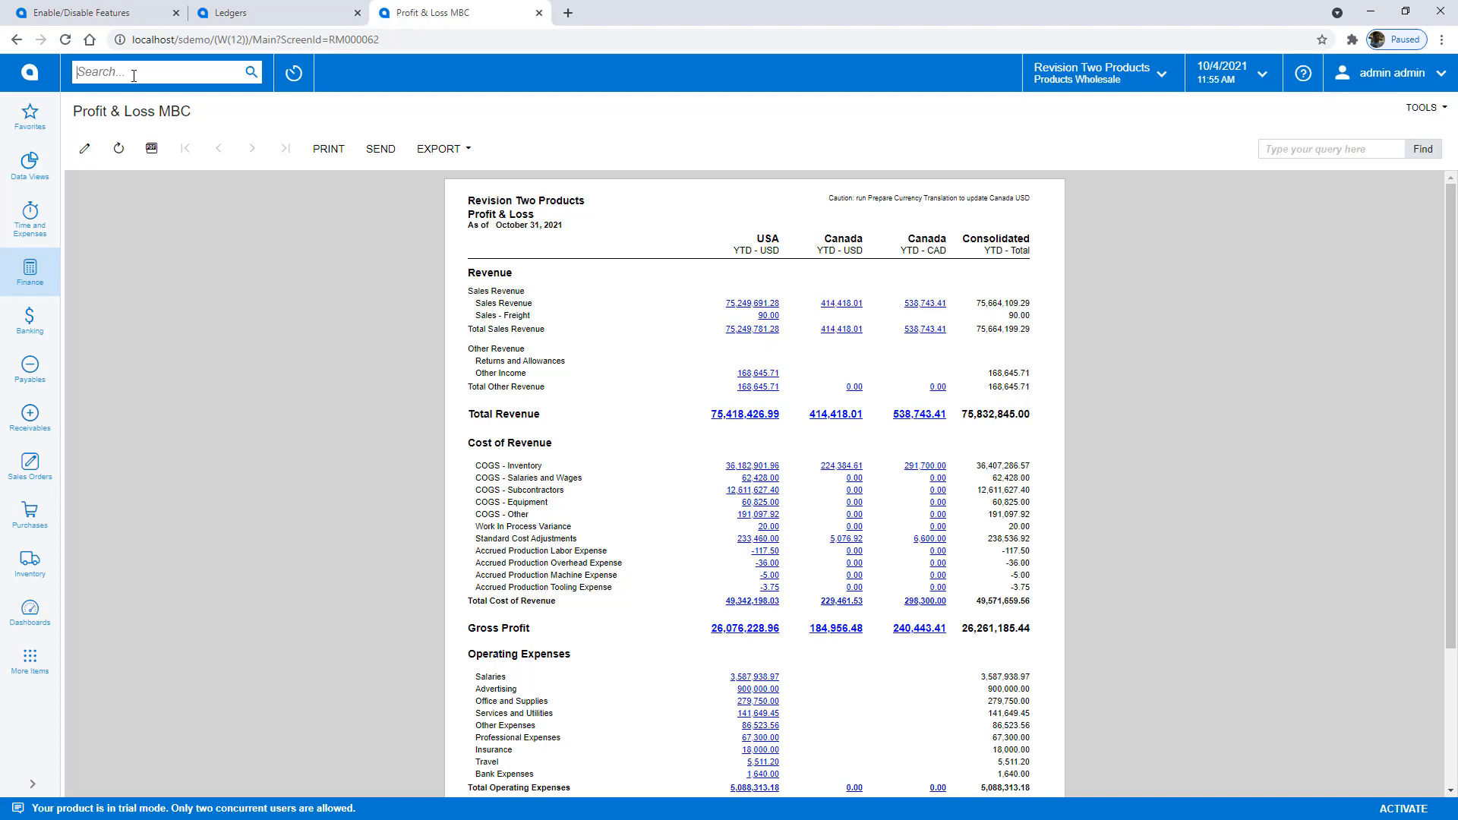
{"action": "mouse_move", "coordinate": [404, 322]}
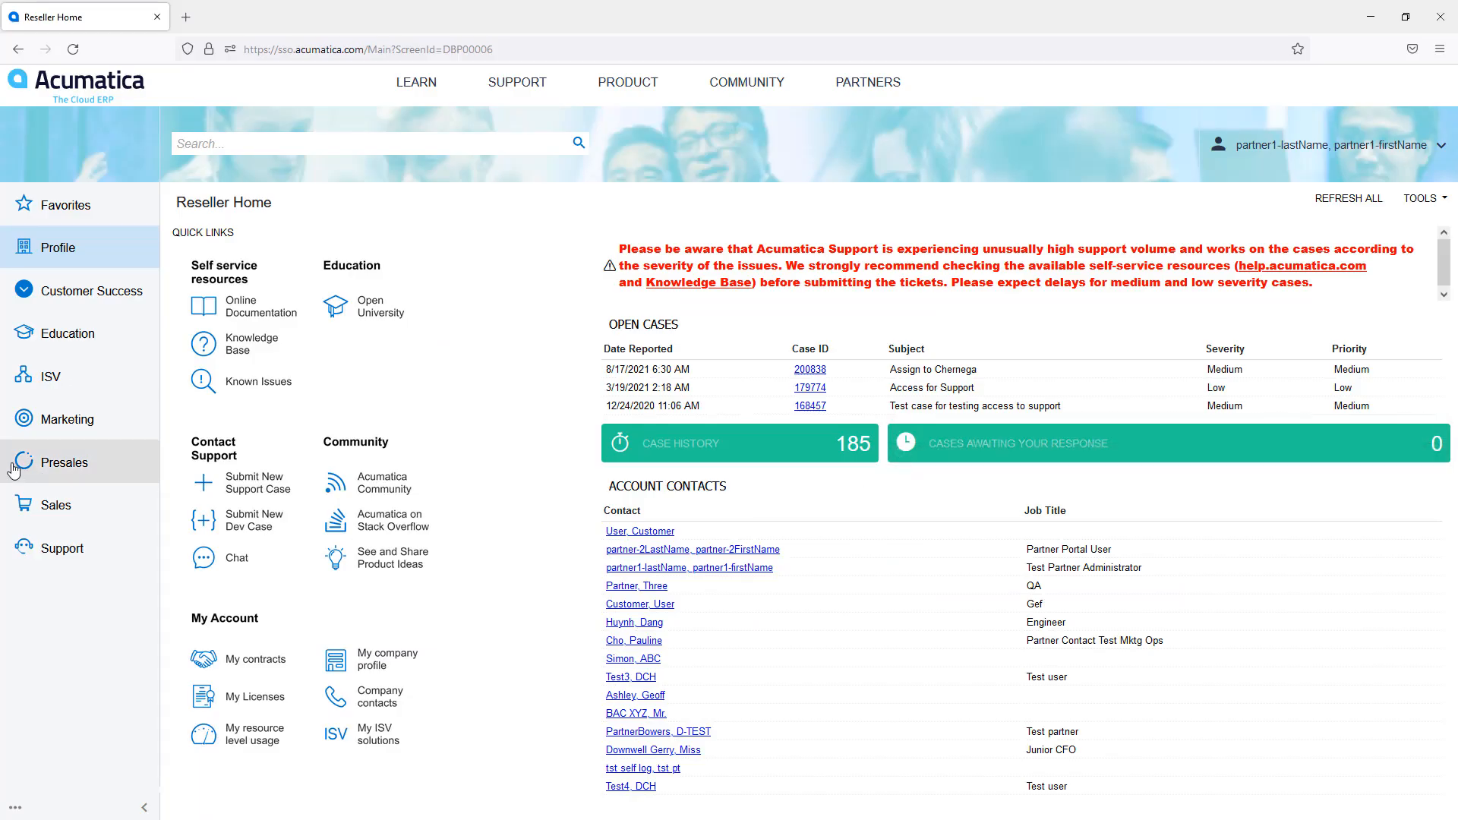
Reach Presales > Setup Demo Environment and scroll to the Other demo data snapshots with the Canada Entity.
{"action": "left_click", "coordinate": [64, 462]}
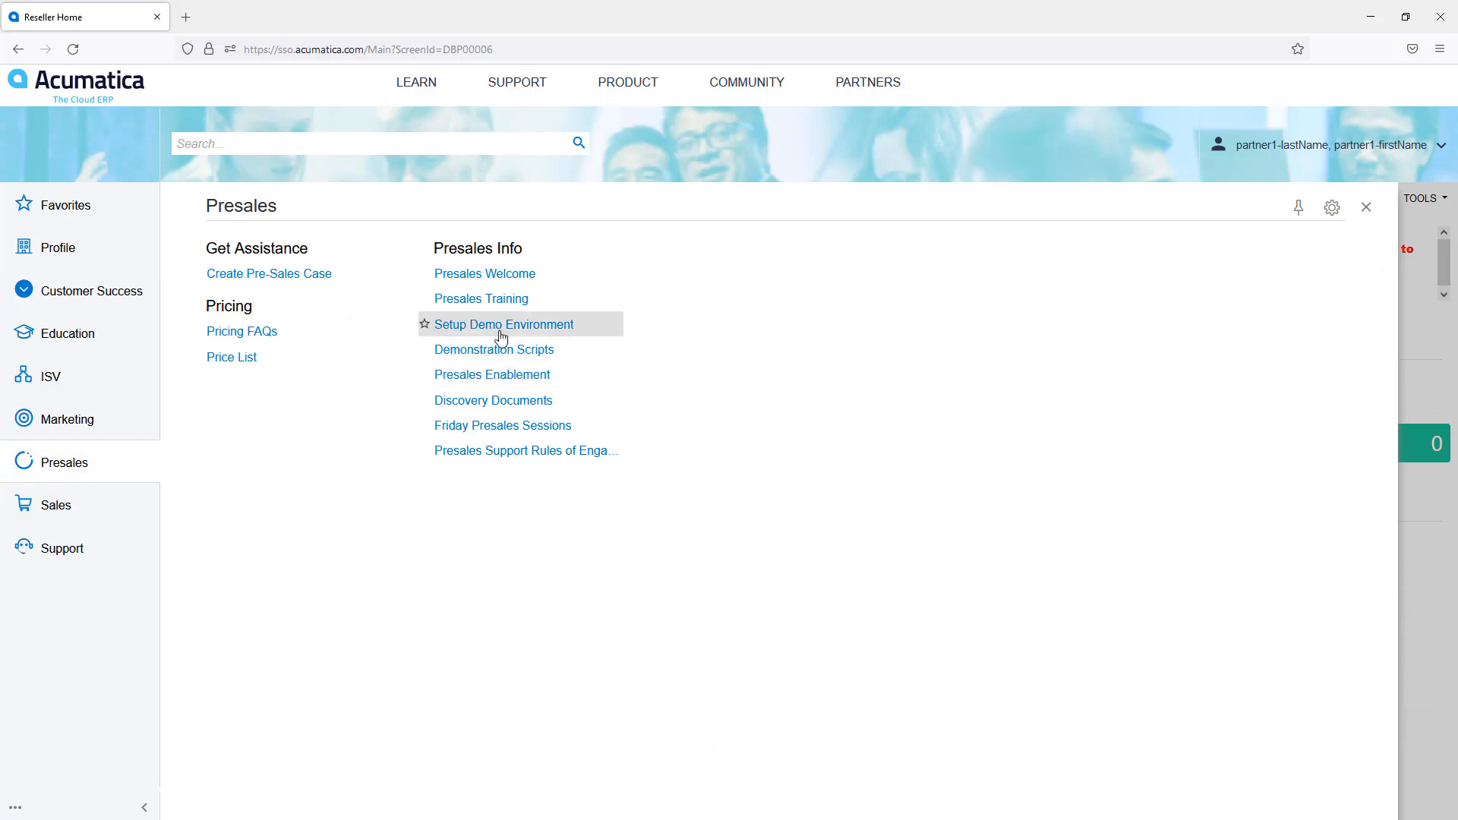
{"action": "left_click", "coordinate": [502, 325]}
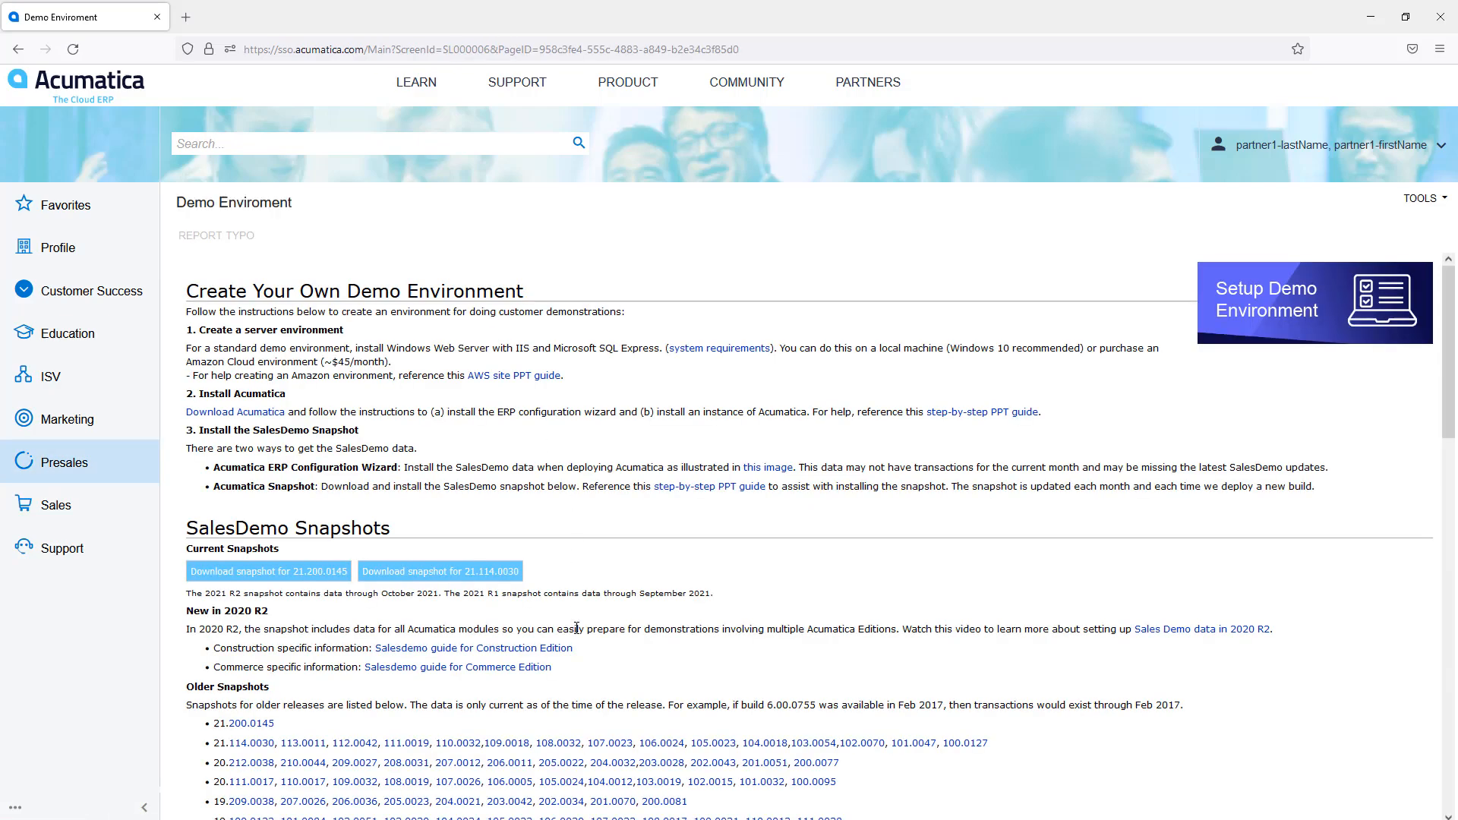
{"action": "scroll", "scroll_direction": "down", "scroll_amount": 3}
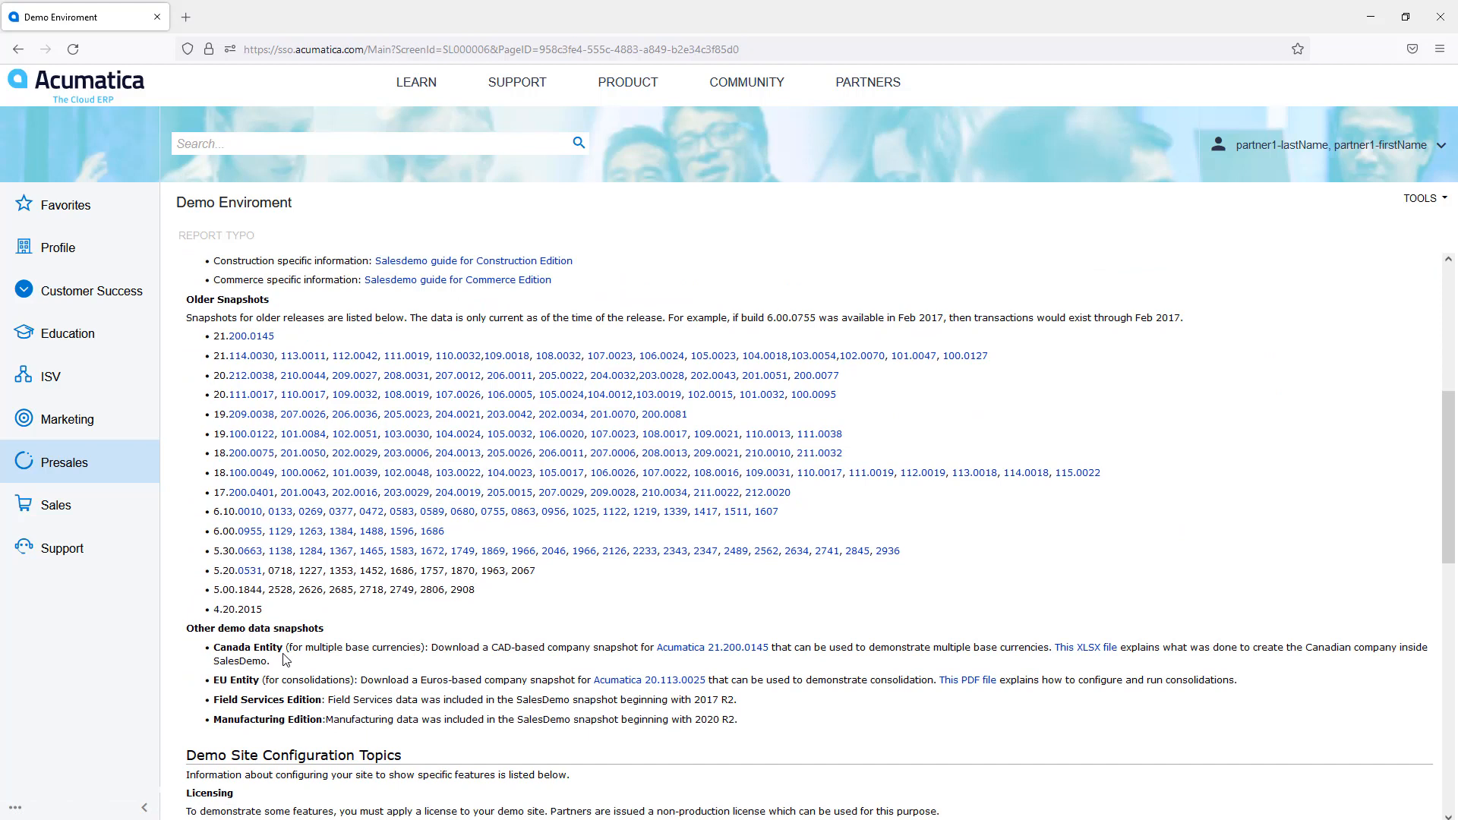
{"action": "mouse_move", "coordinate": [712, 647]}
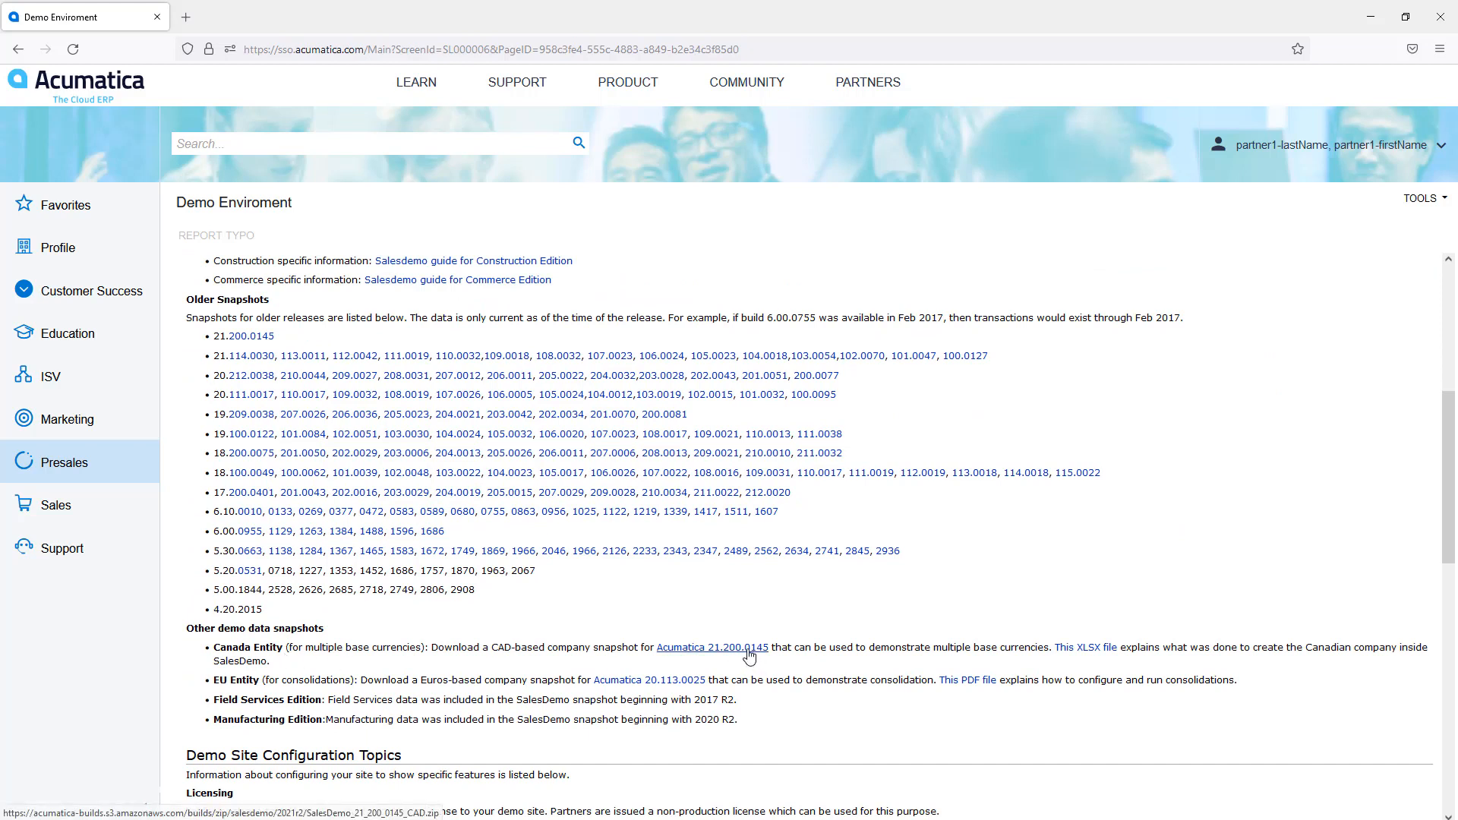
{"action": "mouse_move", "coordinate": [1085, 647]}
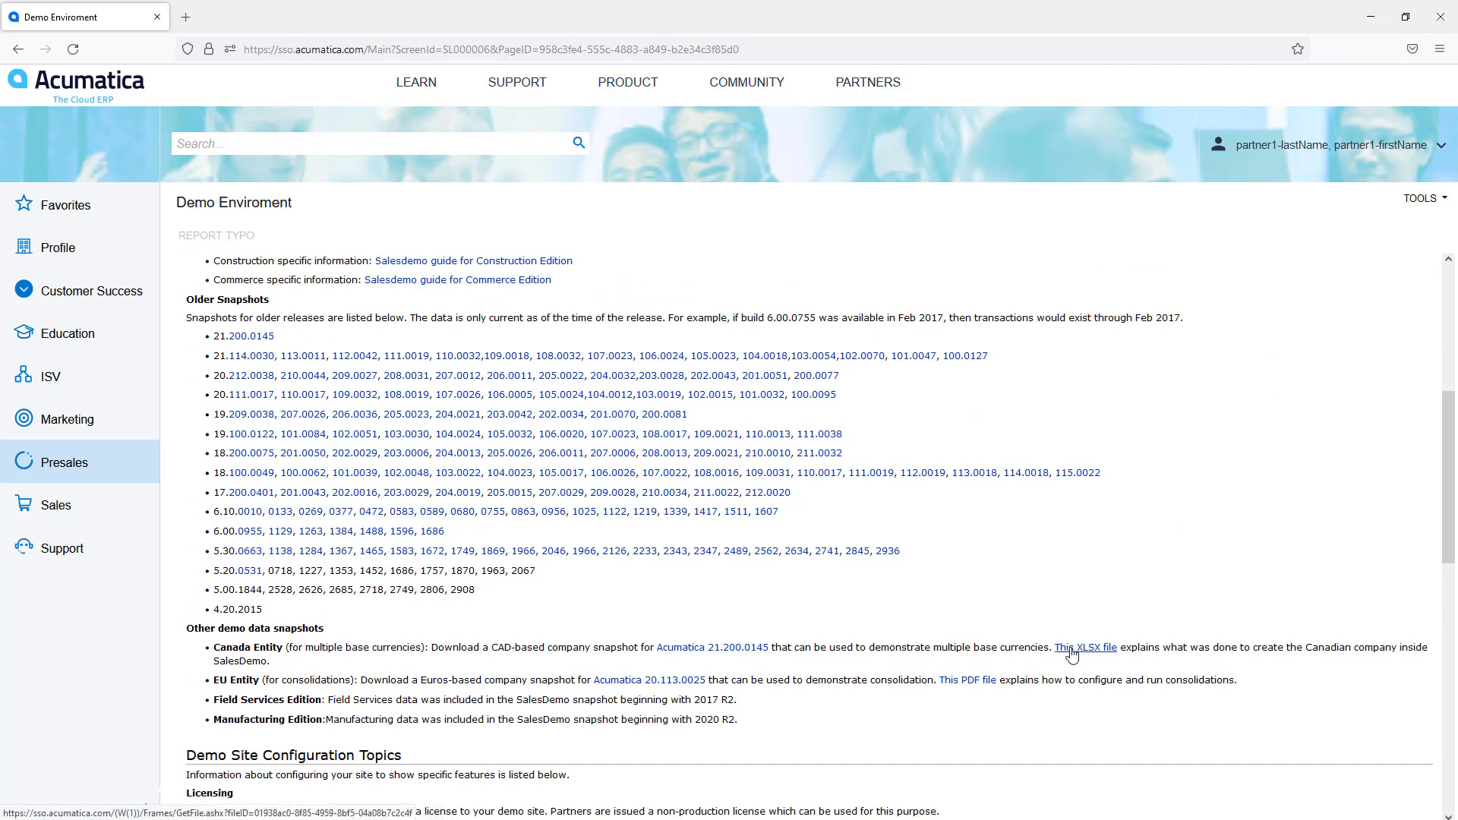